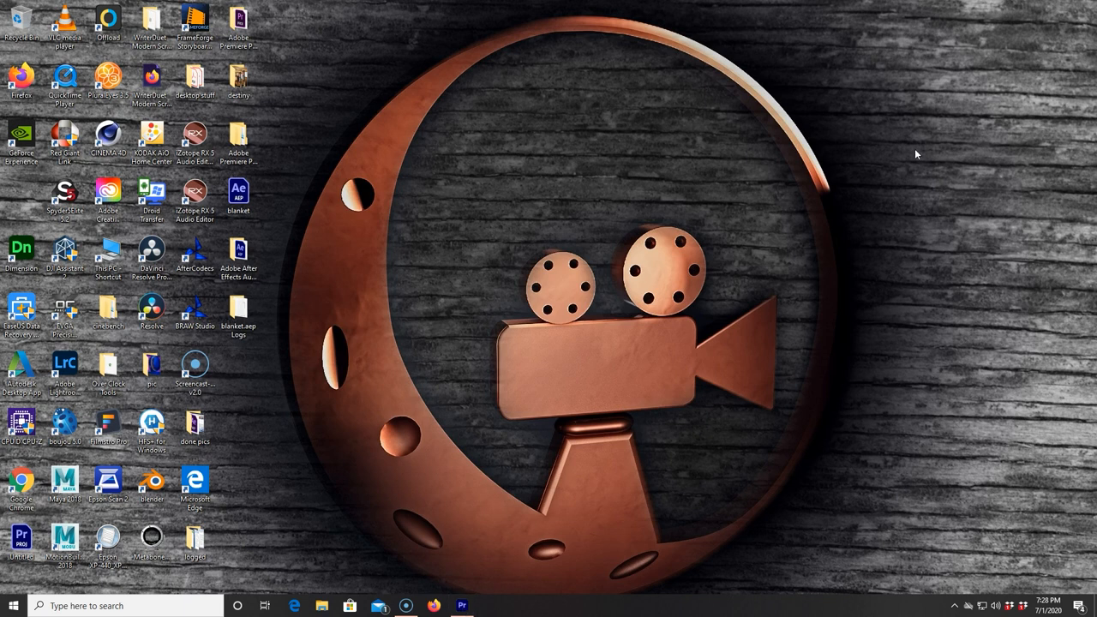
Bring Premiere Pro forward and play and scrub the Episode 26 sequence to reveal the white static glitch.
left_click(463, 607)
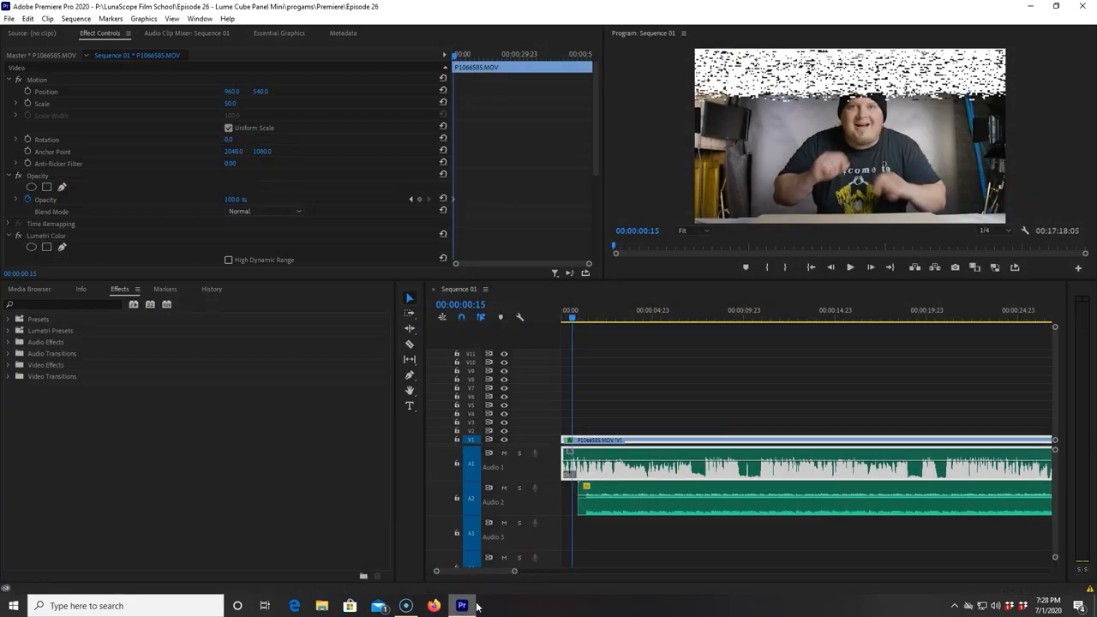
left_click(610, 319)
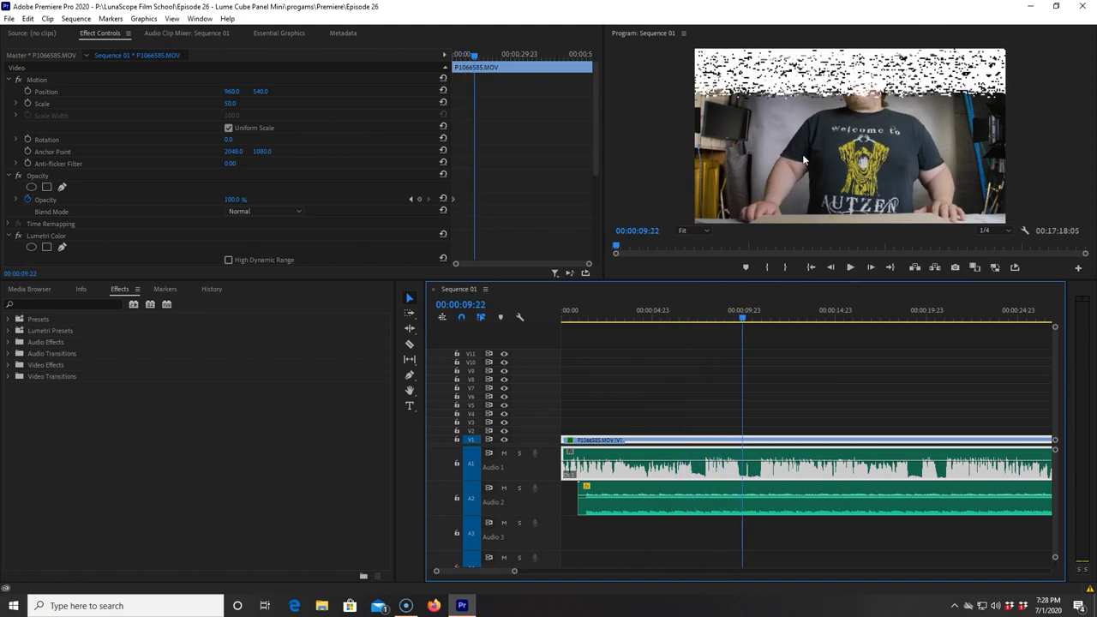
left_click(620, 318)
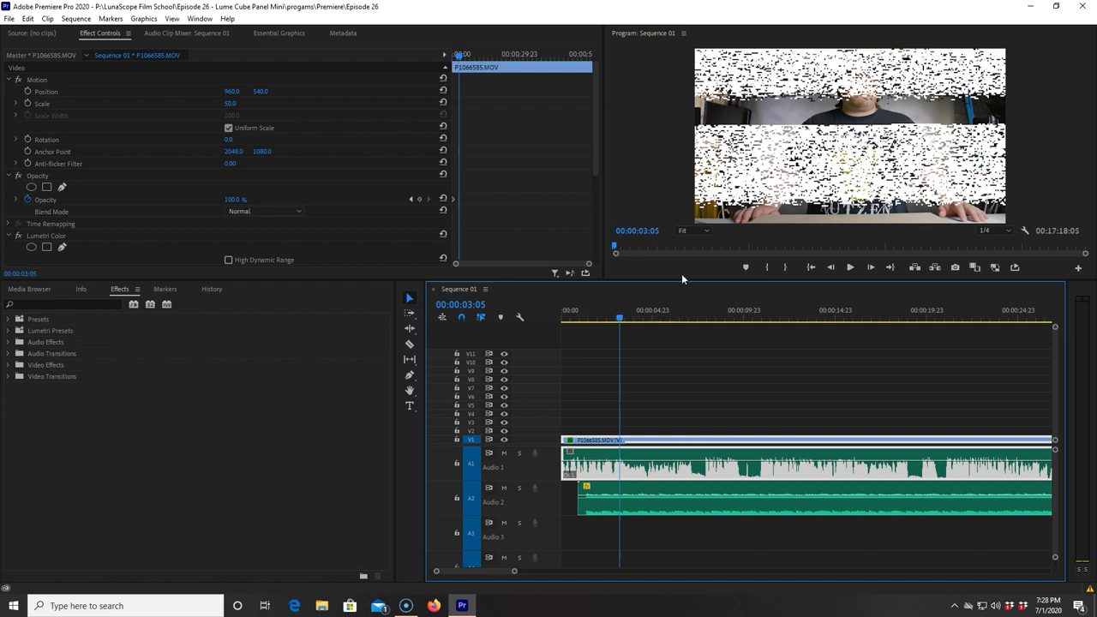
left_click(632, 322)
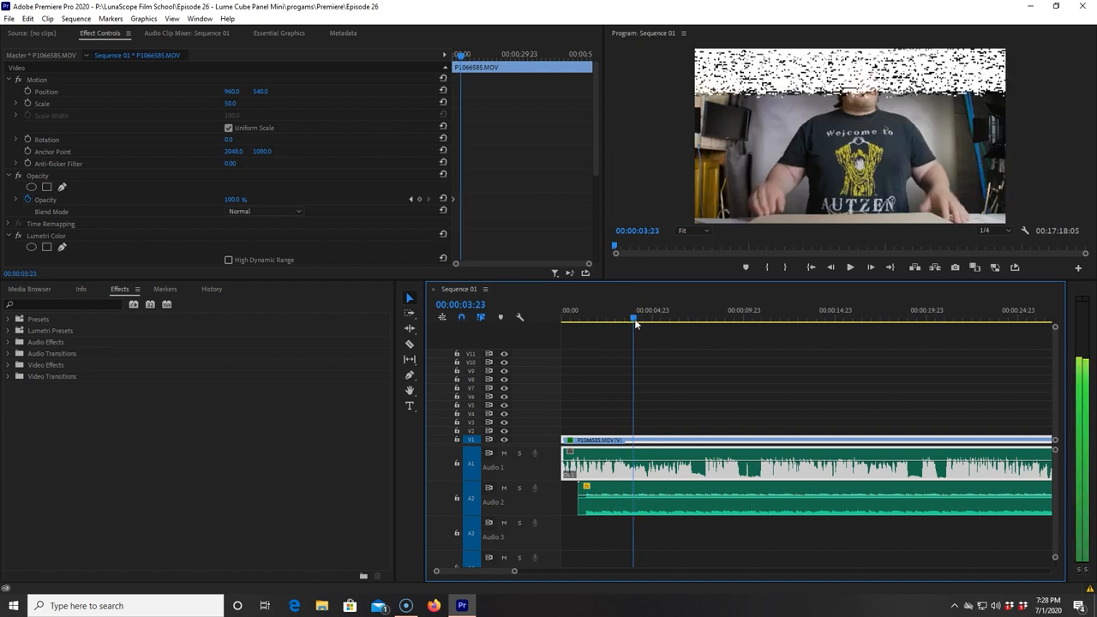
left_click(624, 322)
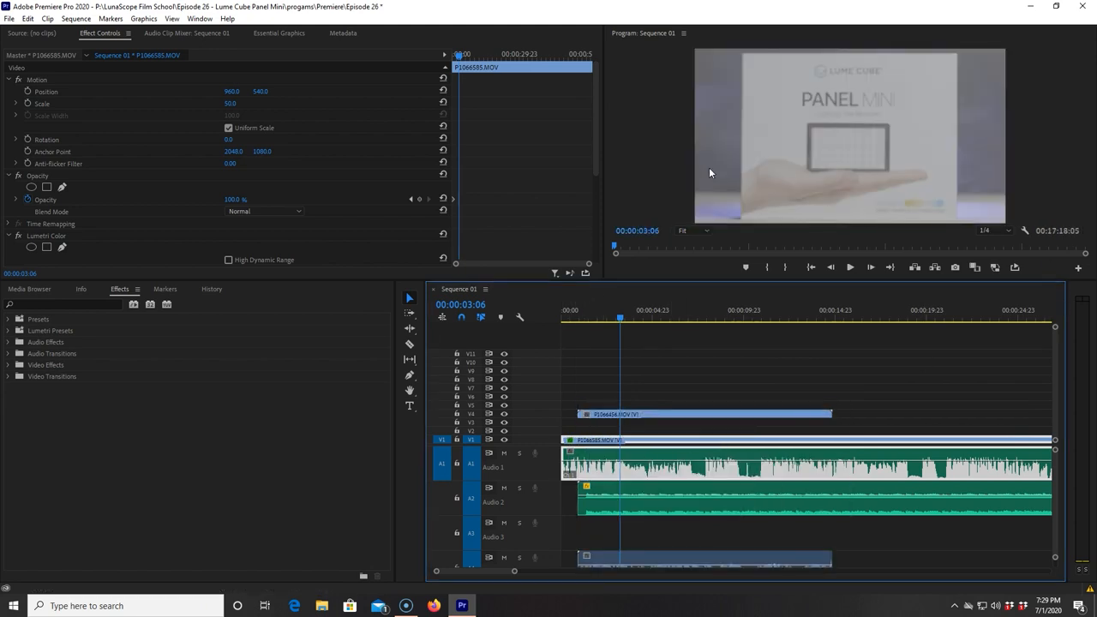
Delete the Panel Mini overlay clips, leaving only the talking-head clip and its audio.
left_click(850, 267)
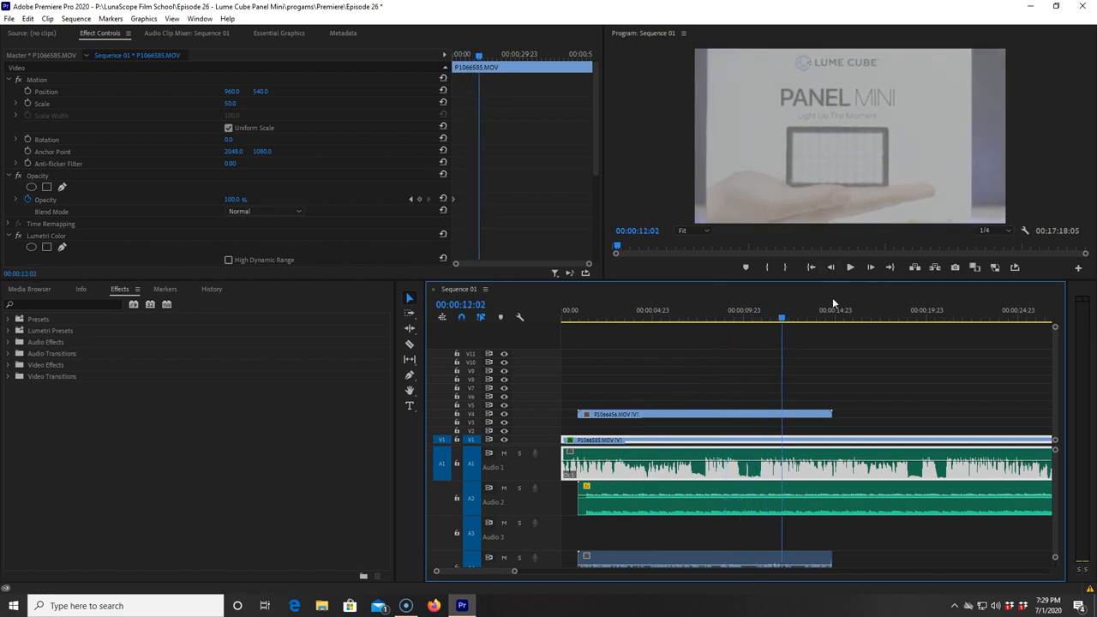
left_click(723, 413)
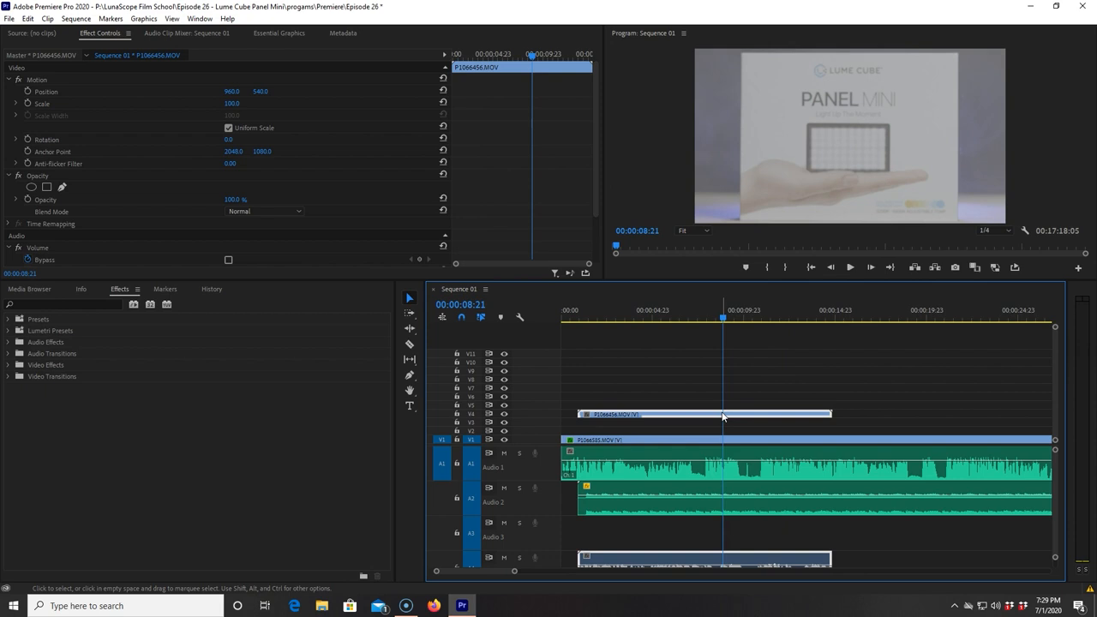
left_click(689, 439)
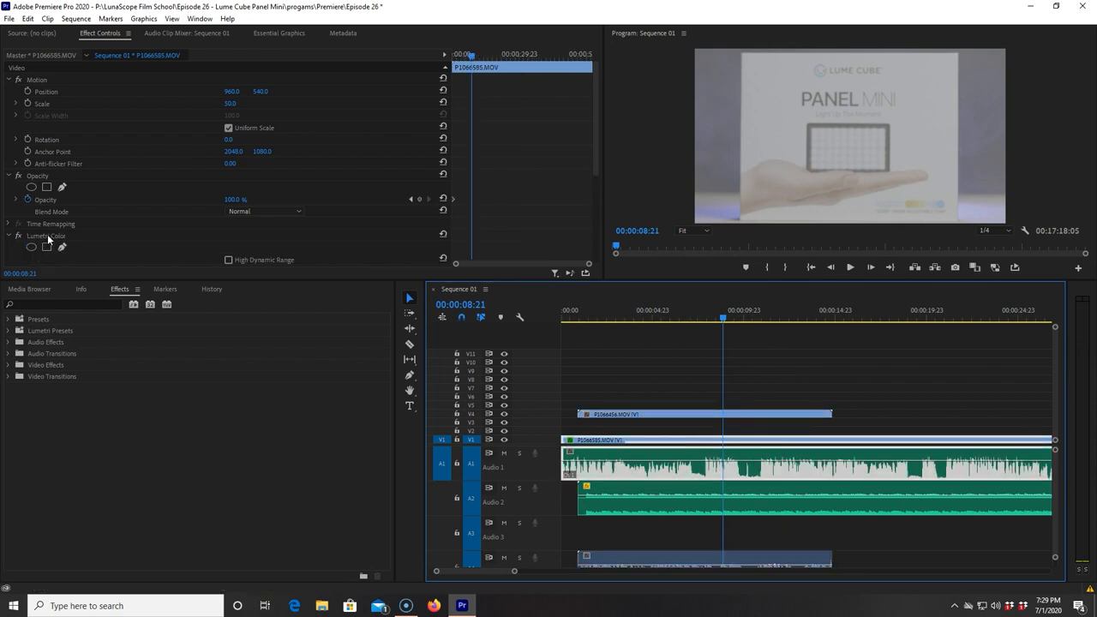
left_click(701, 417)
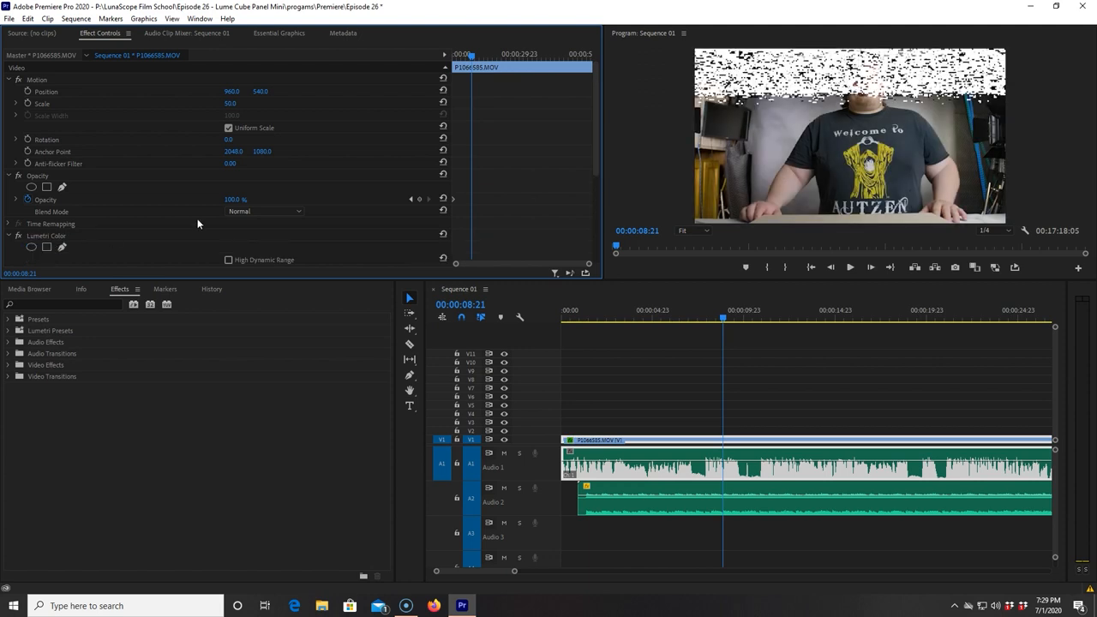
mouse_move(470, 137)
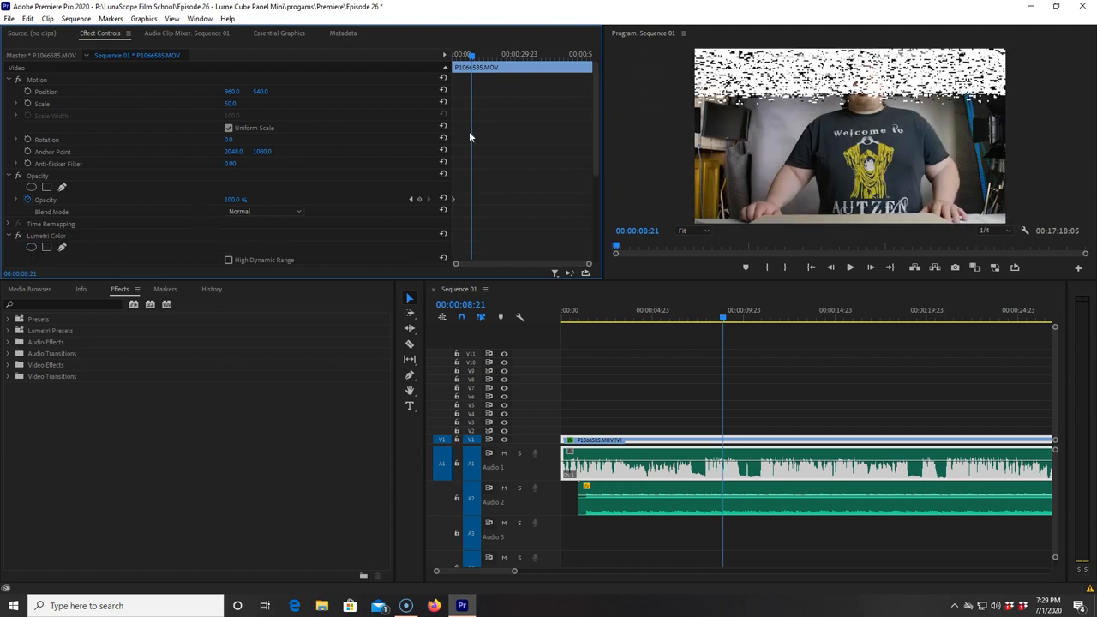
Set the project renderer to Mercury Playback Engine Software Only in General project settings.
left_click(11, 18)
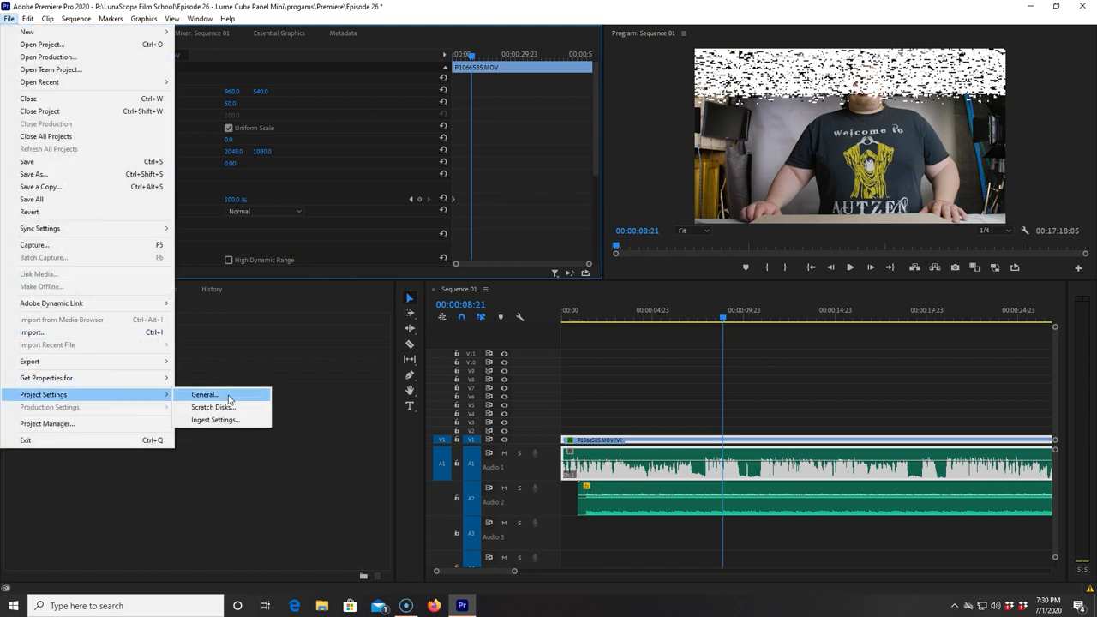
left_click(206, 394)
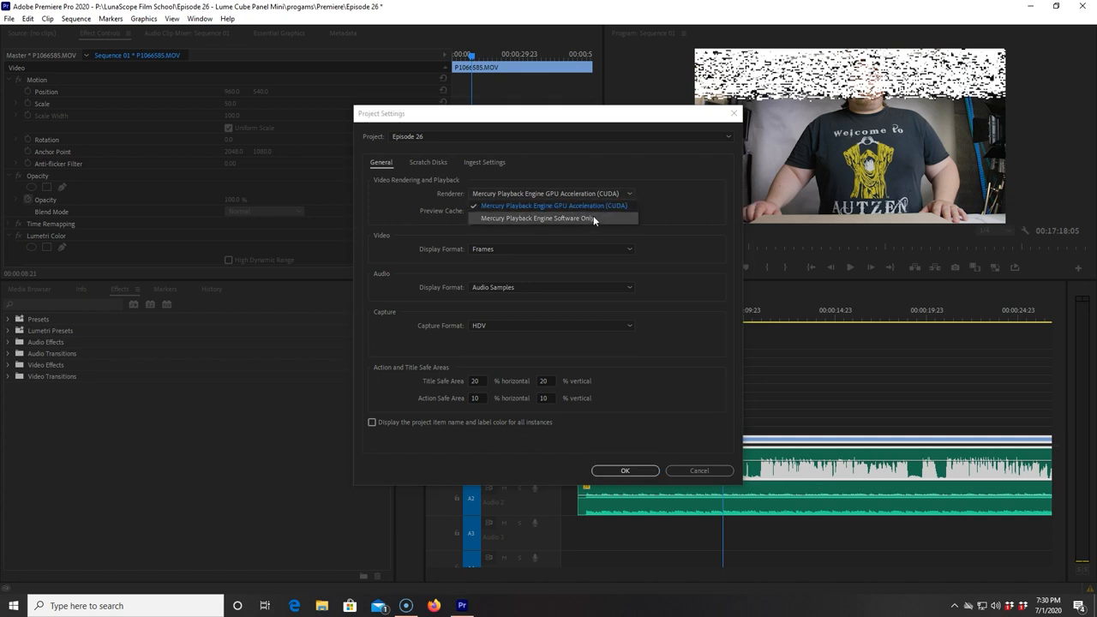
left_click(538, 217)
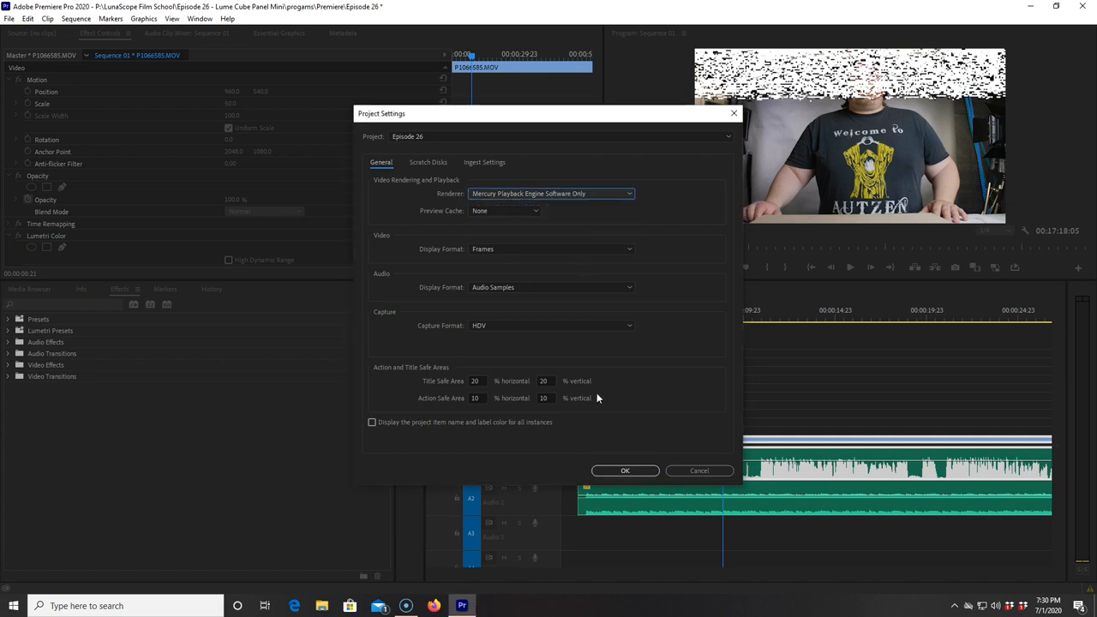
left_click(624, 469)
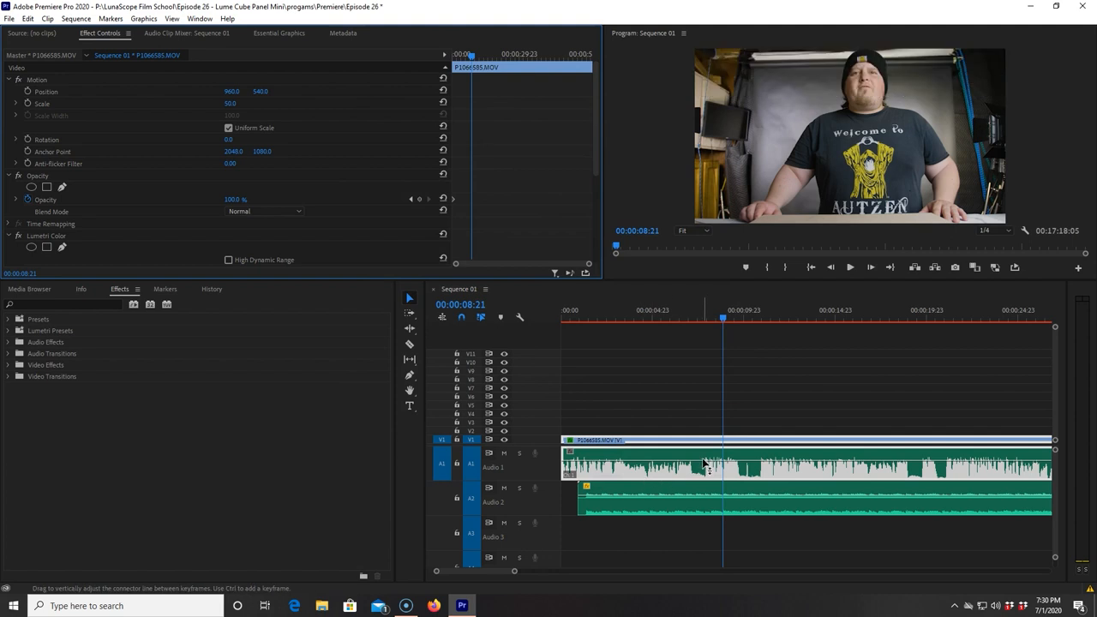
Play the sequence to check whether the white static persists under software-only rendering.
left_click(850, 268)
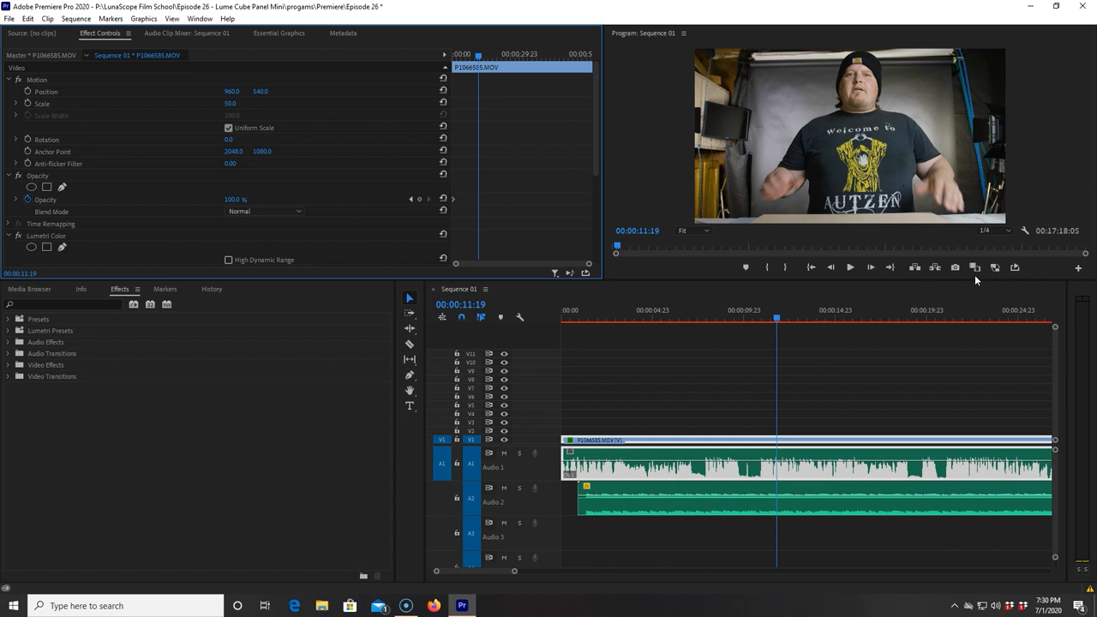
left_click(11, 17)
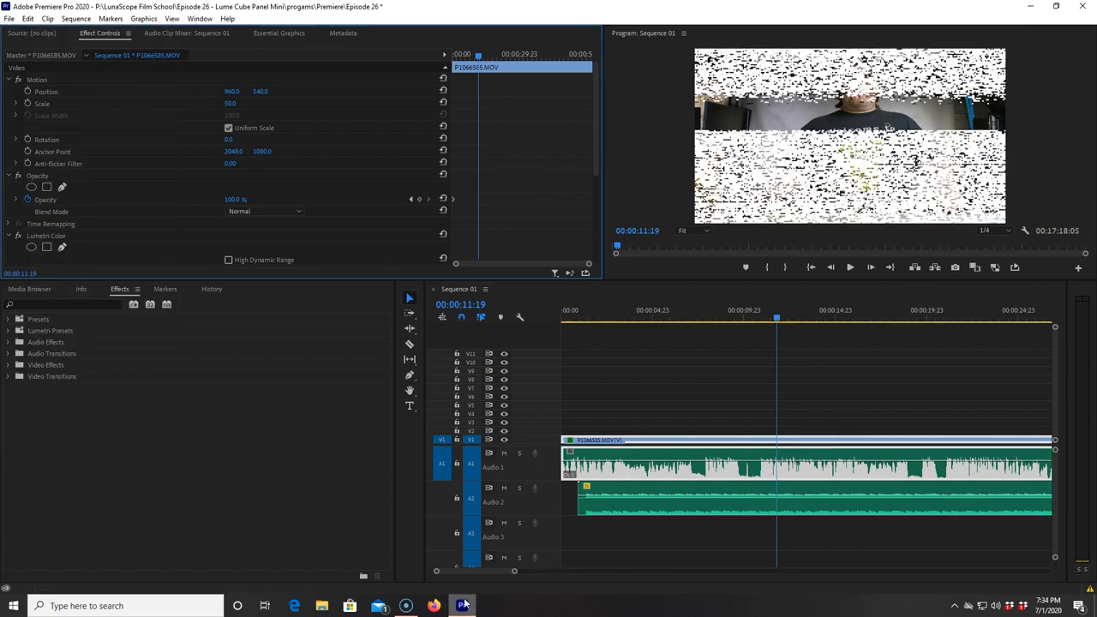
Search Google for 'gpu system requirements for premiere'.
left_click(432, 606)
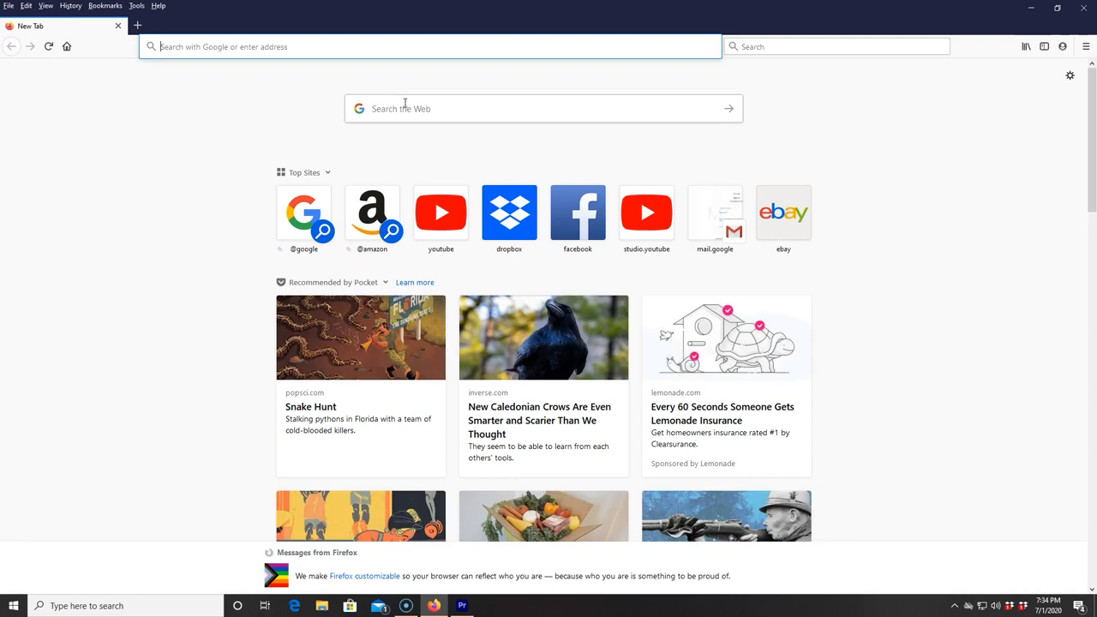
type("gpu")
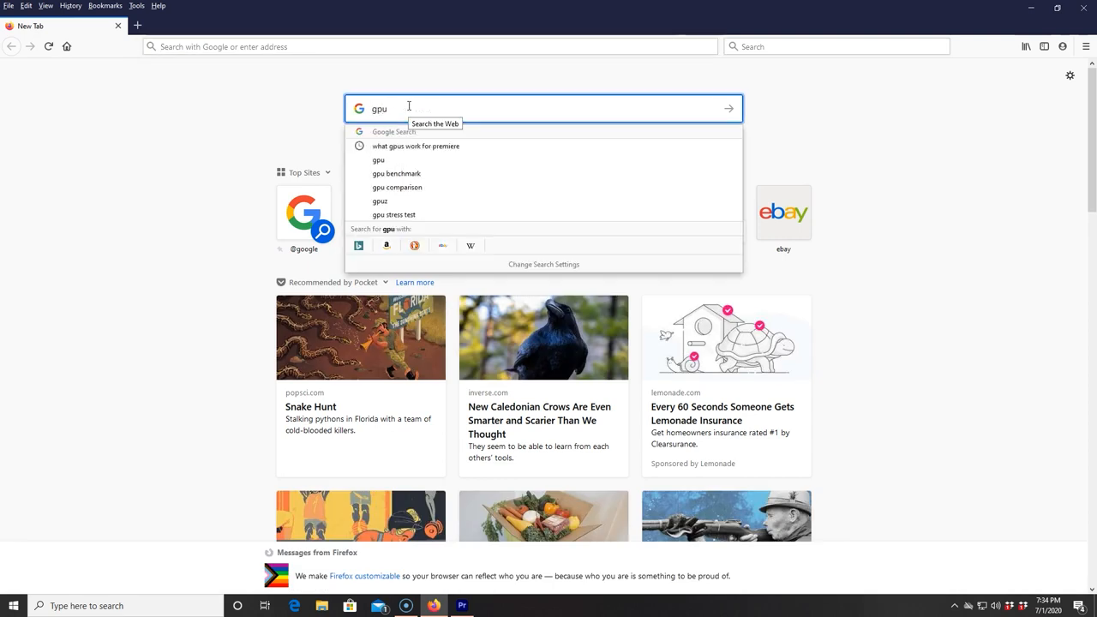
type("system r")
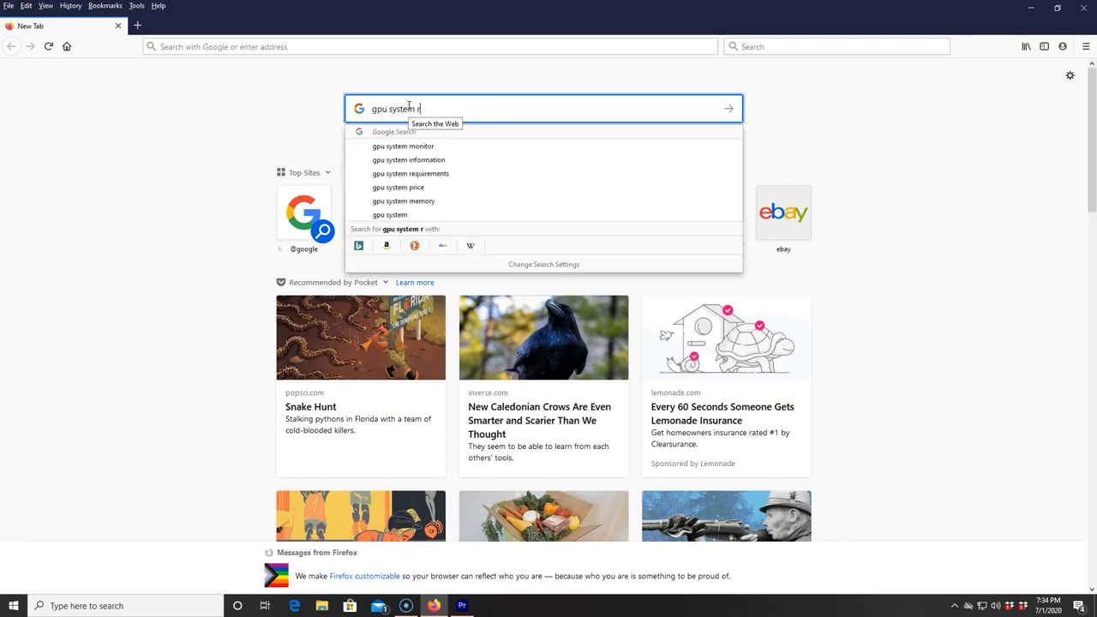
type("equirements for p")
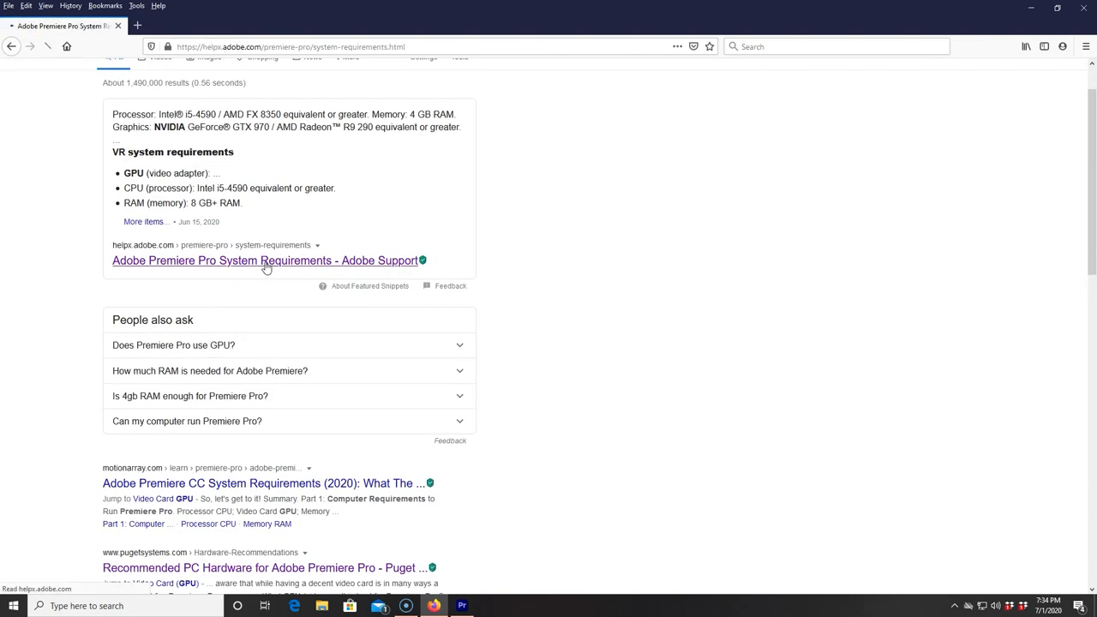
Read Adobe's Premiere Pro system requirements page down to the recommended CUDA graphics cards and NVIDIA driver note.
left_click(260, 260)
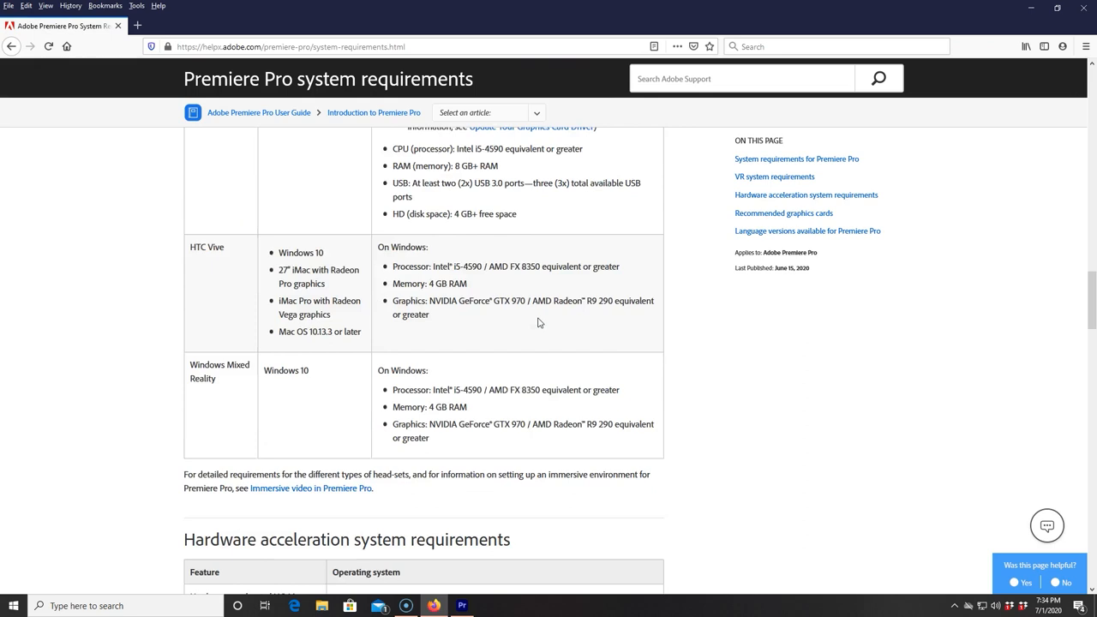
scroll("down", 3)
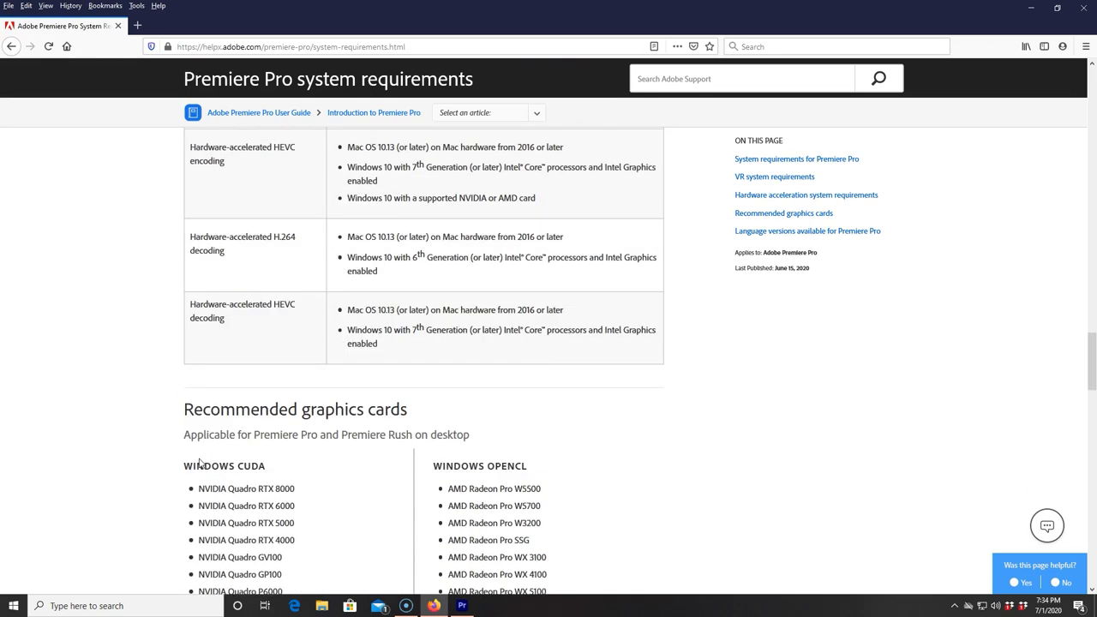
scroll("down", 3)
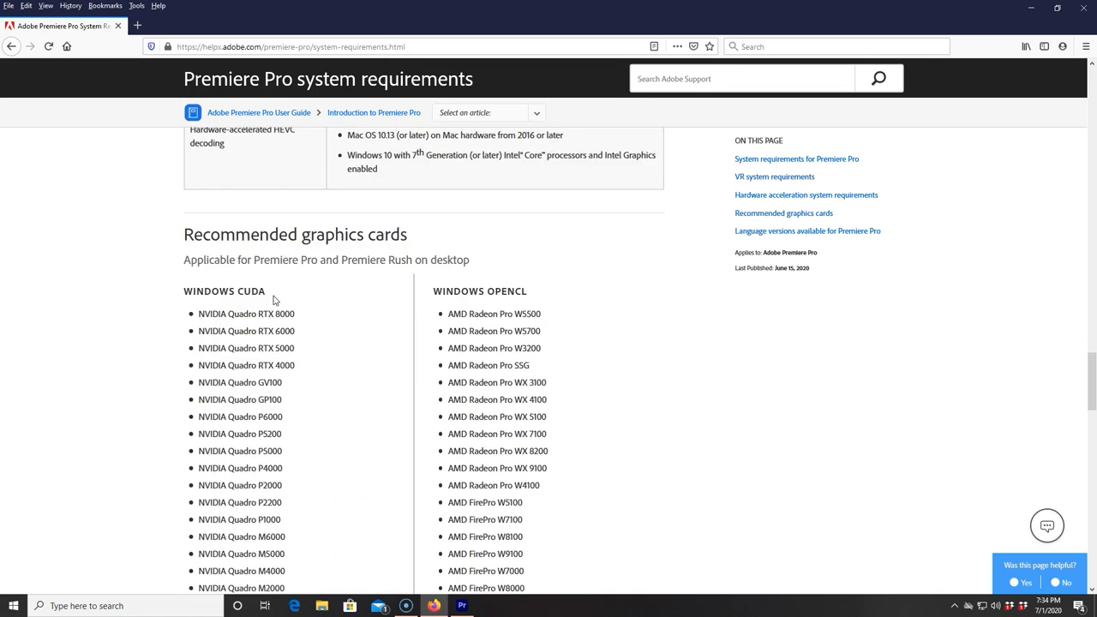
mouse_move(596, 325)
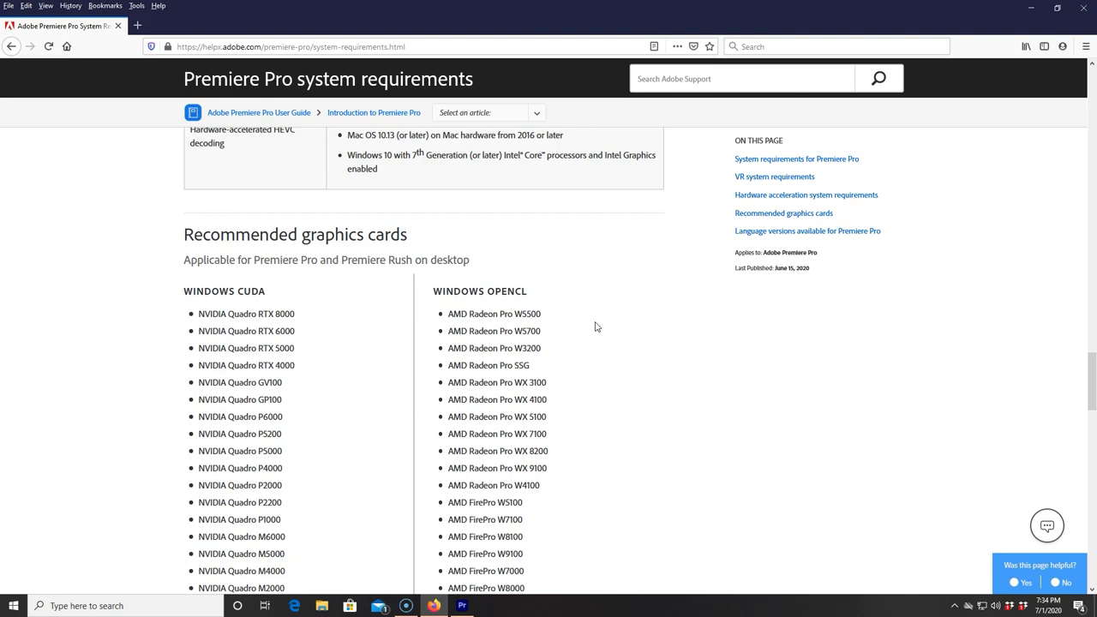
scroll("down", 3)
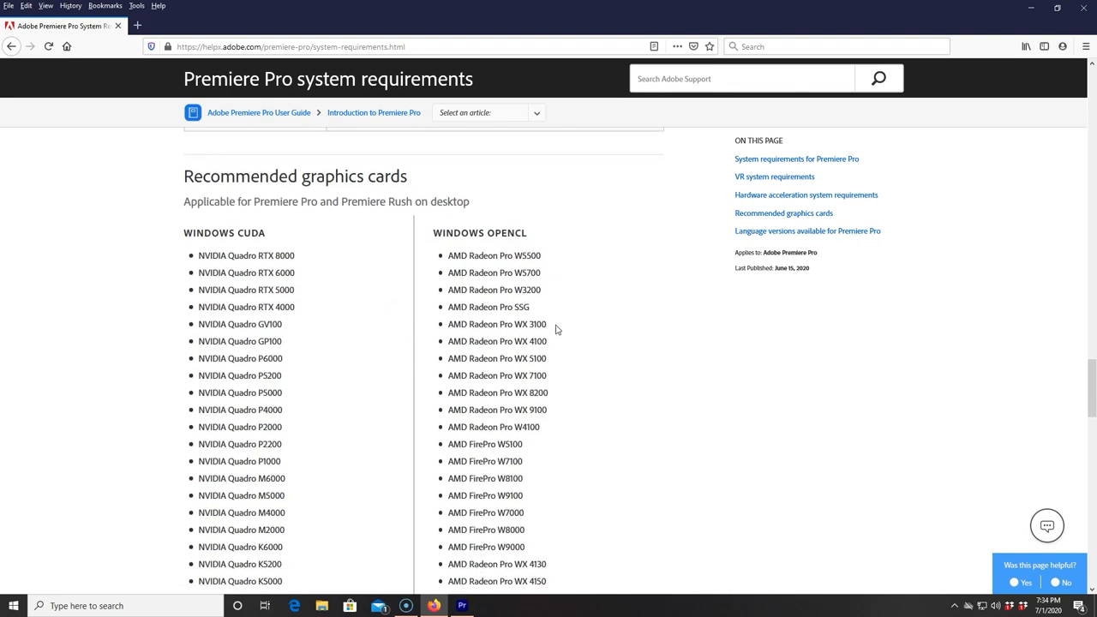
scroll("down", 3)
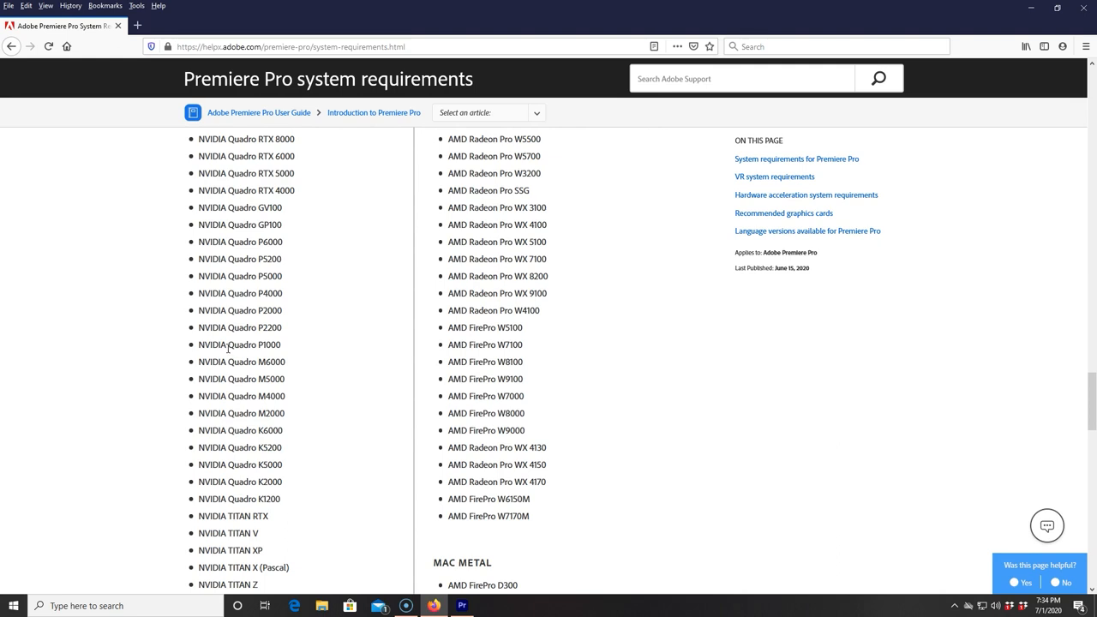
mouse_move(271, 358)
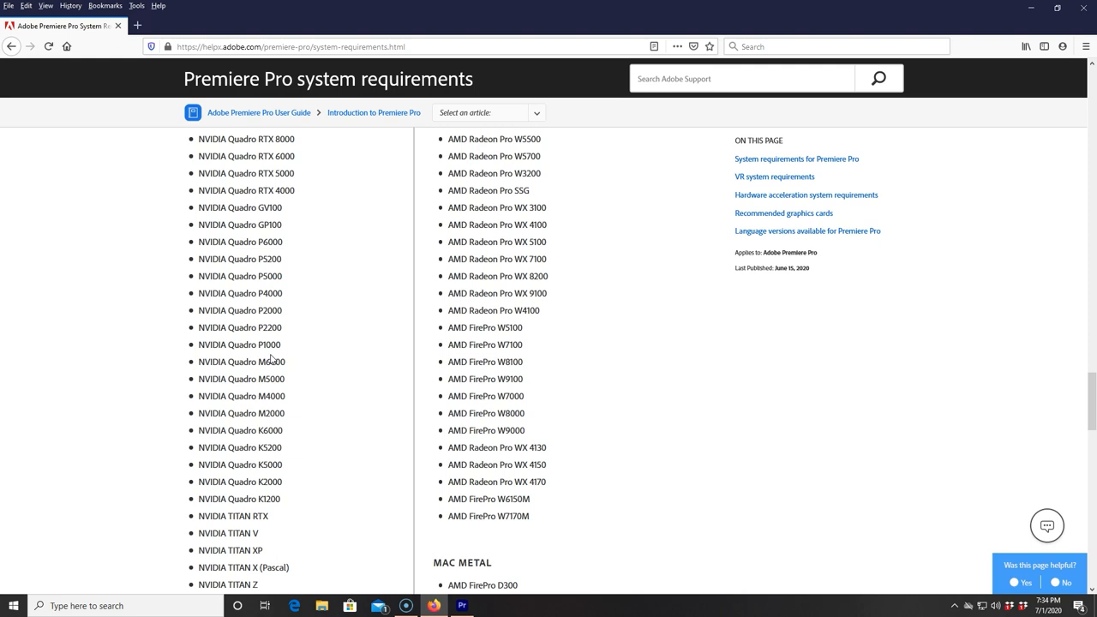
scroll("down", 3)
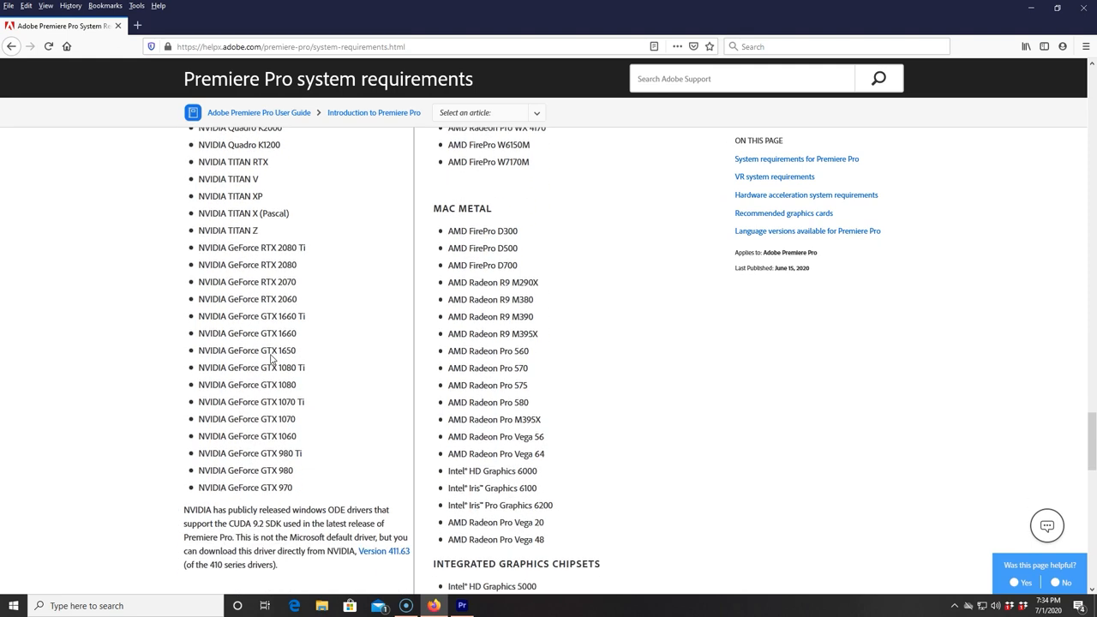
scroll("down", 3)
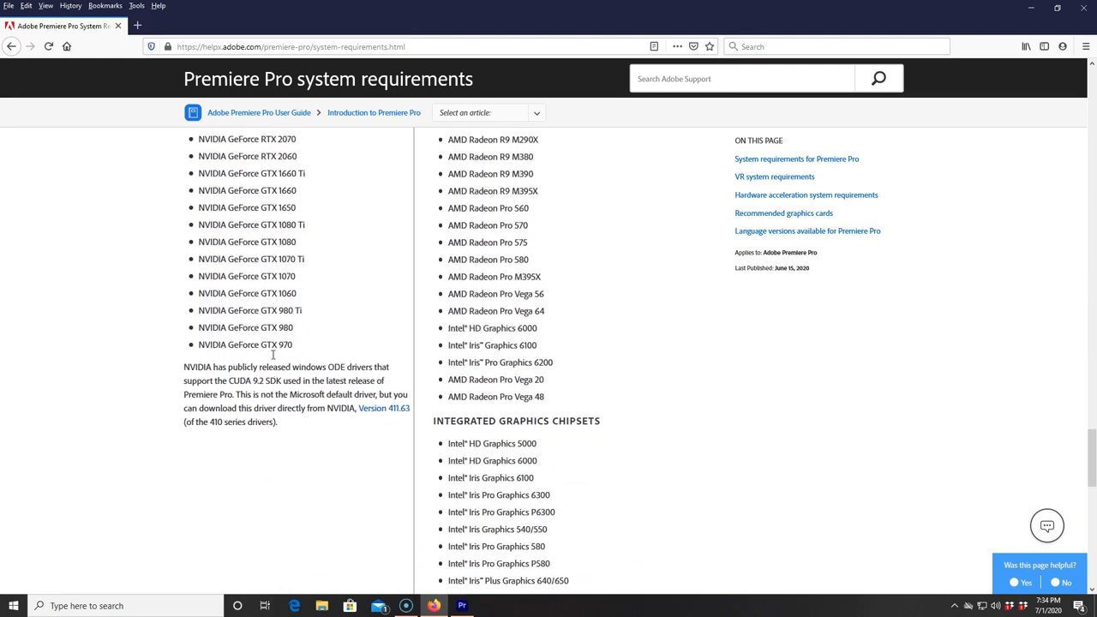
scroll("down", 3)
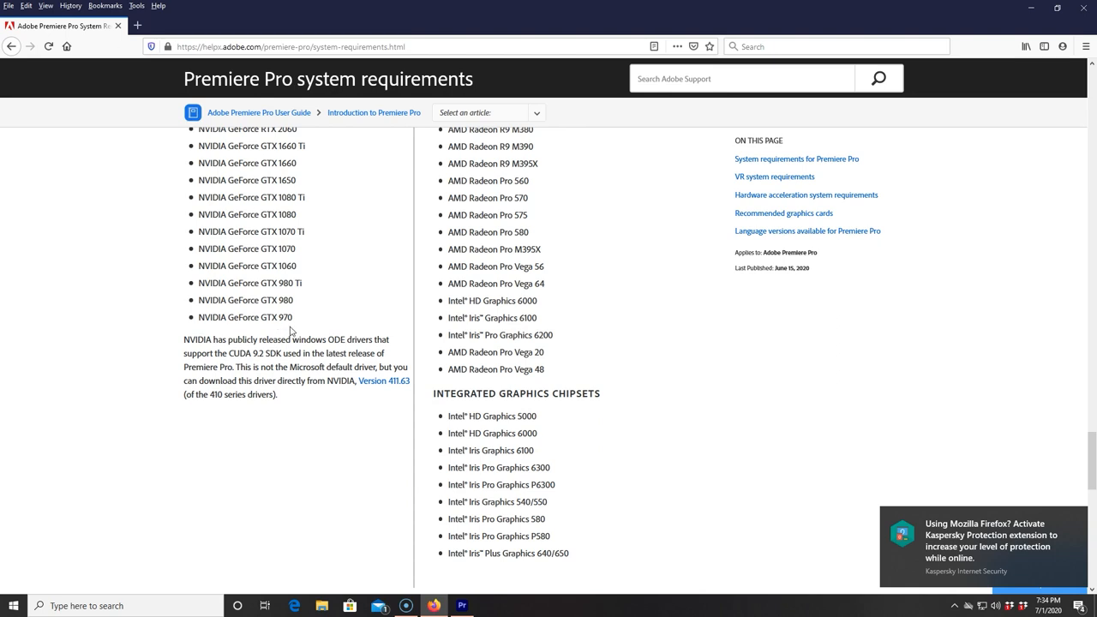
mouse_move(288, 332)
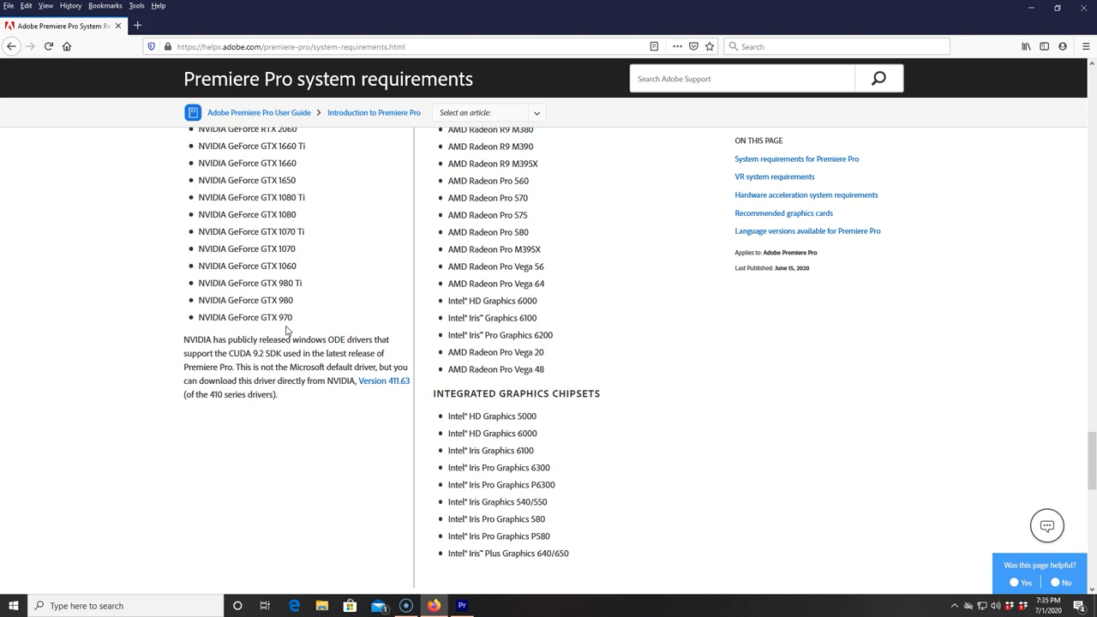
scroll("up", 3)
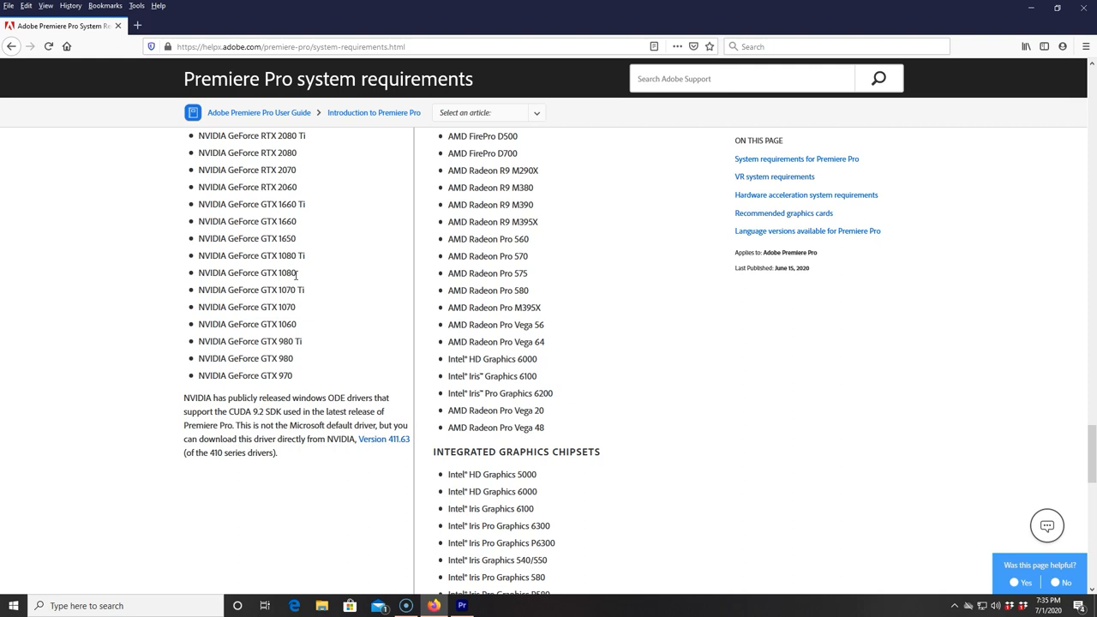
scroll("up", 3)
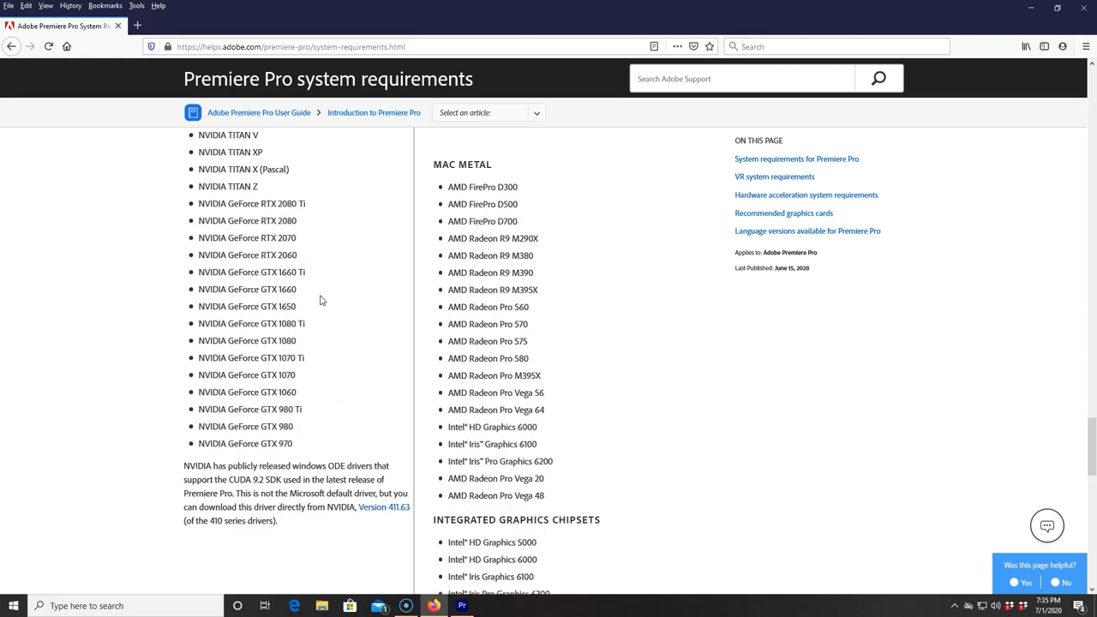
scroll("up", 3)
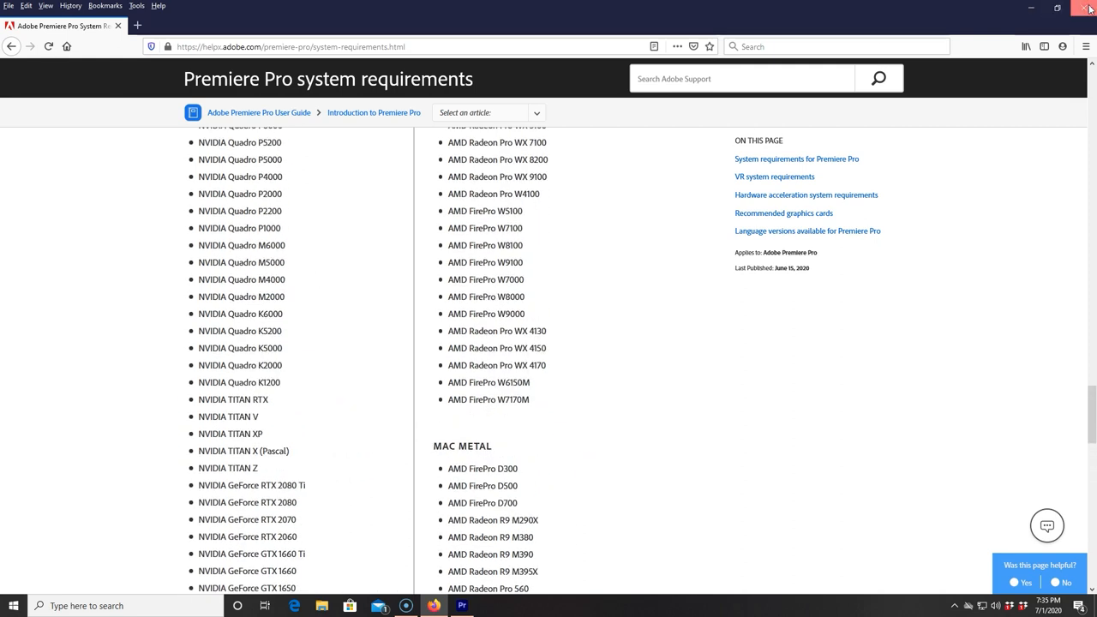
Replay the sequence in Premiere Pro to confirm the static glitch, then minimize it to the desktop.
left_click(1090, 7)
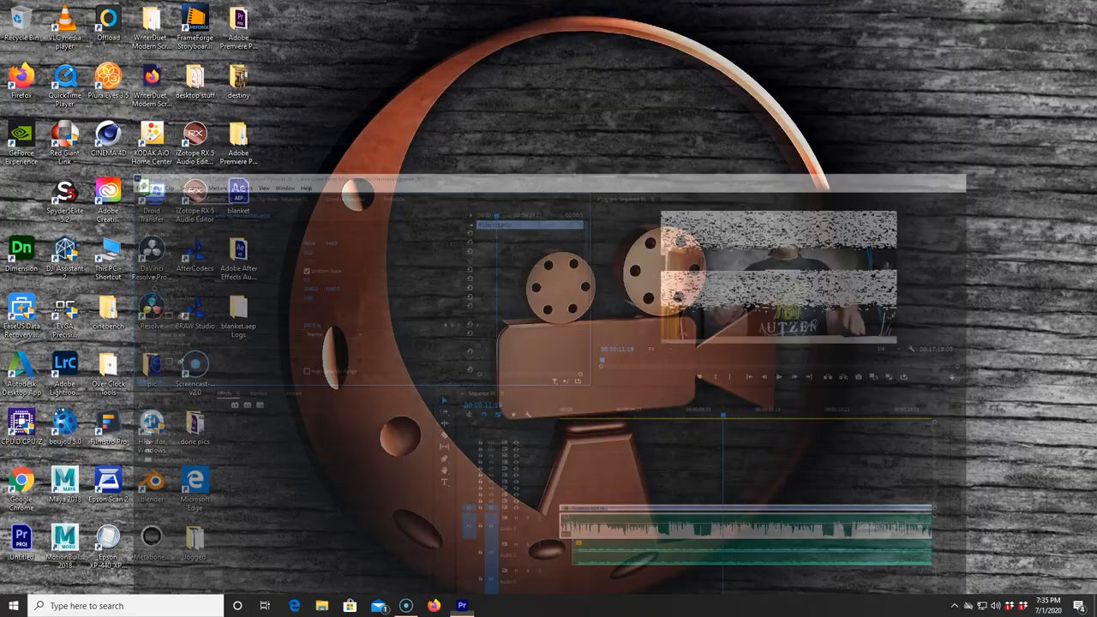
left_click(463, 606)
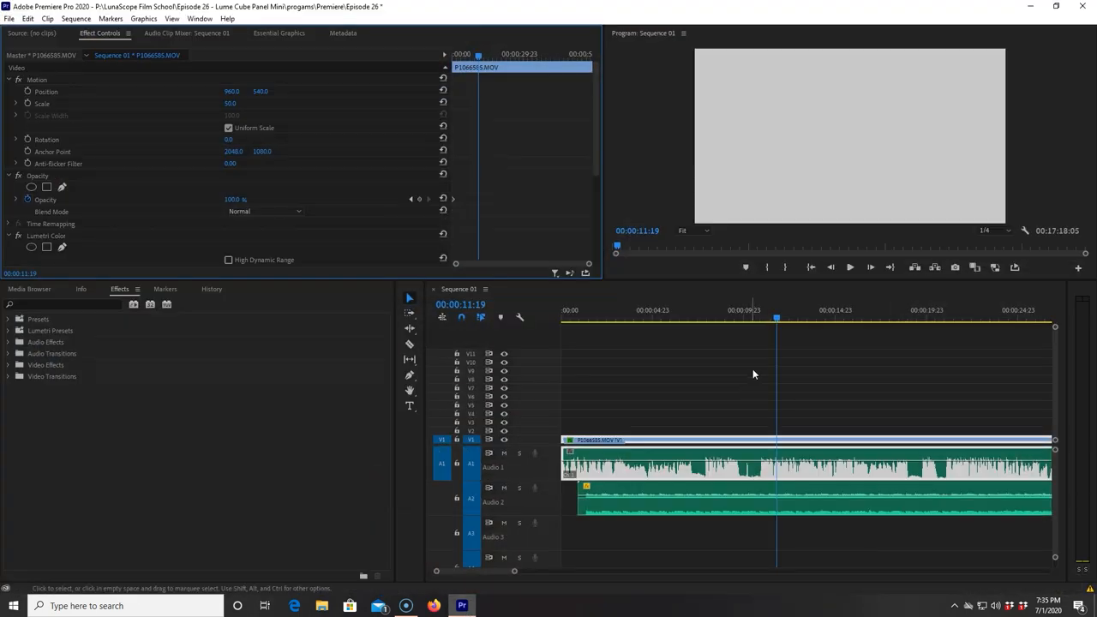
left_click(850, 267)
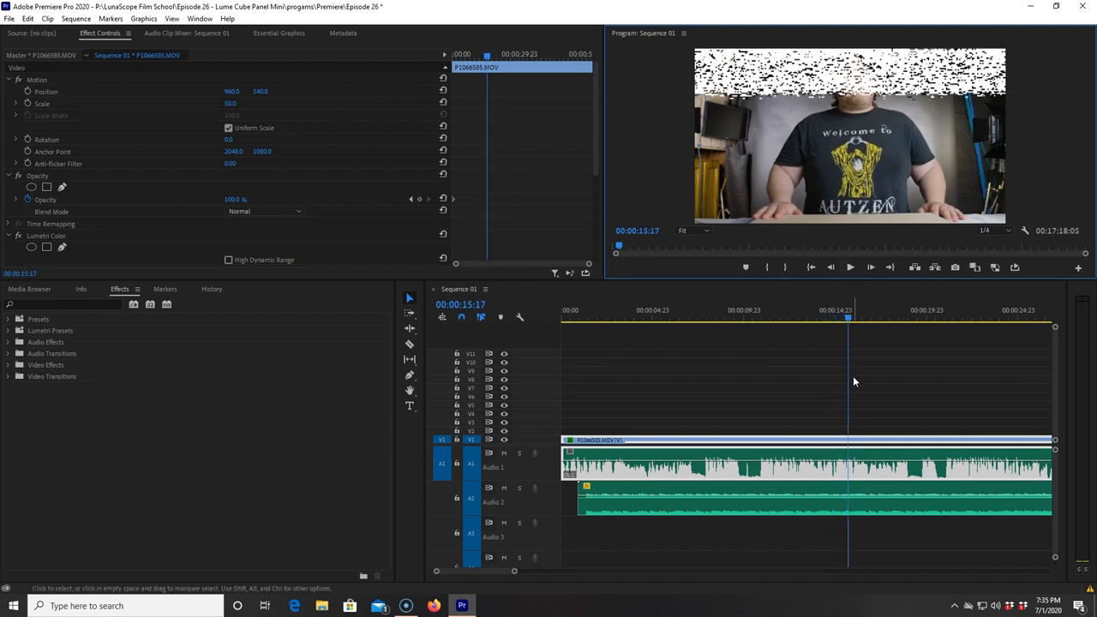
left_click(709, 322)
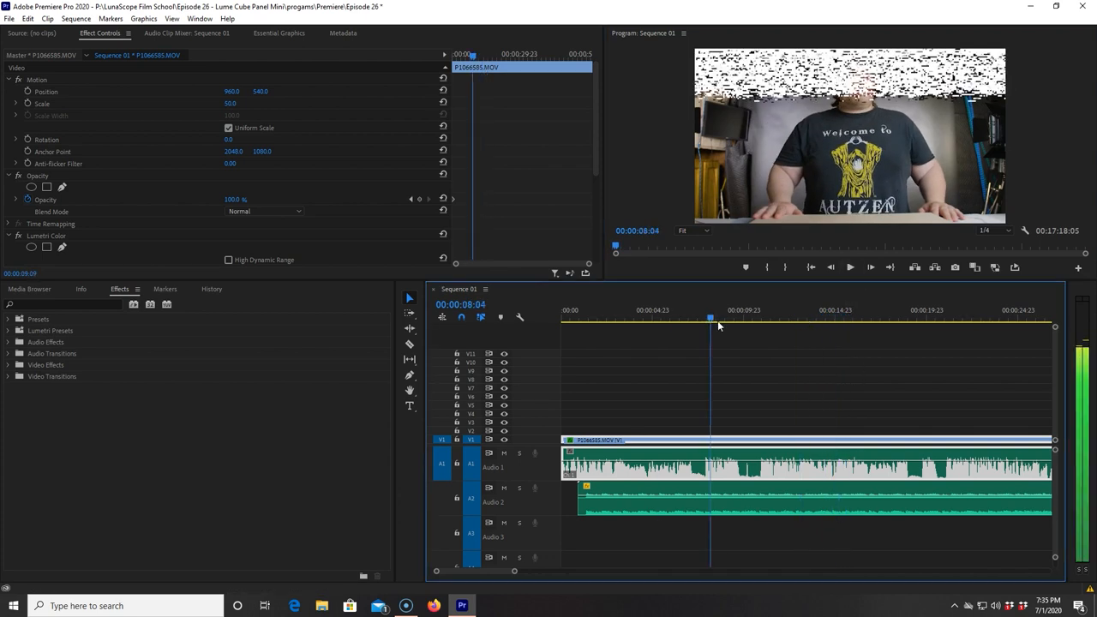
left_click(658, 317)
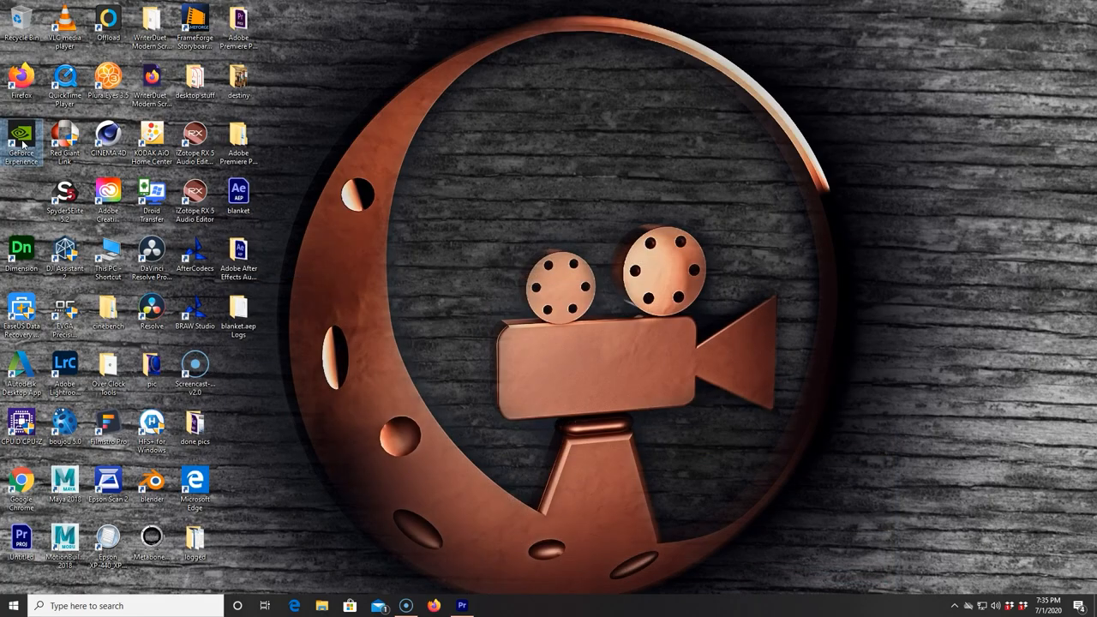
Launch GeForce Experience and view the installed NVIDIA Studio Driver on the Drivers page.
double_click(21, 141)
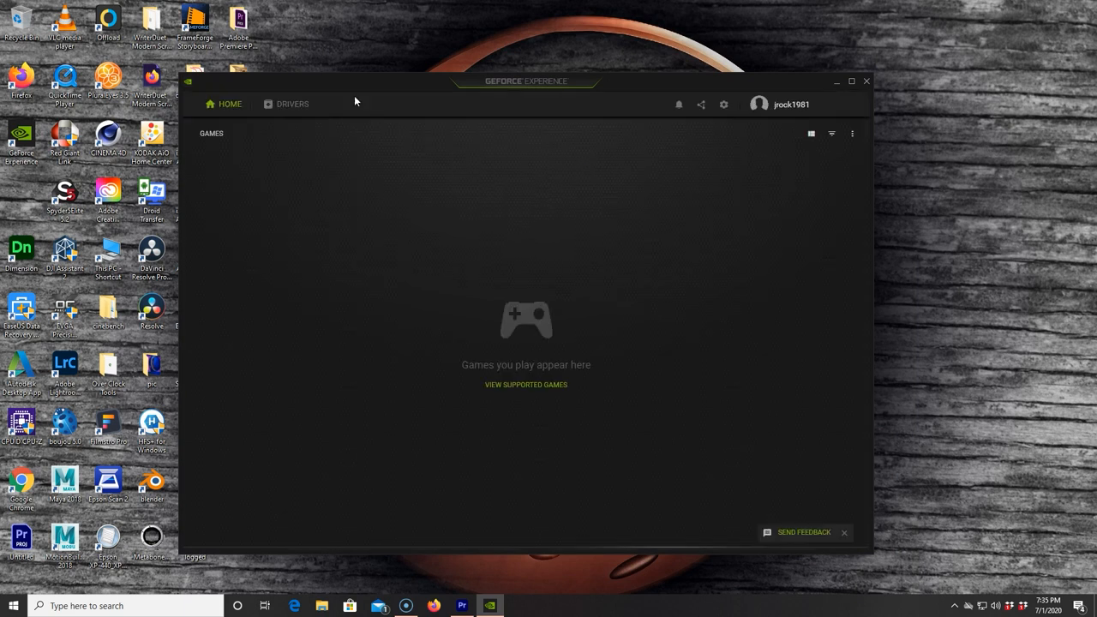
left_click(291, 104)
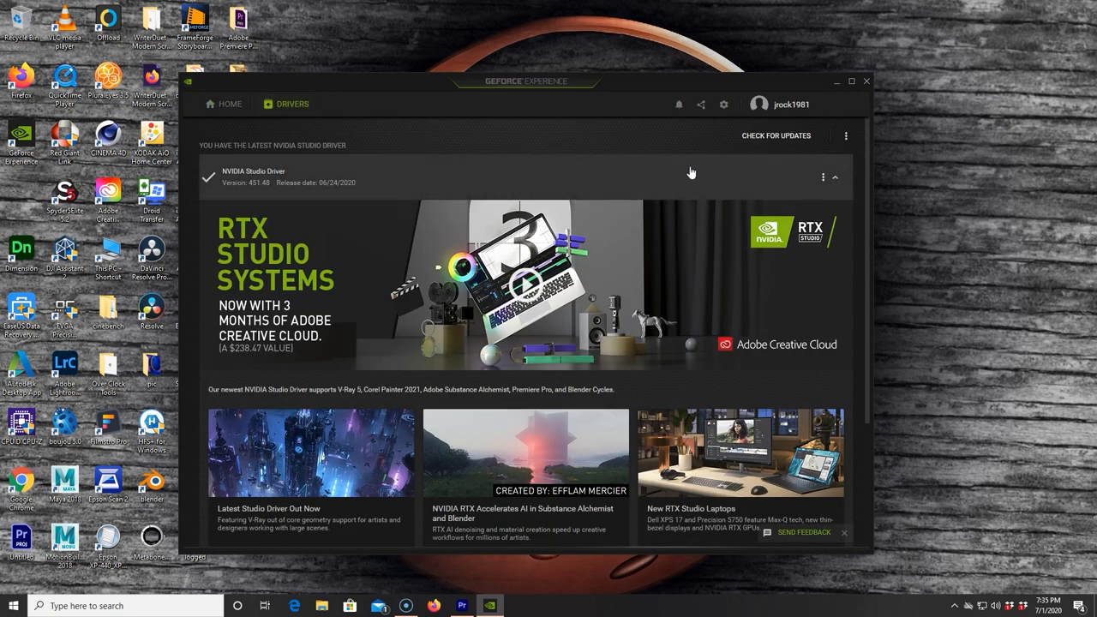
mouse_move(325, 175)
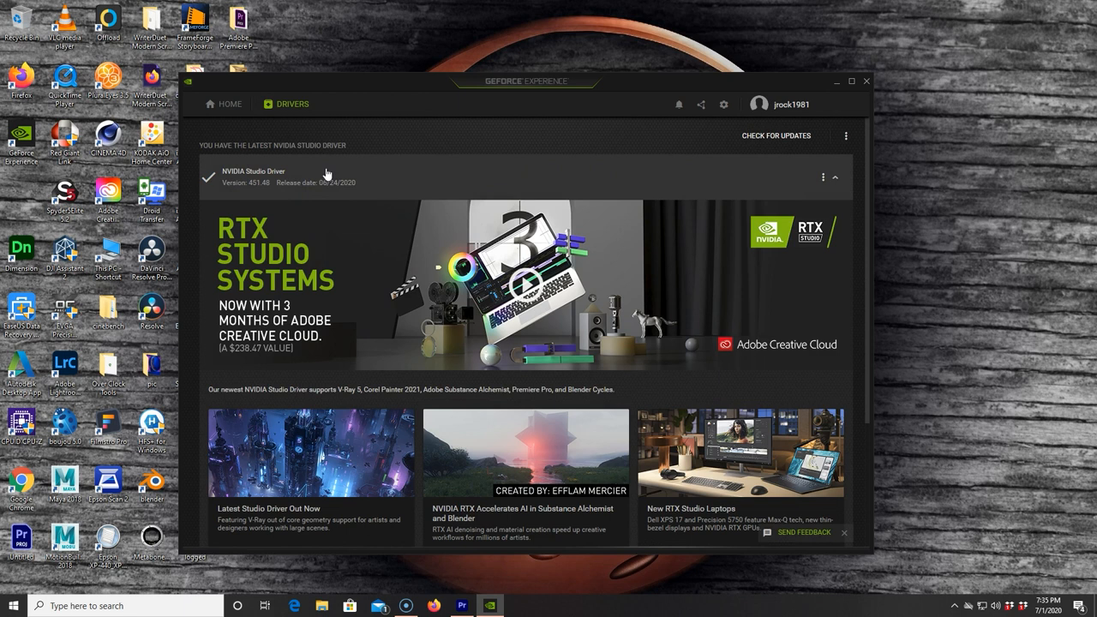
mouse_move(473, 175)
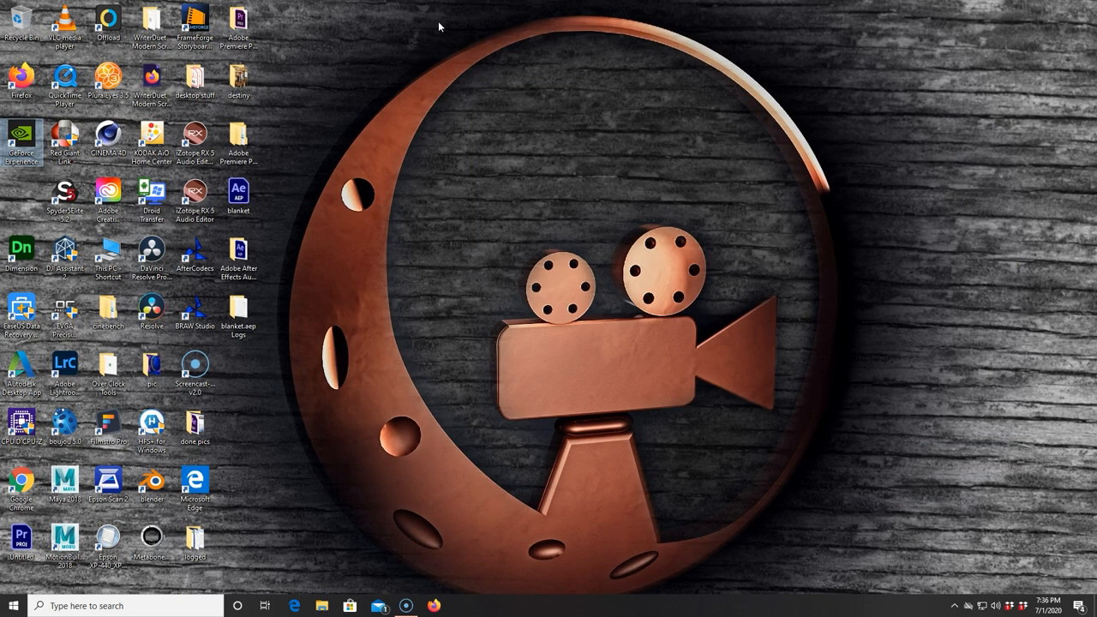
Navigate File Explorer on the Edit Drive into LunaScope Film School > Episode 26 - Lume Cube Panel Mini.
left_click(322, 604)
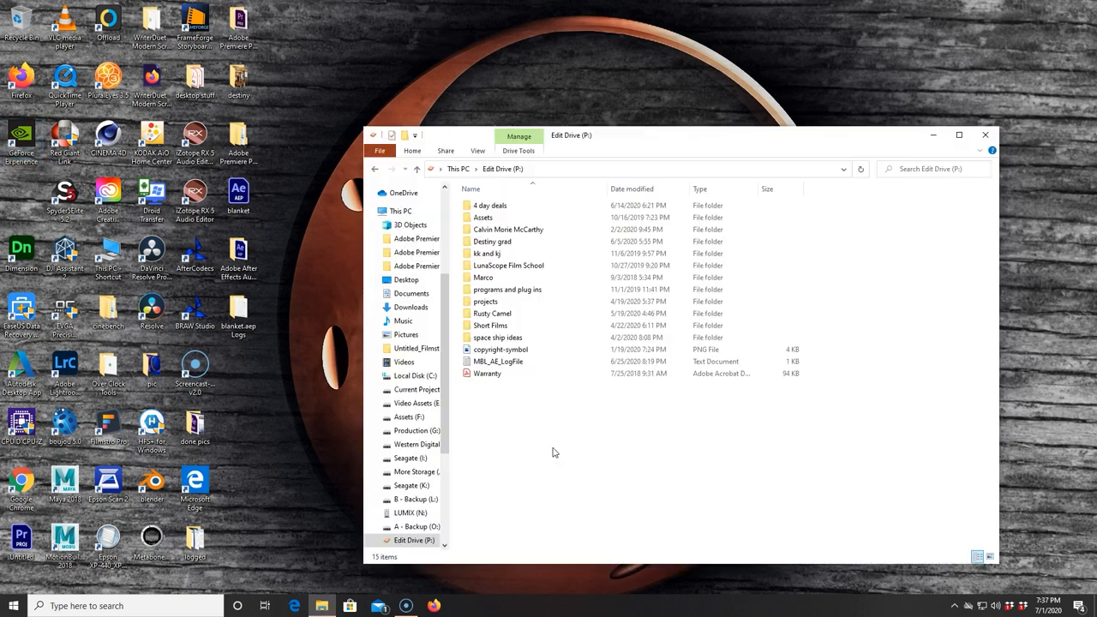
double_click(507, 264)
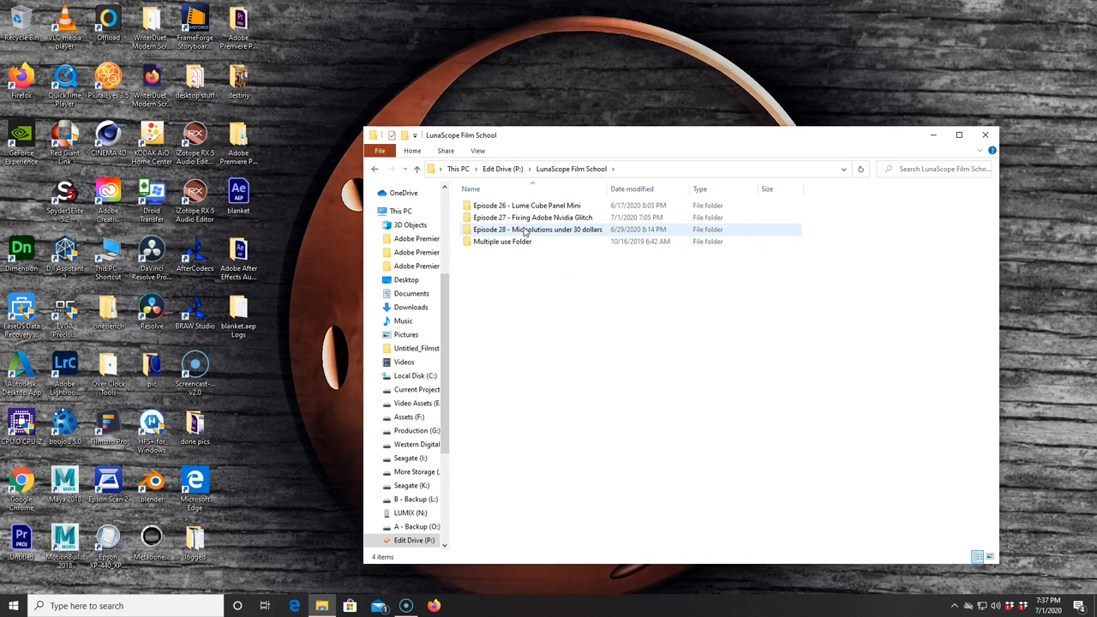
double_click(527, 205)
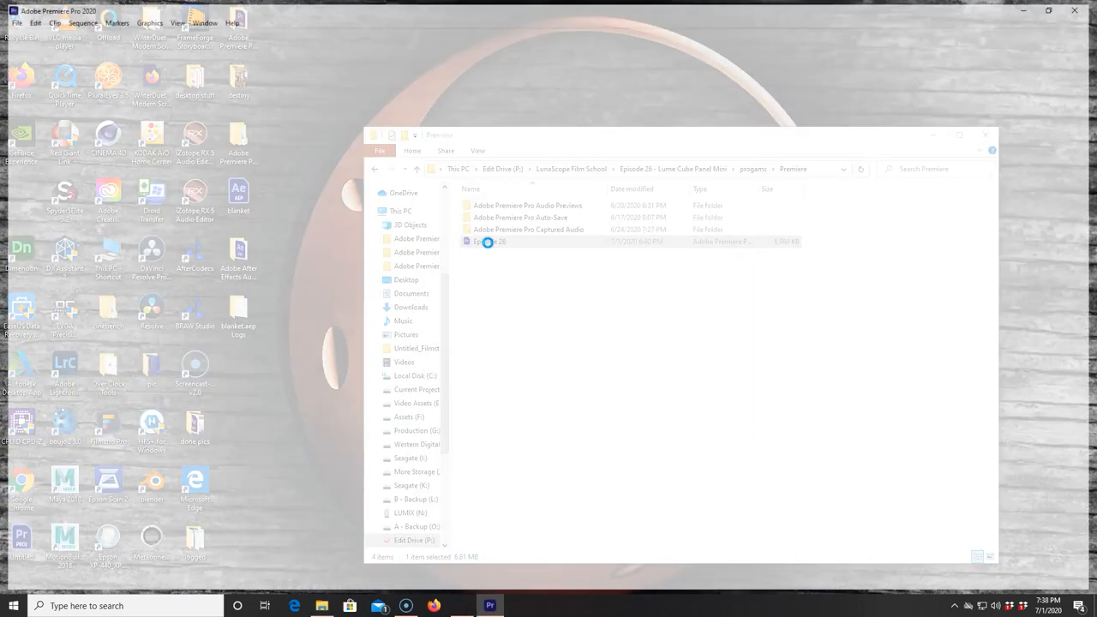
Reopen the Episode 26 project file in Premiere Pro and dismiss the missing fonts warning.
double_click(490, 240)
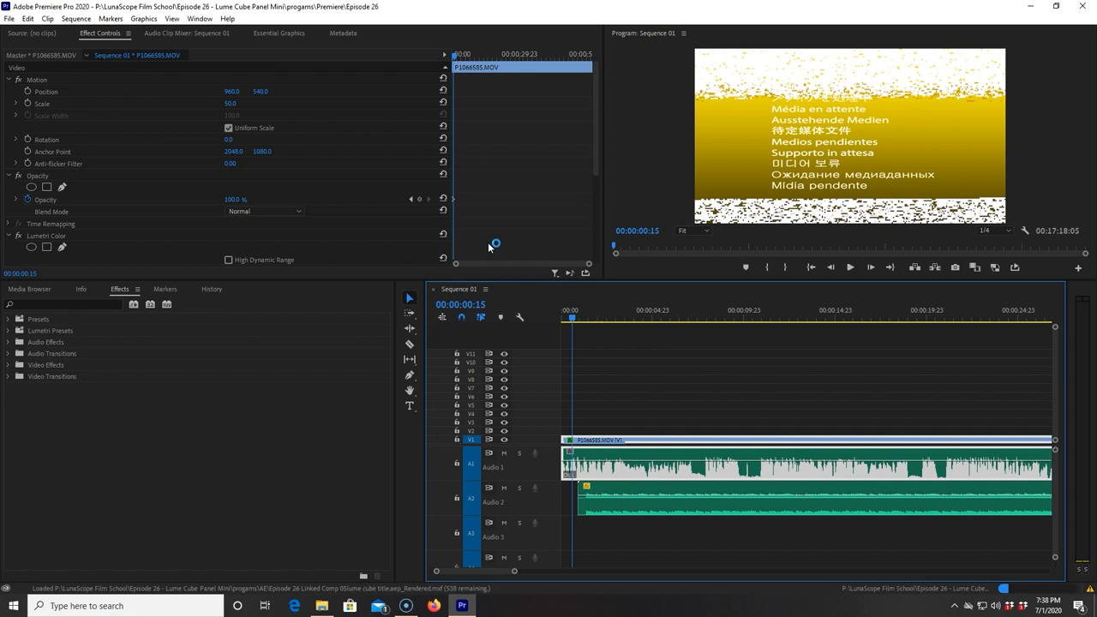
mouse_move(488, 246)
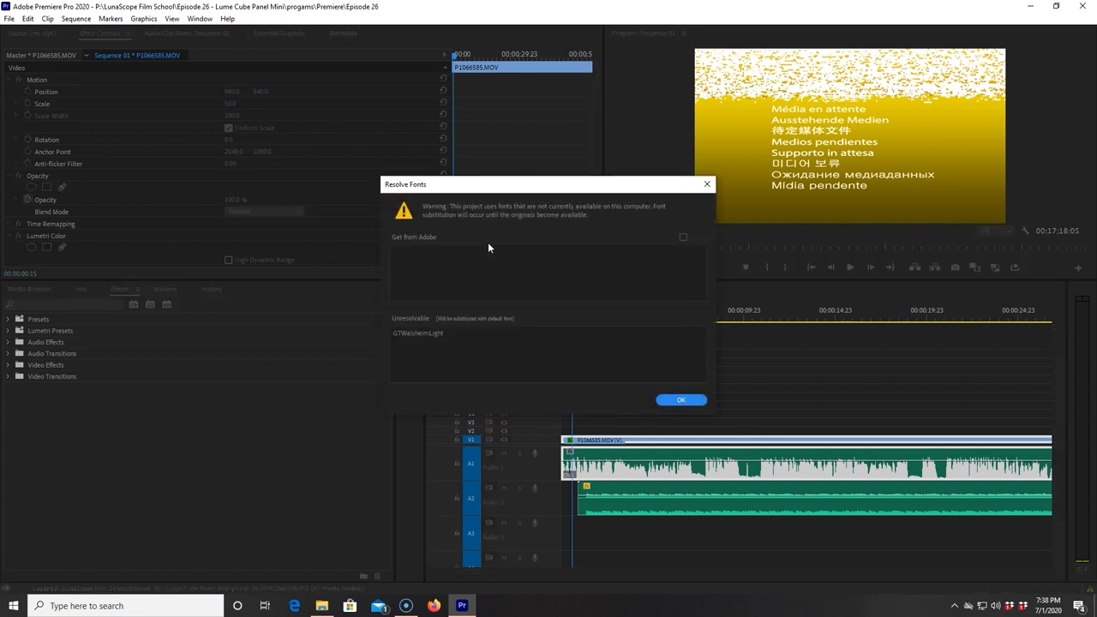
left_click(680, 401)
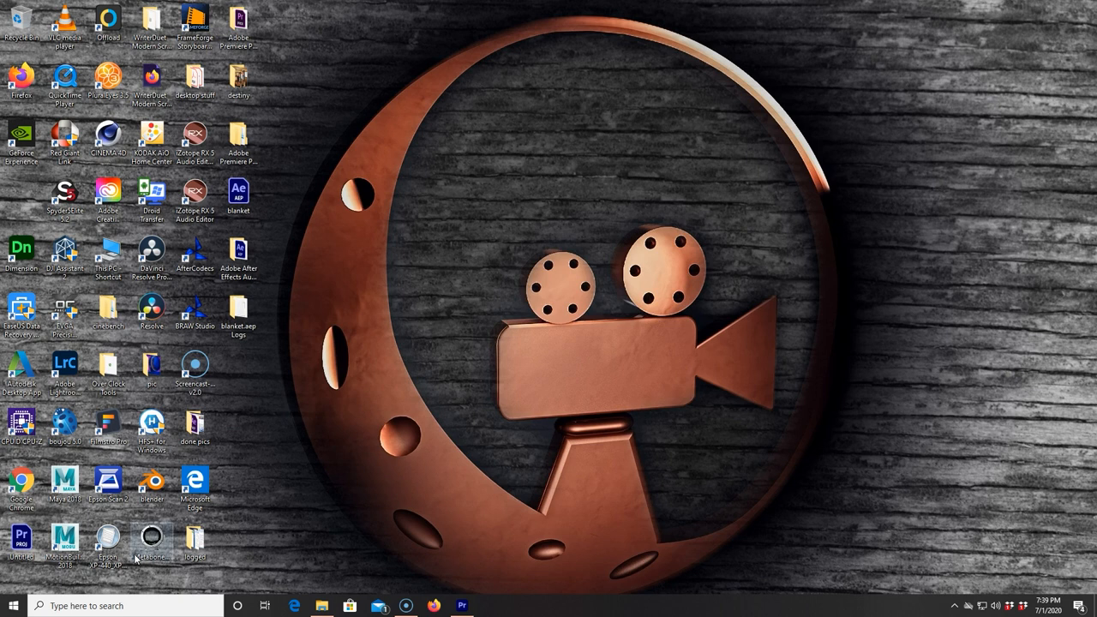
Review the NVIDIA GeForce GTX 1080 driver properties in Device Manager, then close it.
left_click(123, 606)
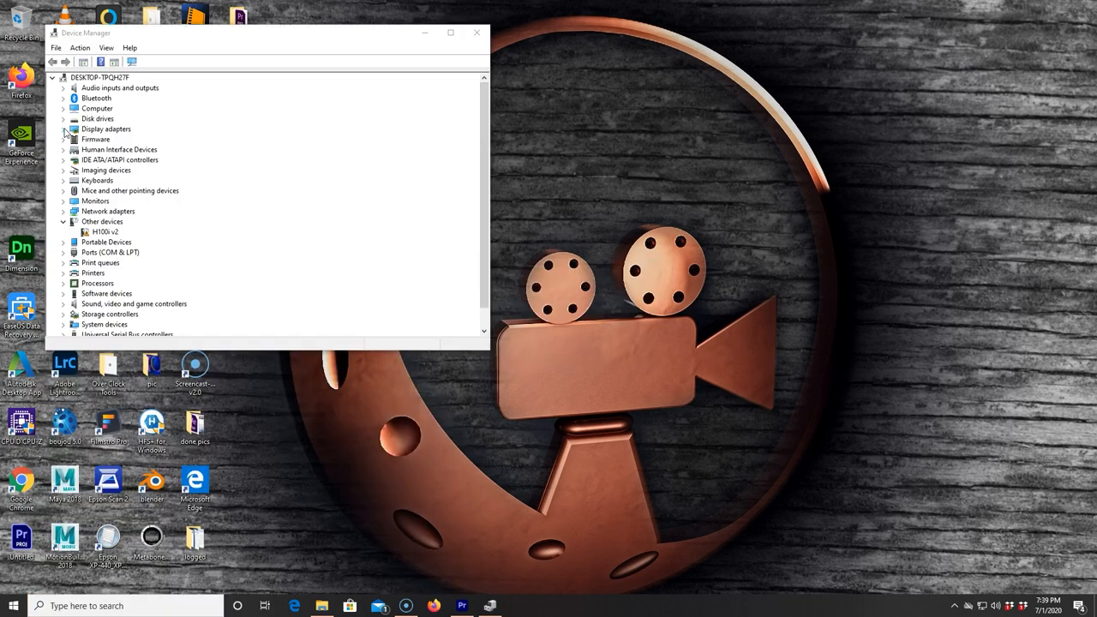
right_click(129, 139)
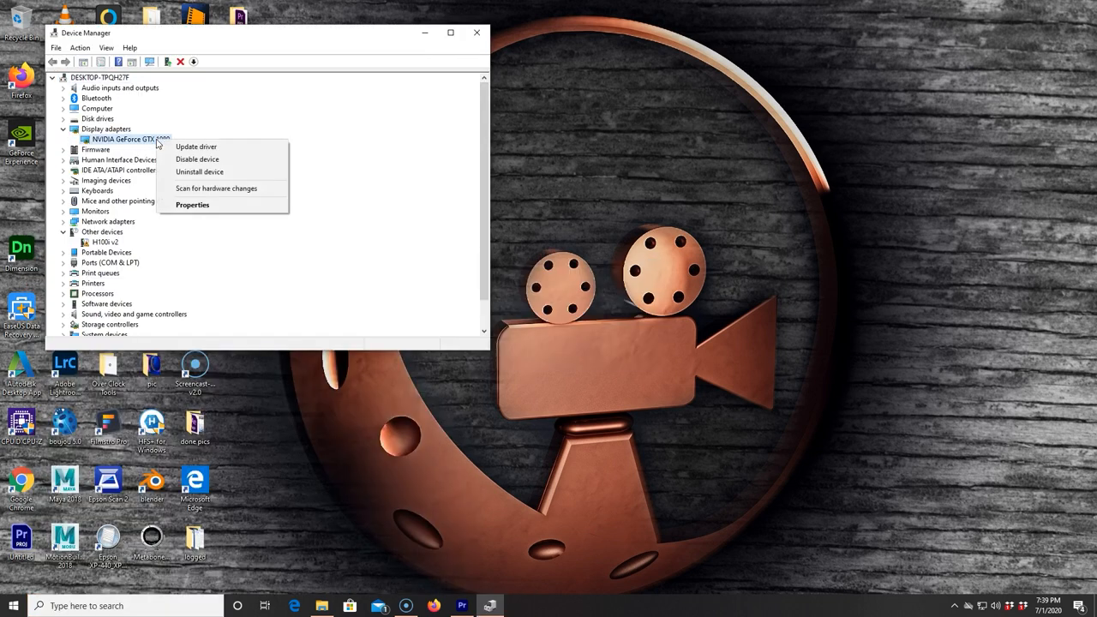
left_click(192, 203)
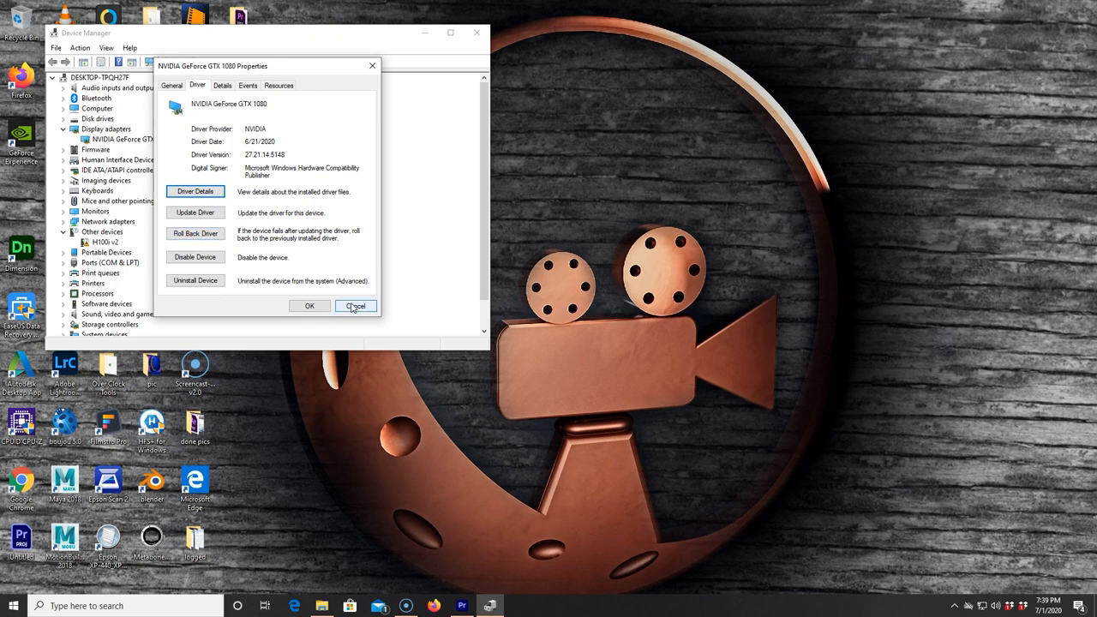
left_click(355, 305)
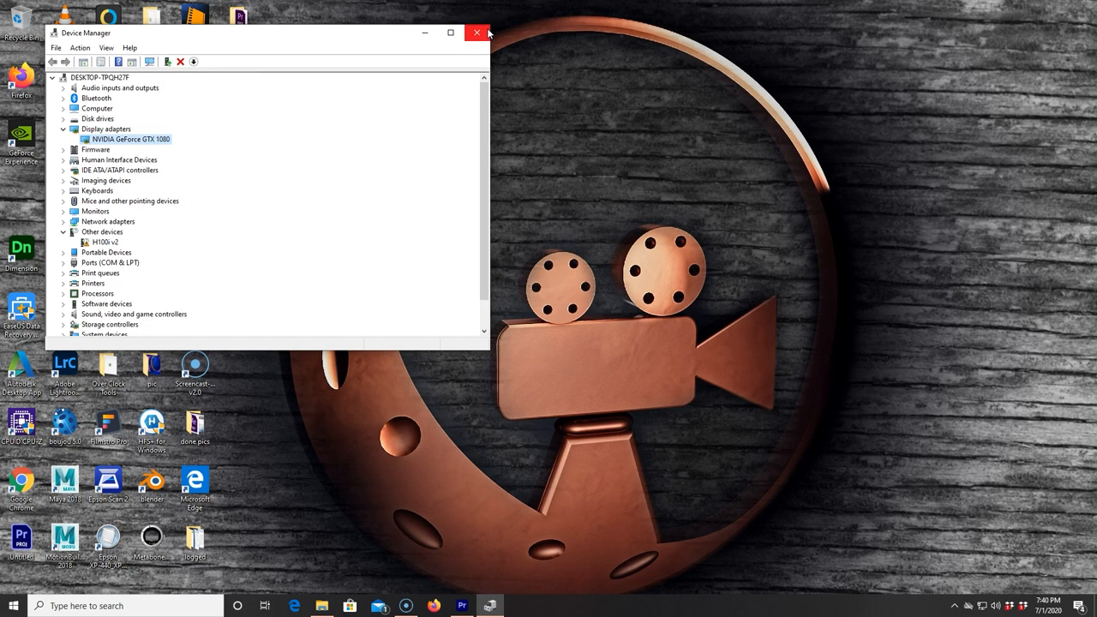
left_click(476, 33)
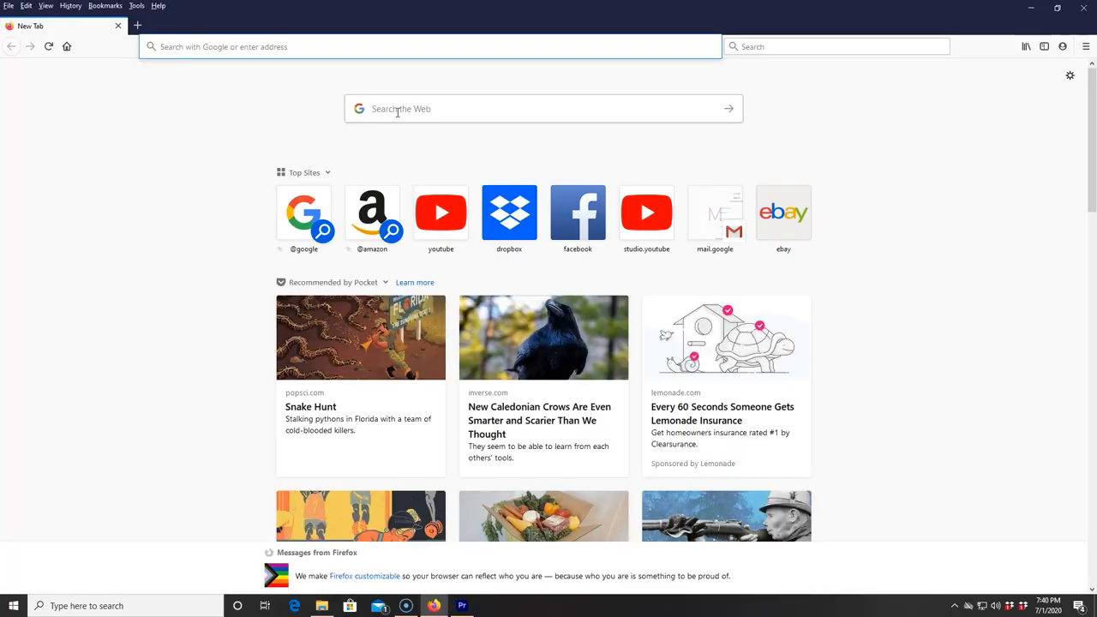
Search Google for 'download drivers nvidia' from a new Firefox tab.
type("down")
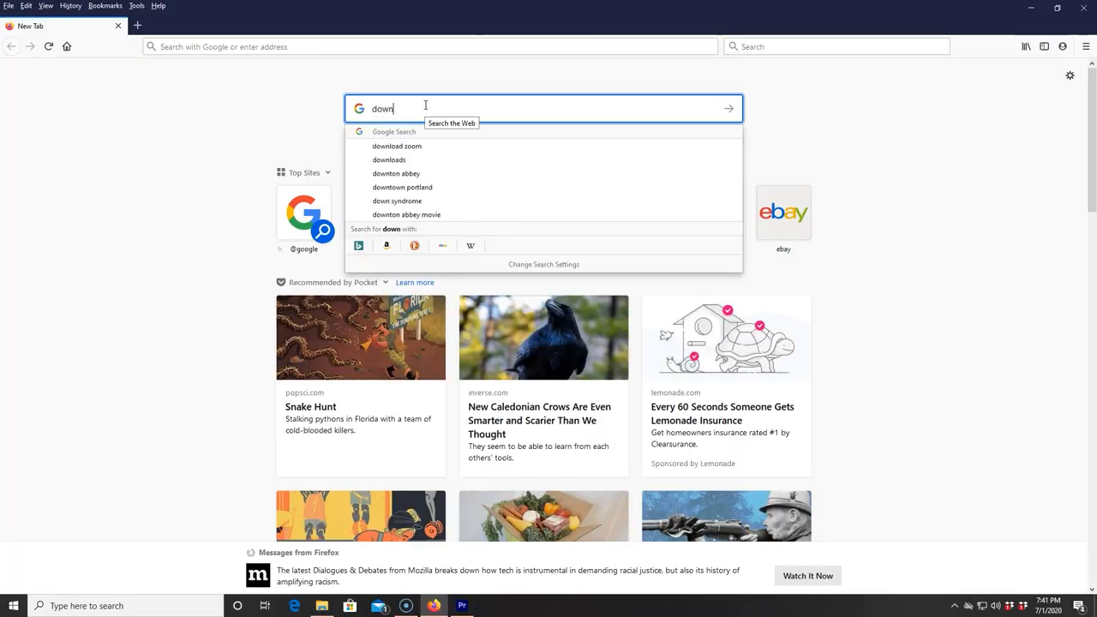
type("load dr")
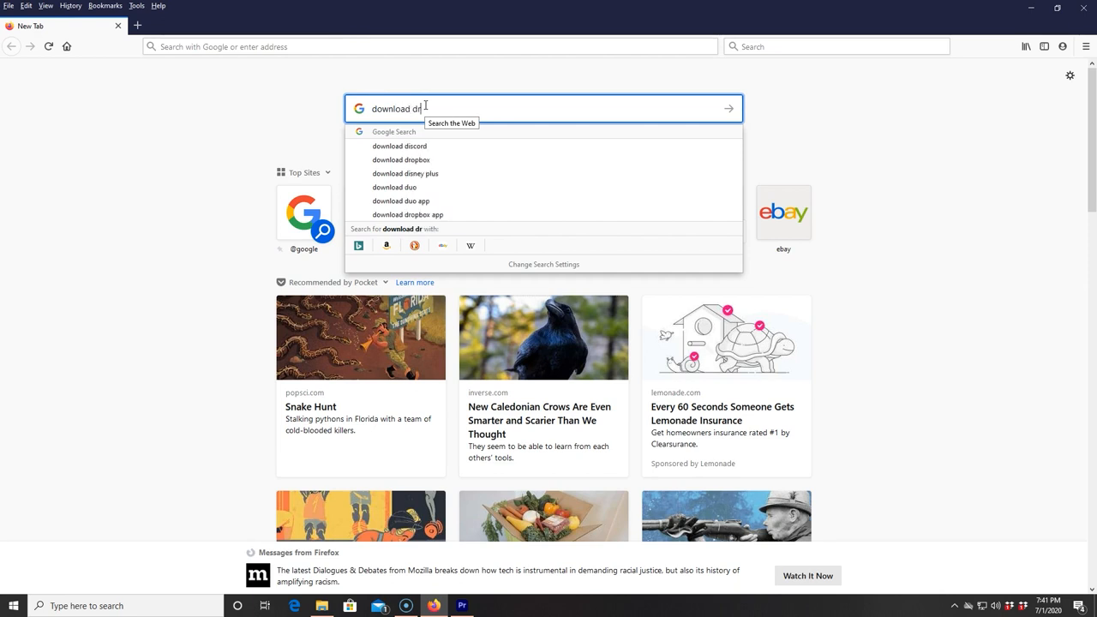
type("ivers n")
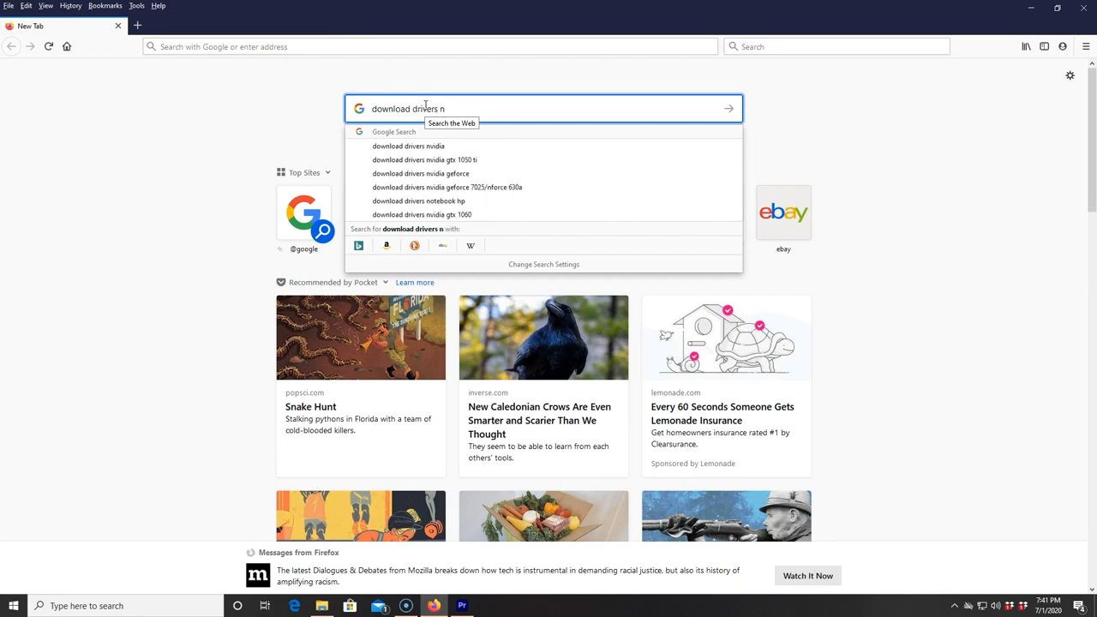
left_click(408, 145)
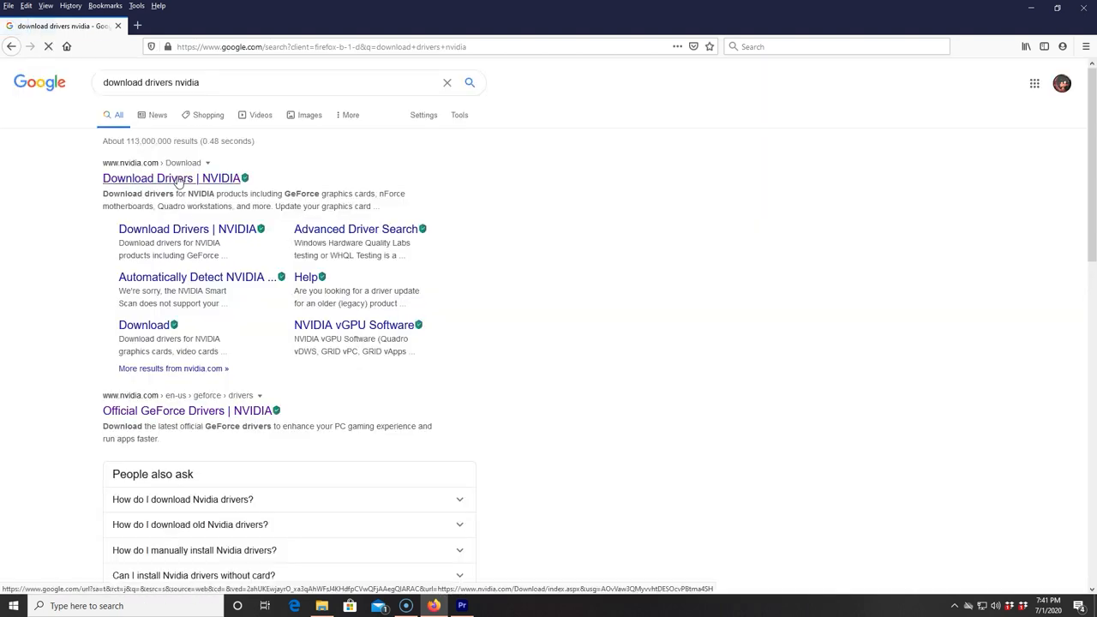
Go from the Download Drivers result to NVIDIA's GeForce Drivers page.
left_click(171, 178)
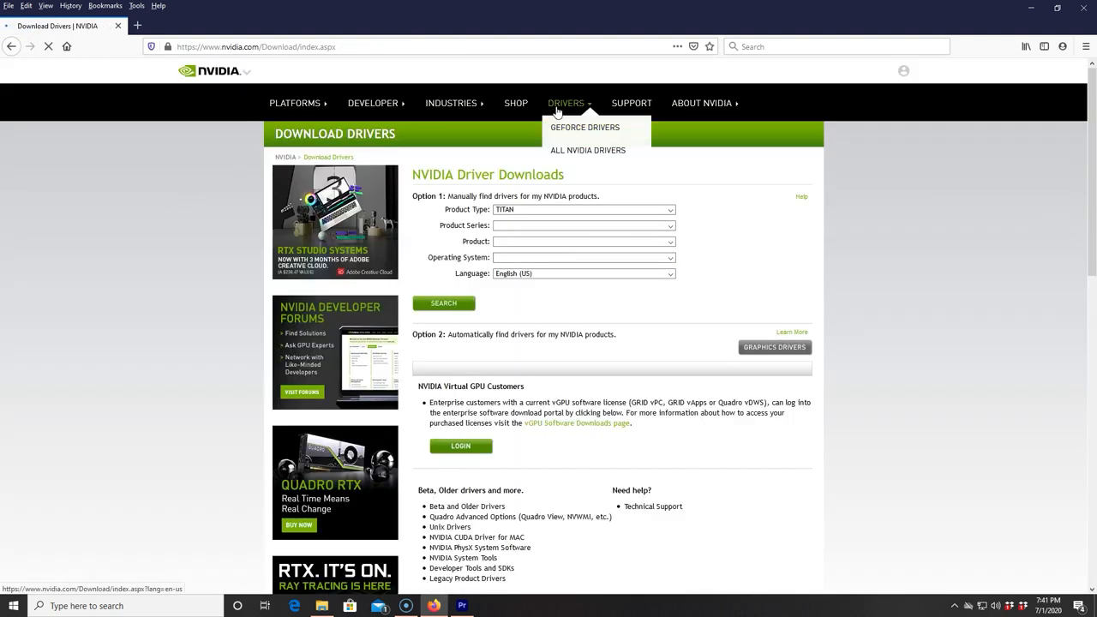
mouse_move(587, 151)
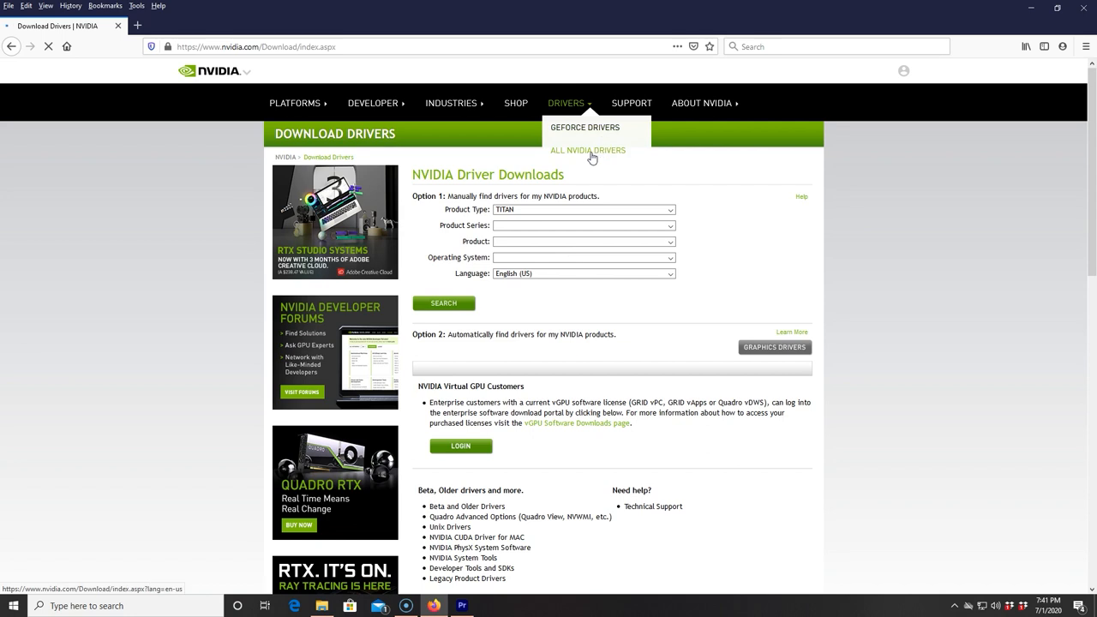
mouse_move(586, 127)
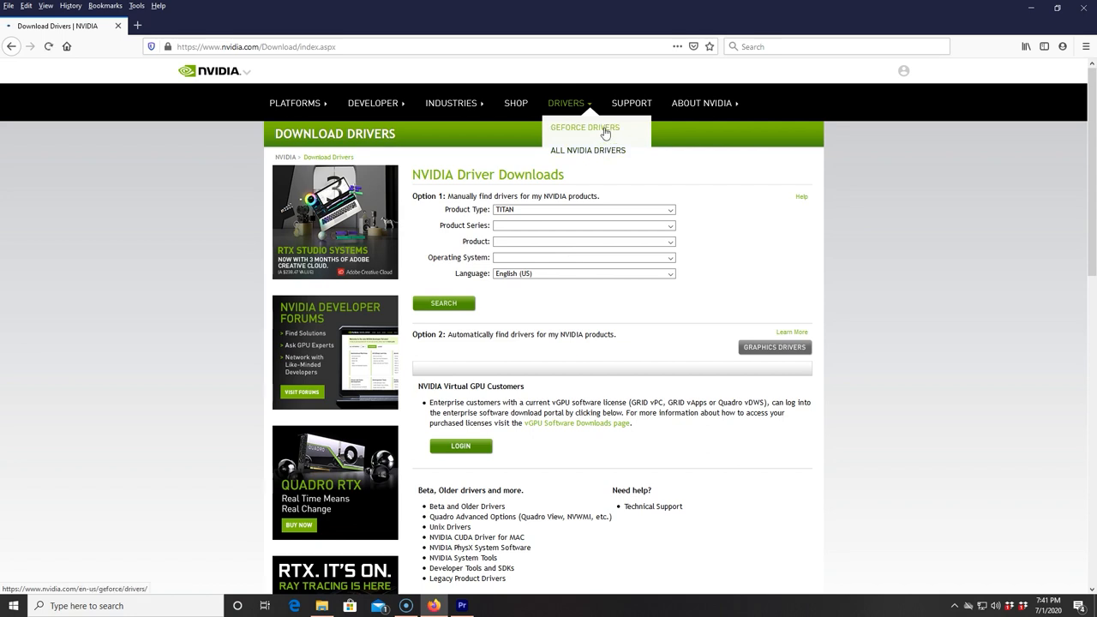
left_click(584, 127)
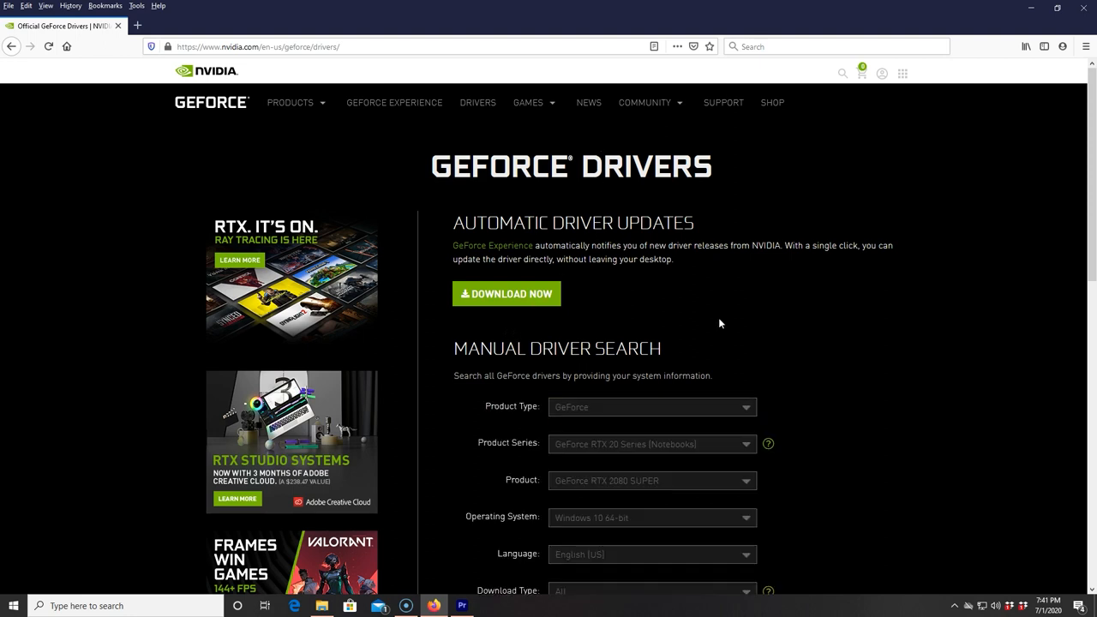
Run a manual driver search for GeForce GTX 1080.
scroll("down", 3)
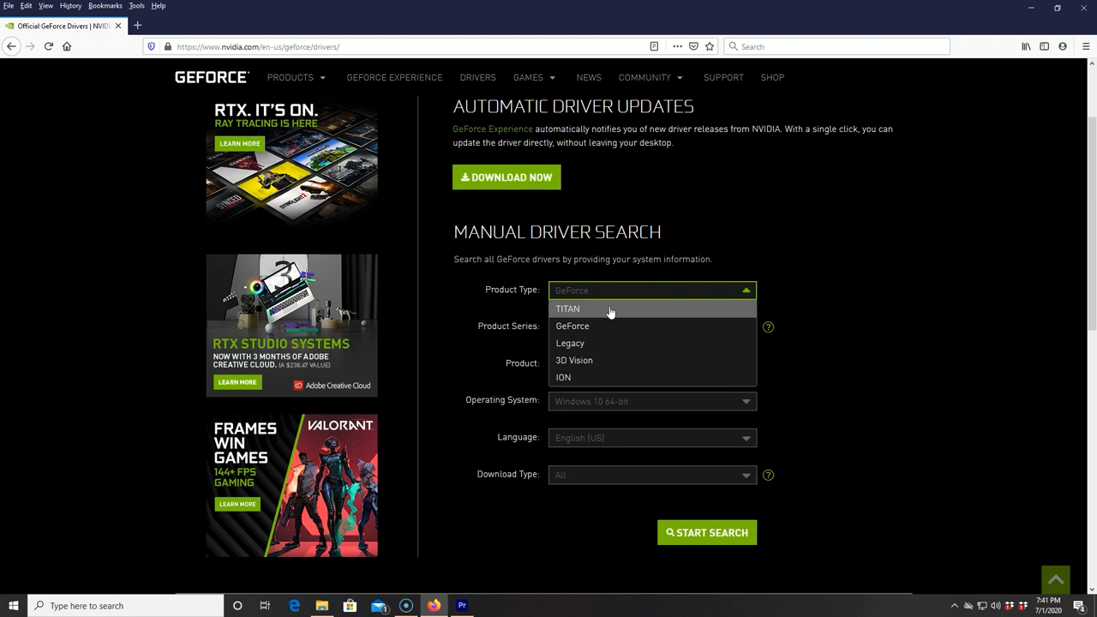
mouse_move(600, 329)
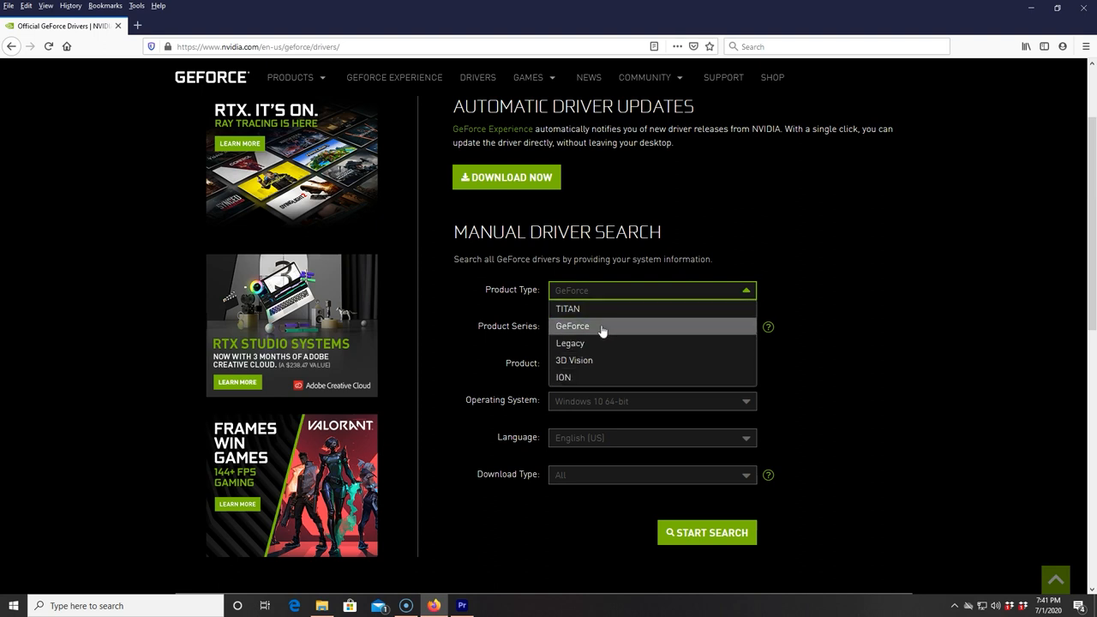
left_click(573, 325)
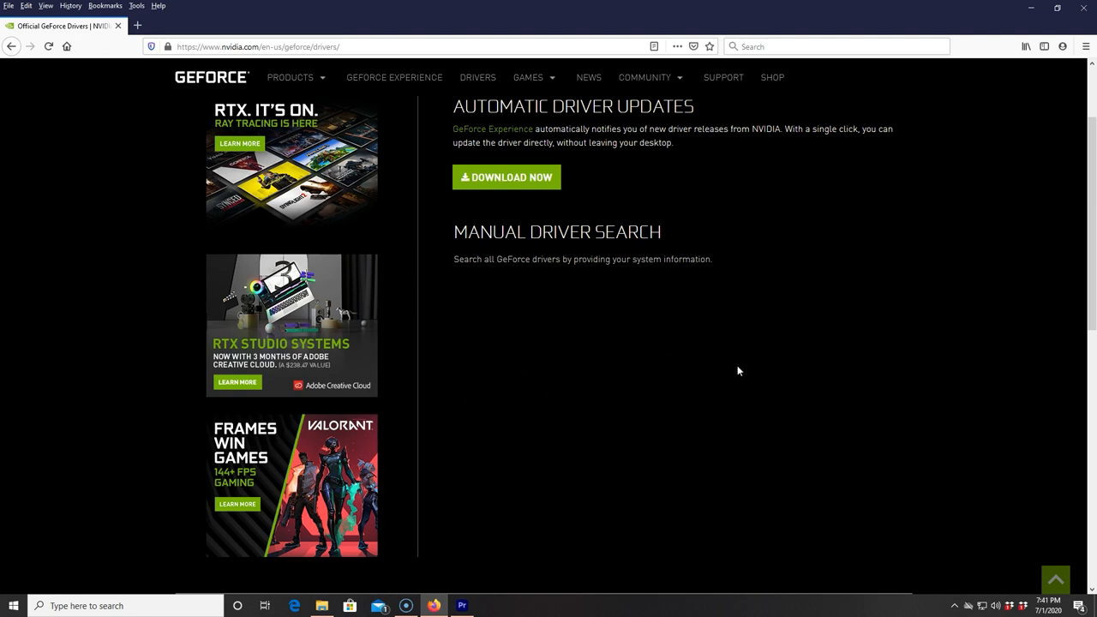
left_click(746, 363)
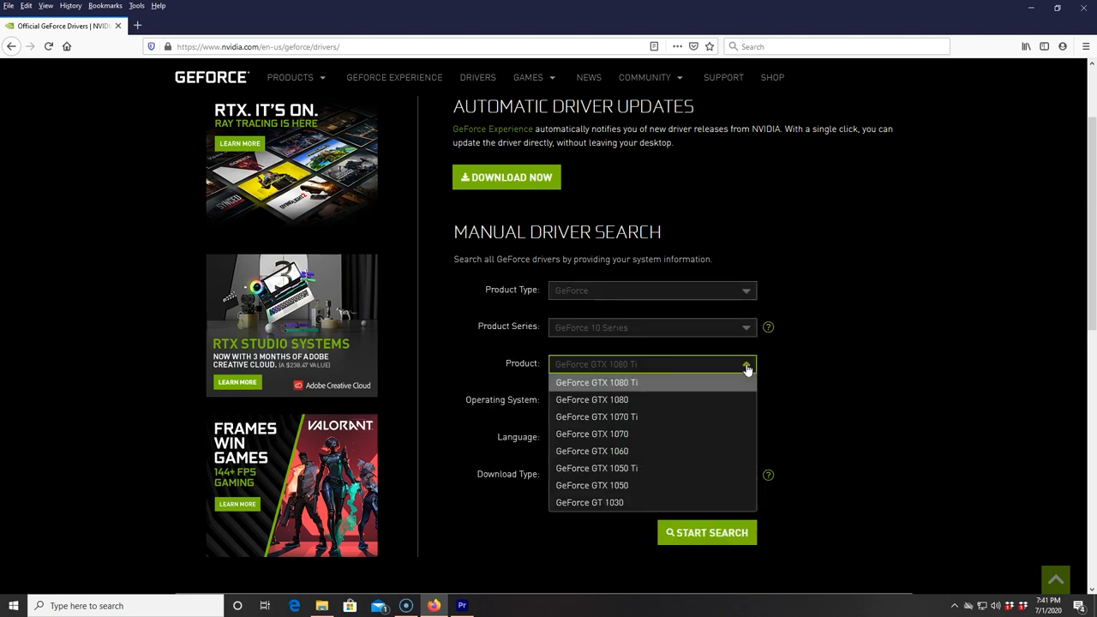
left_click(591, 399)
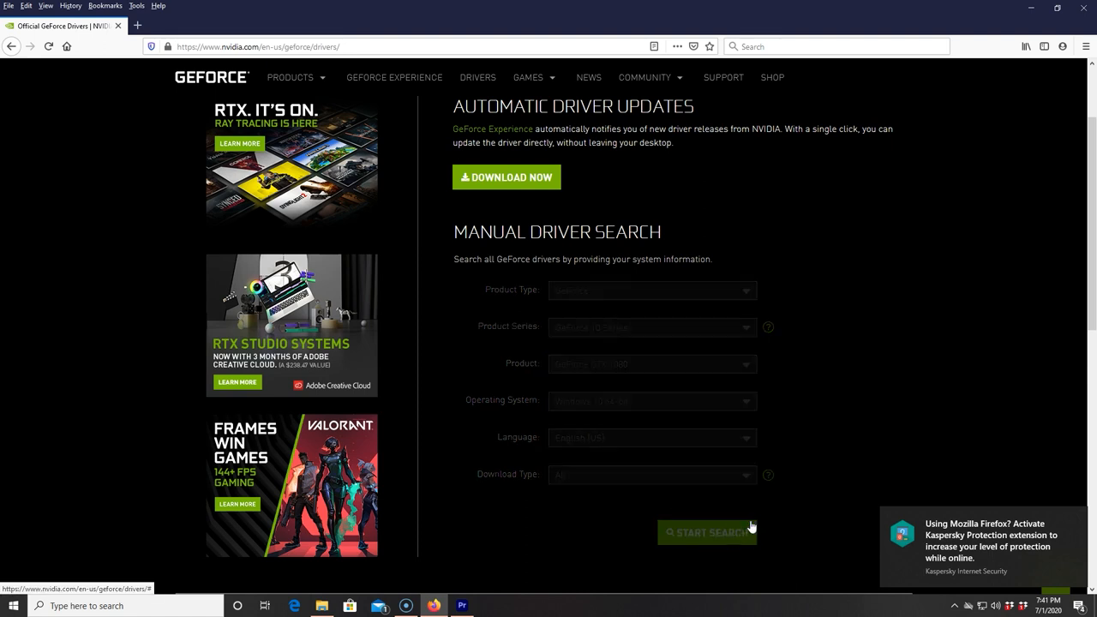
left_click(706, 531)
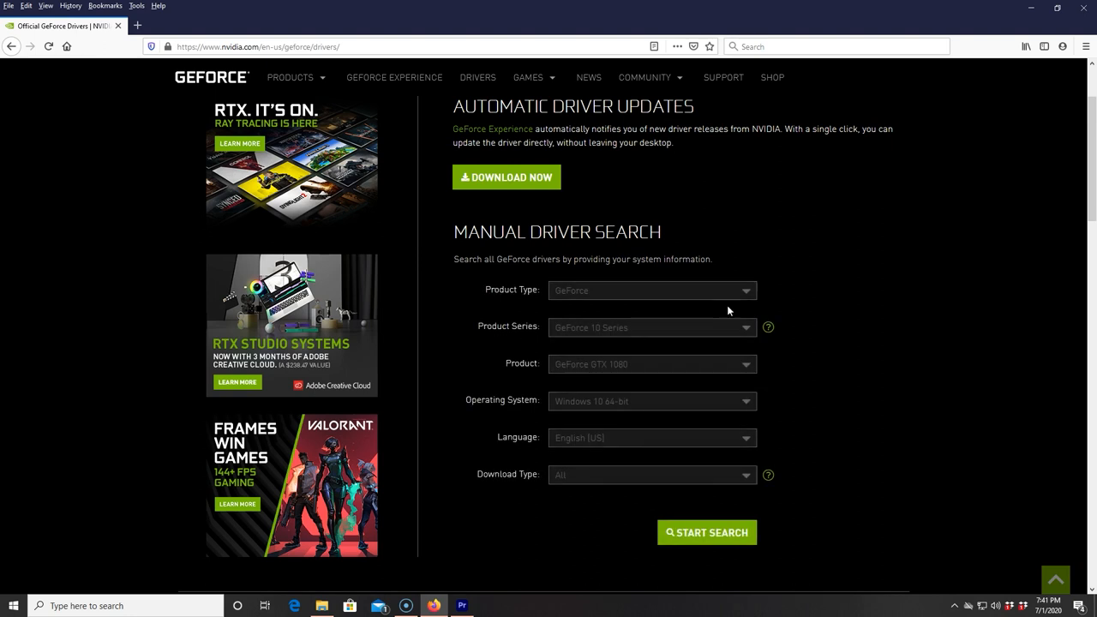
left_click(706, 531)
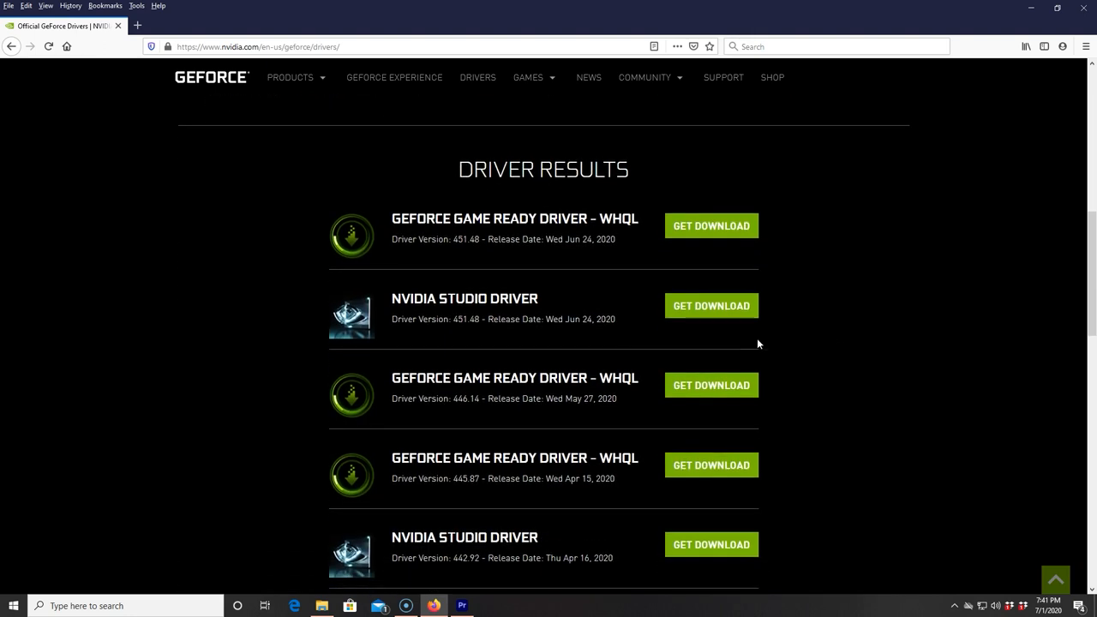
Choose the older NVIDIA Studio Driver 442.92 from the results list.
scroll("down", 3)
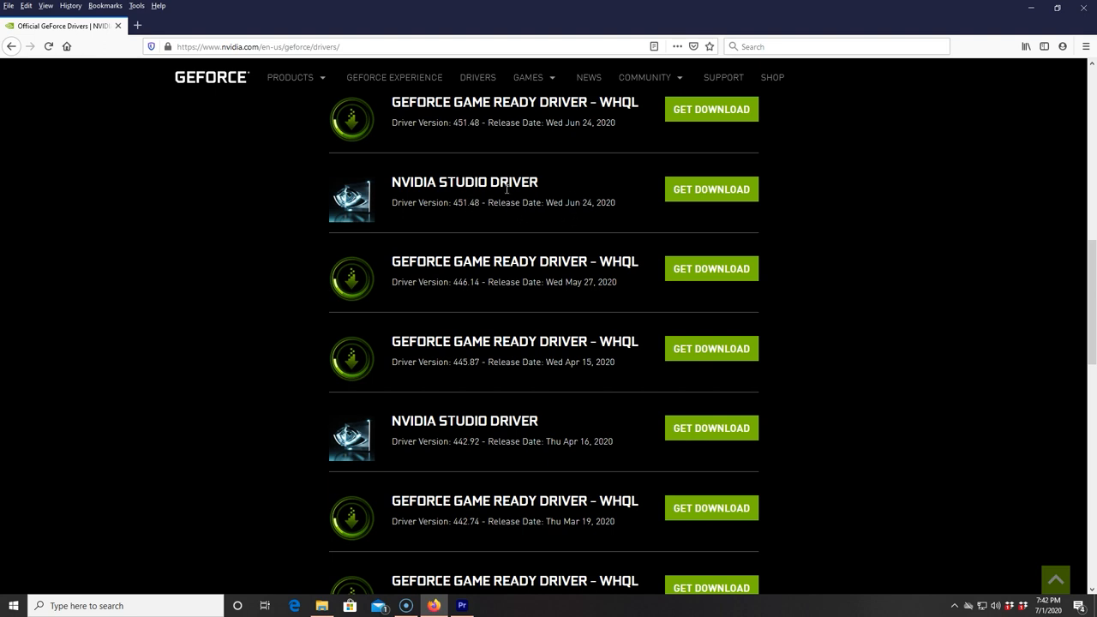
mouse_move(590, 207)
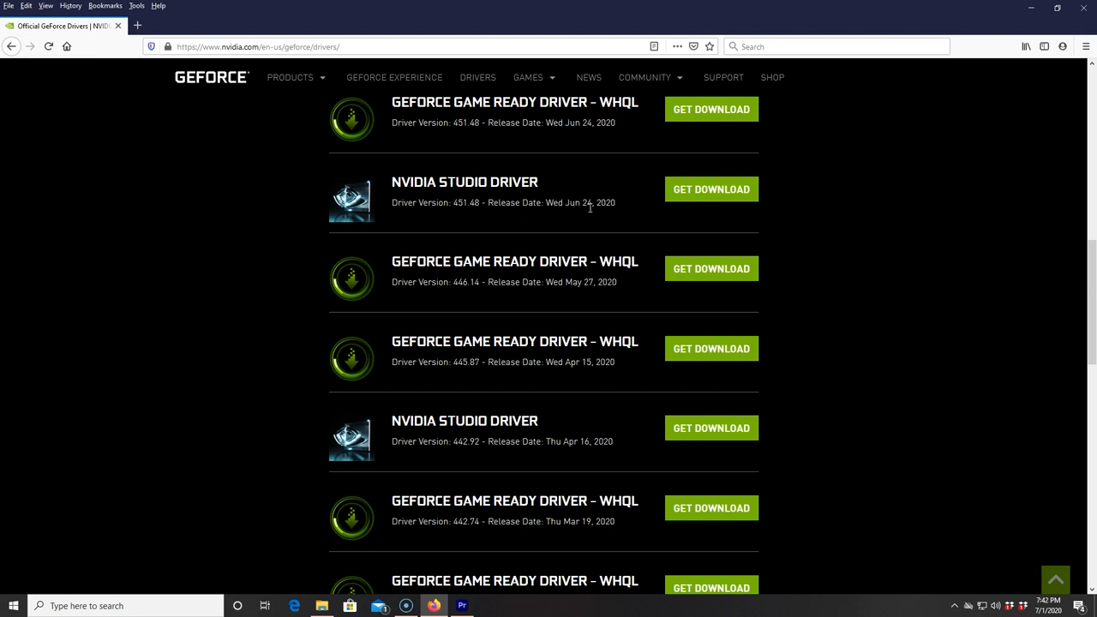
mouse_move(600, 215)
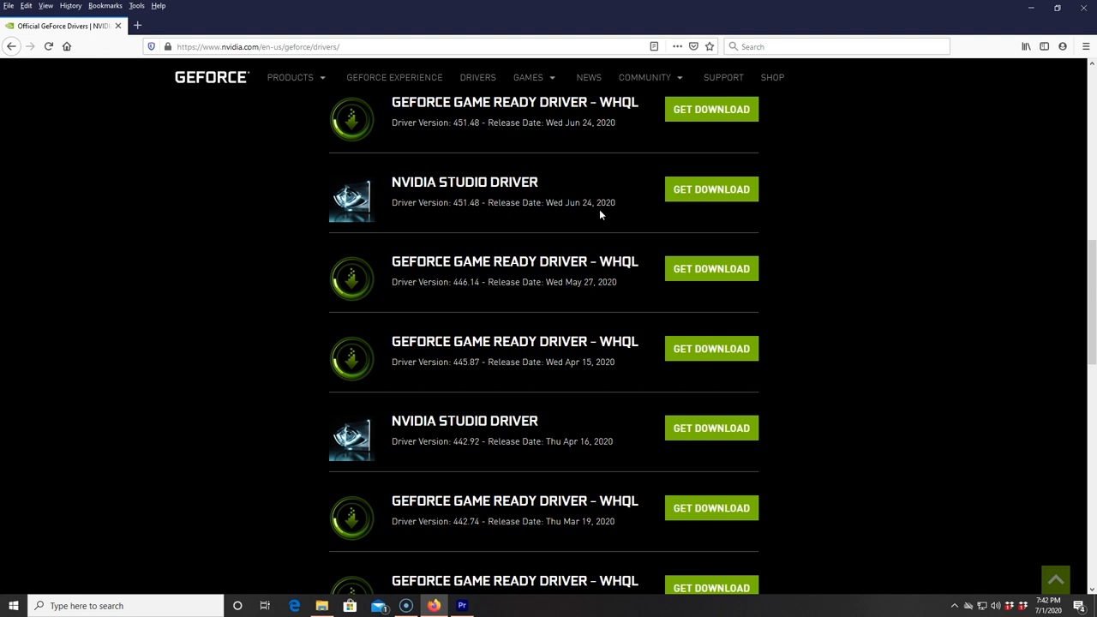
mouse_move(454, 425)
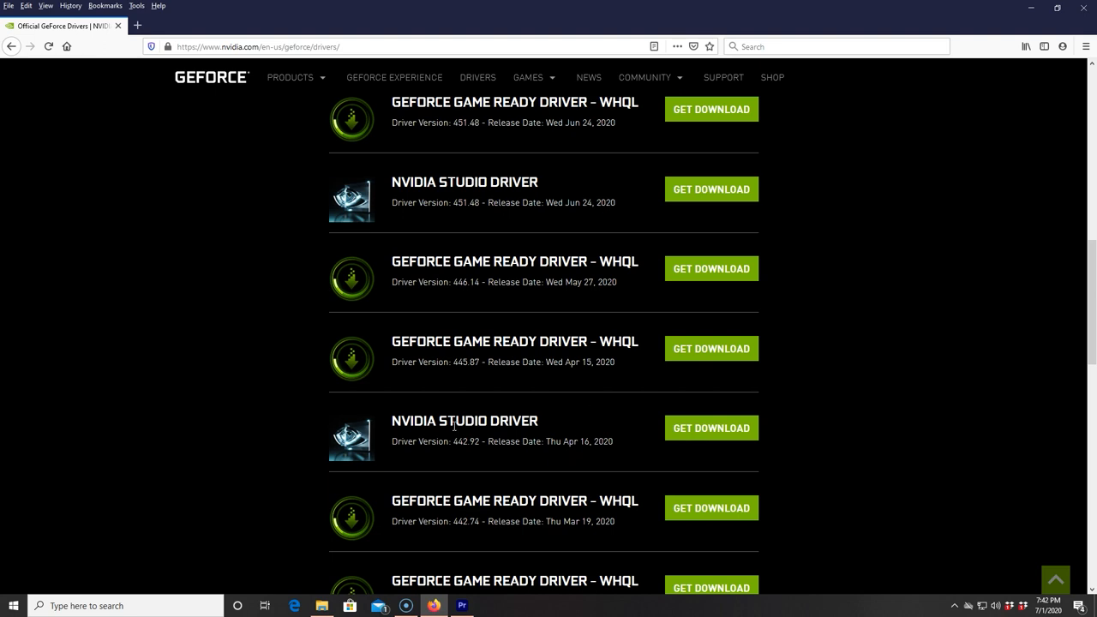
mouse_move(740, 449)
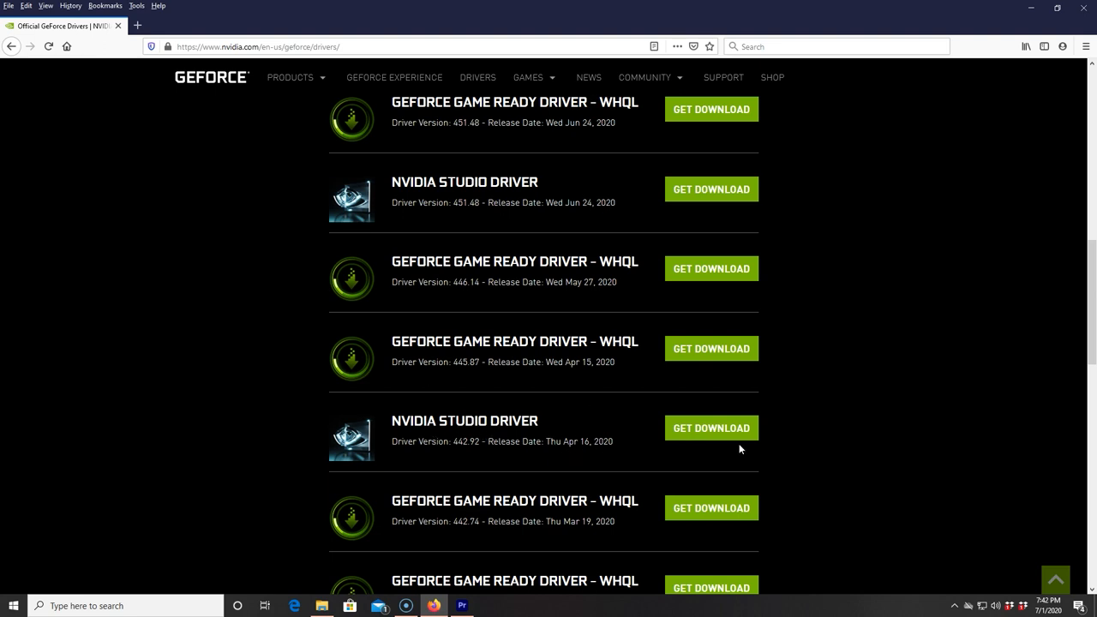
left_click(709, 428)
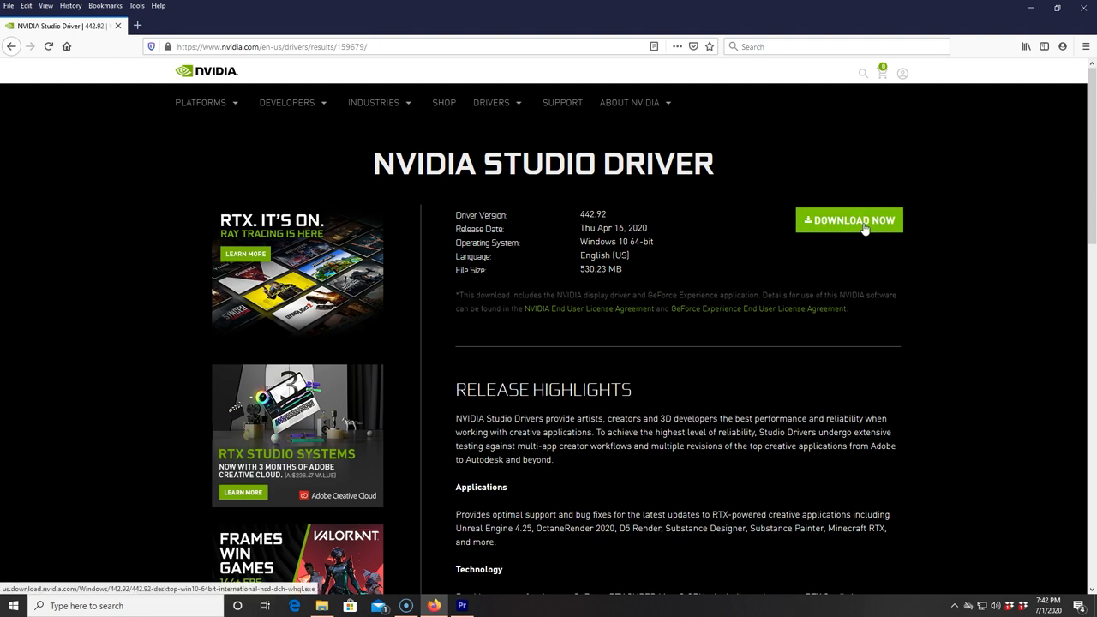
Download the 442.92 Studio Driver installer and show it in the Downloads folder.
left_click(848, 219)
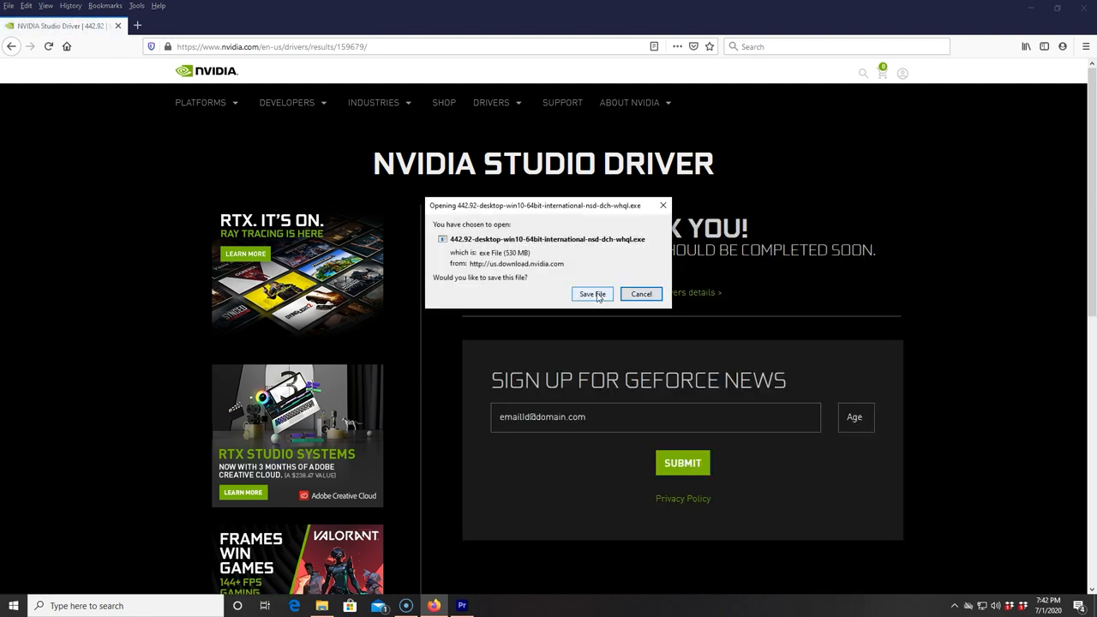
left_click(591, 295)
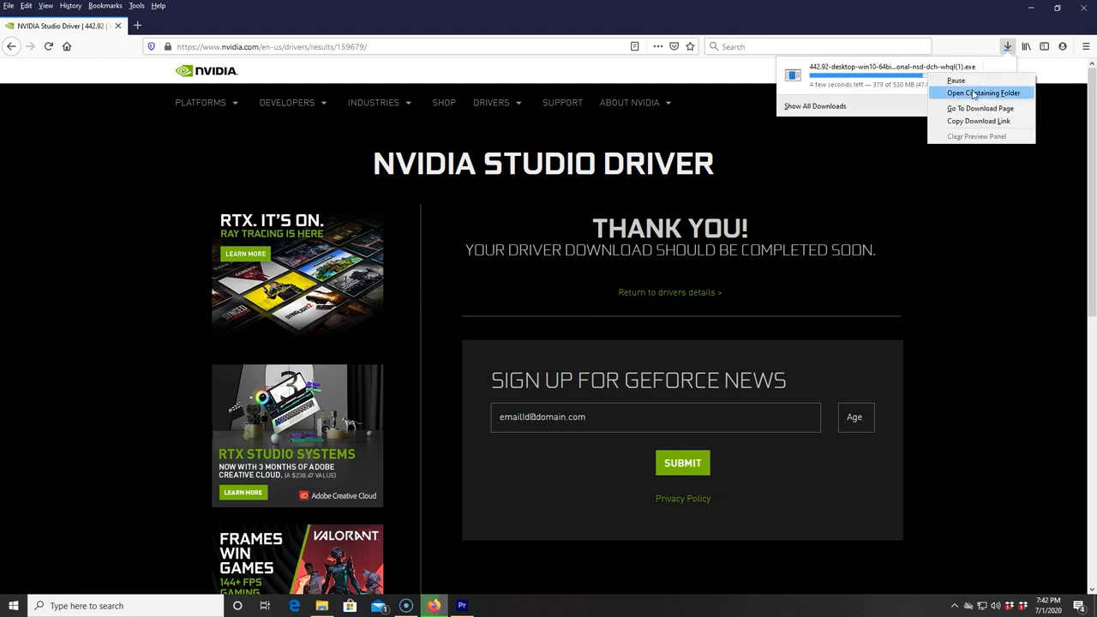
left_click(974, 94)
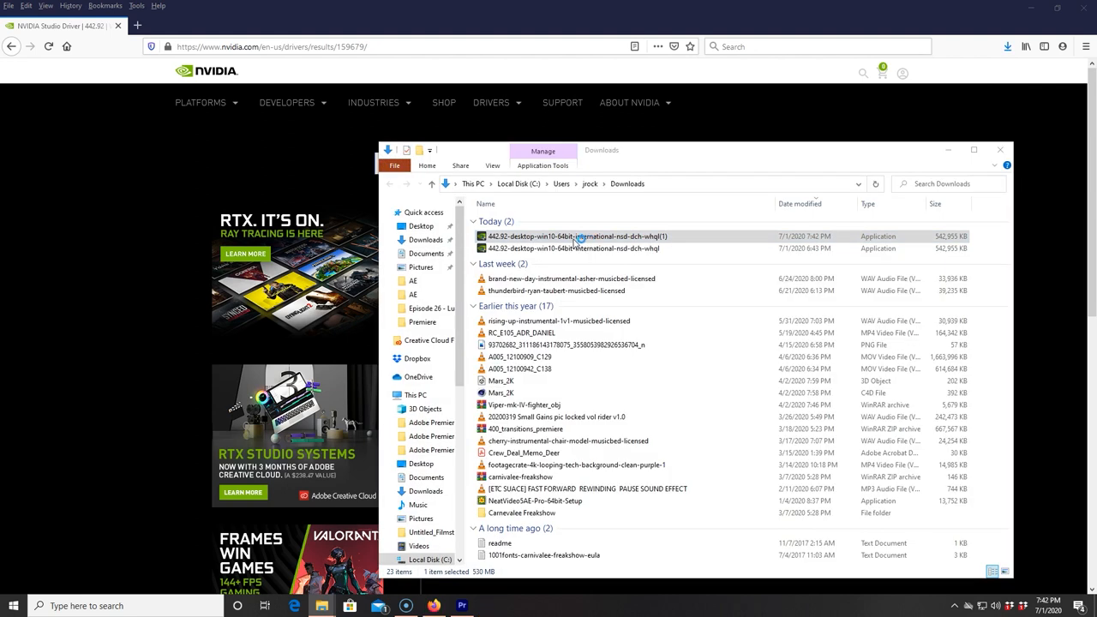
mouse_move(579, 236)
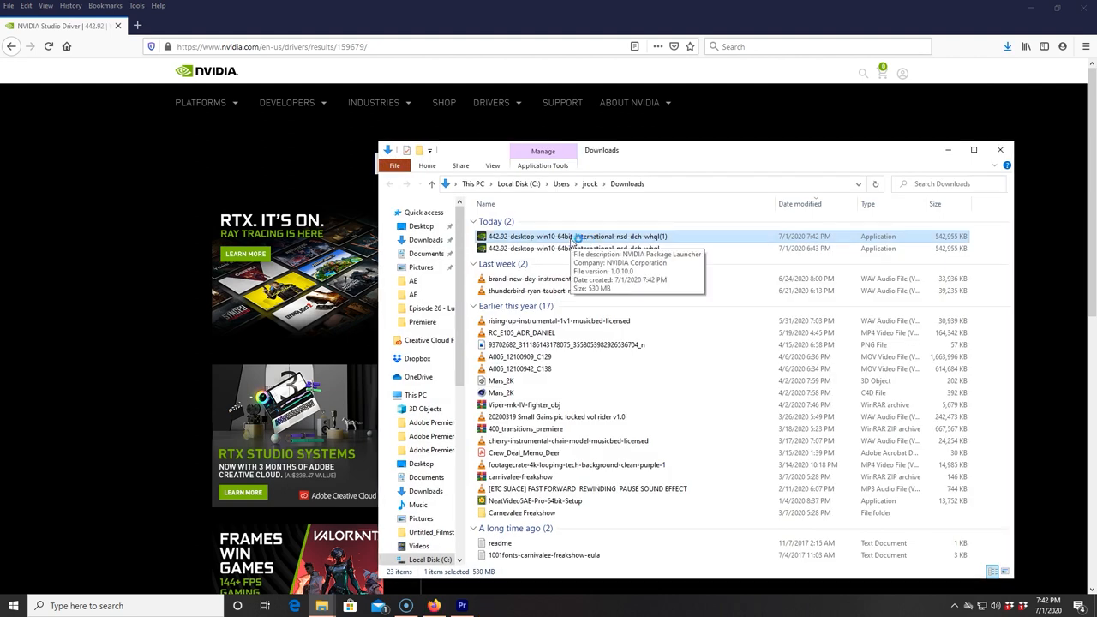
mouse_move(575, 238)
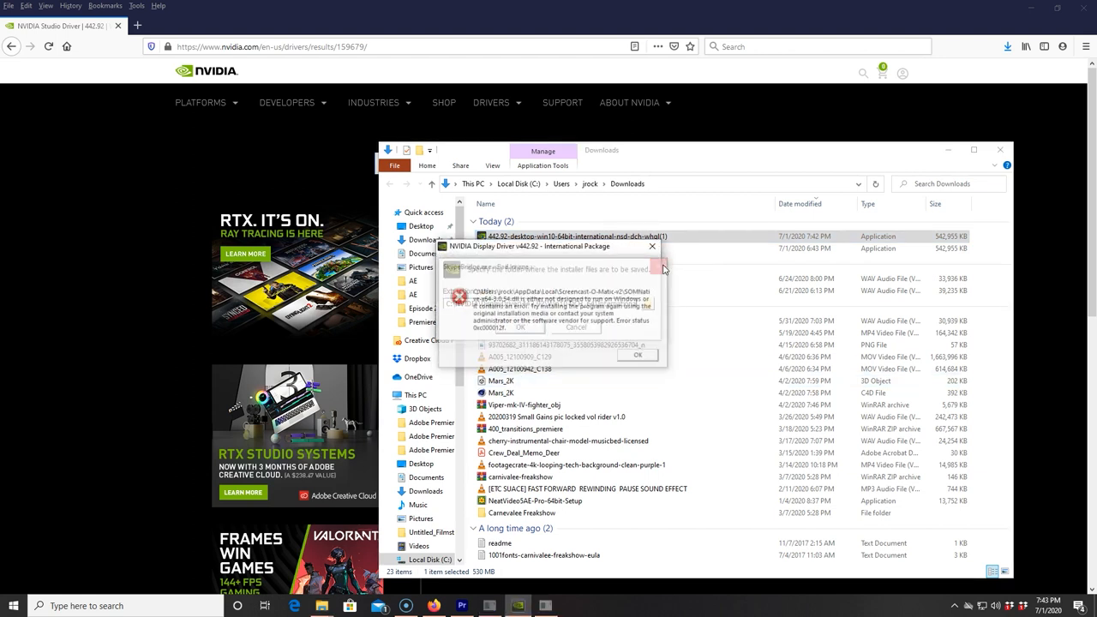
Dismiss the extraction error and extract the installer files to the default folder.
left_click(637, 353)
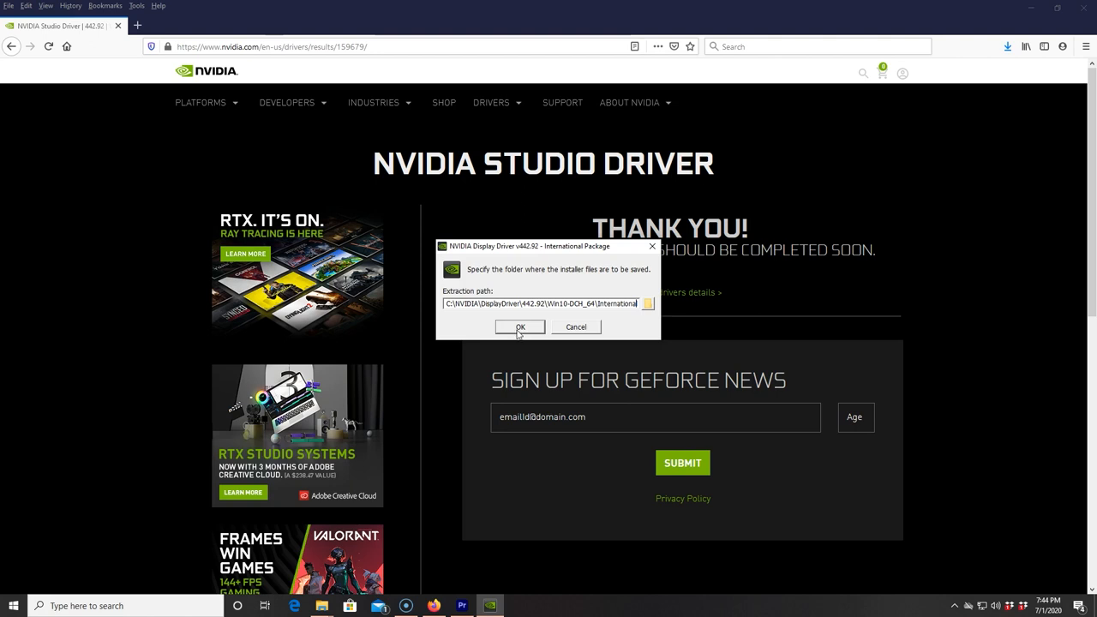
left_click(520, 325)
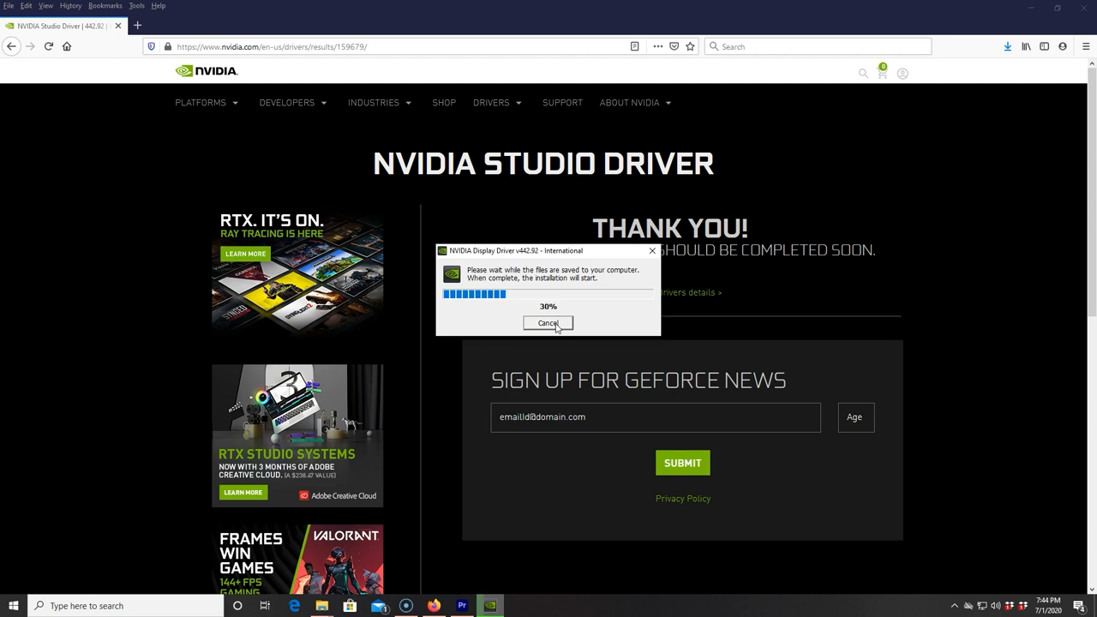
left_click(549, 322)
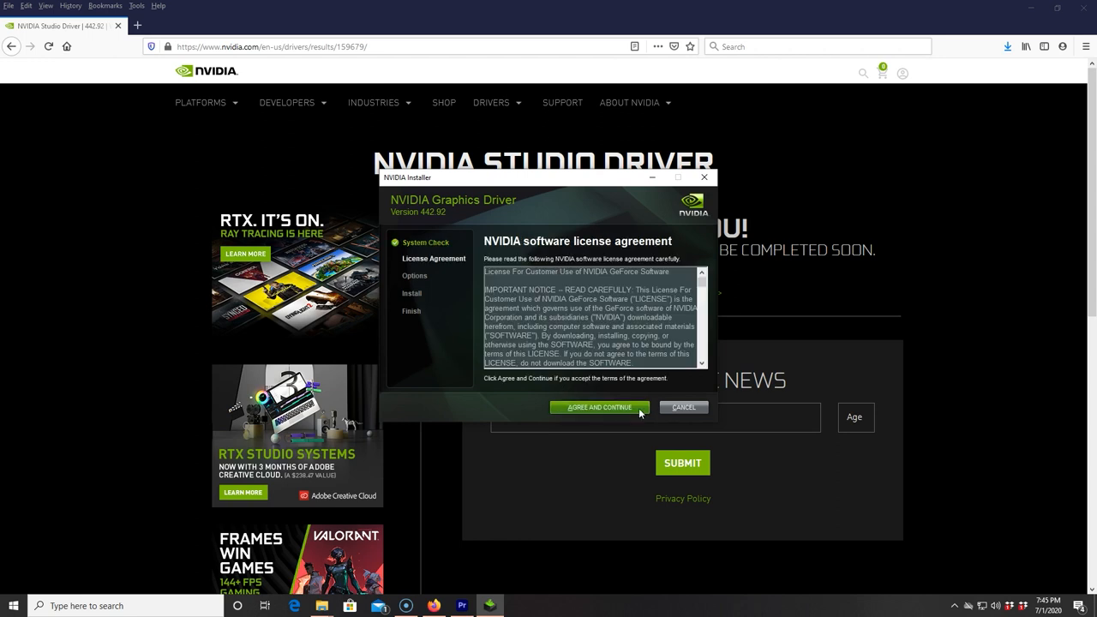
Accept the license, run the Express installation and close the finished installer.
left_click(600, 408)
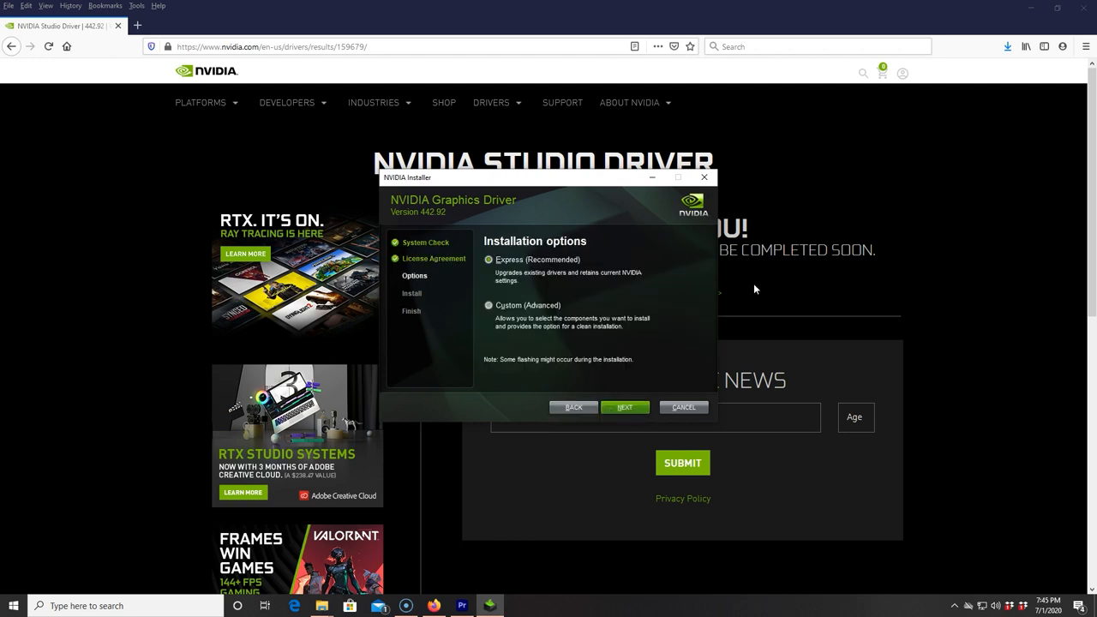
left_click(624, 408)
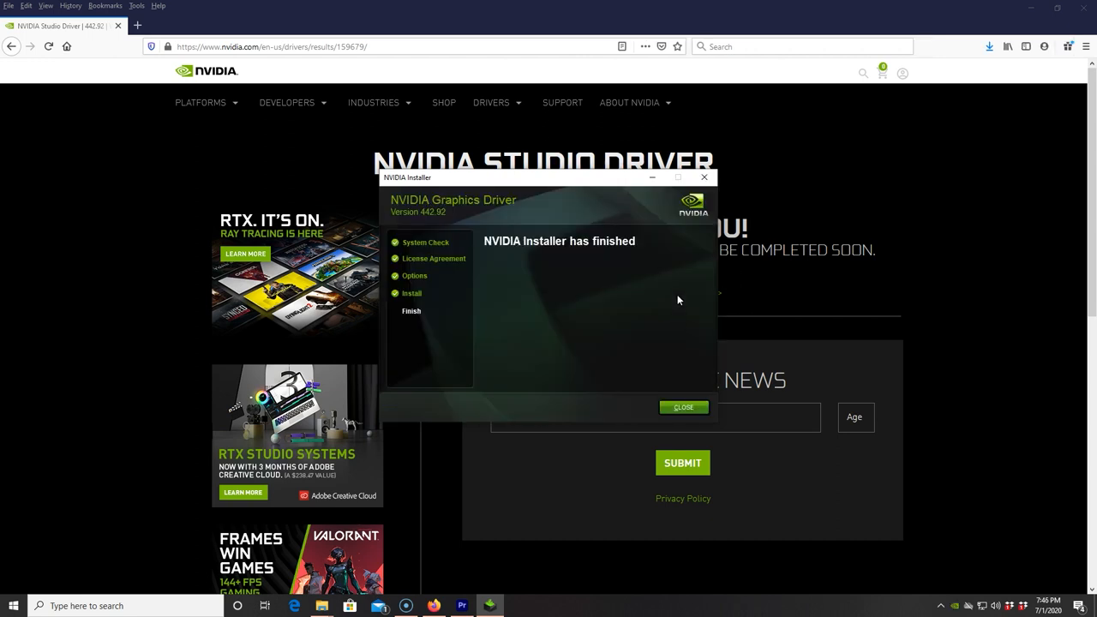
mouse_move(579, 265)
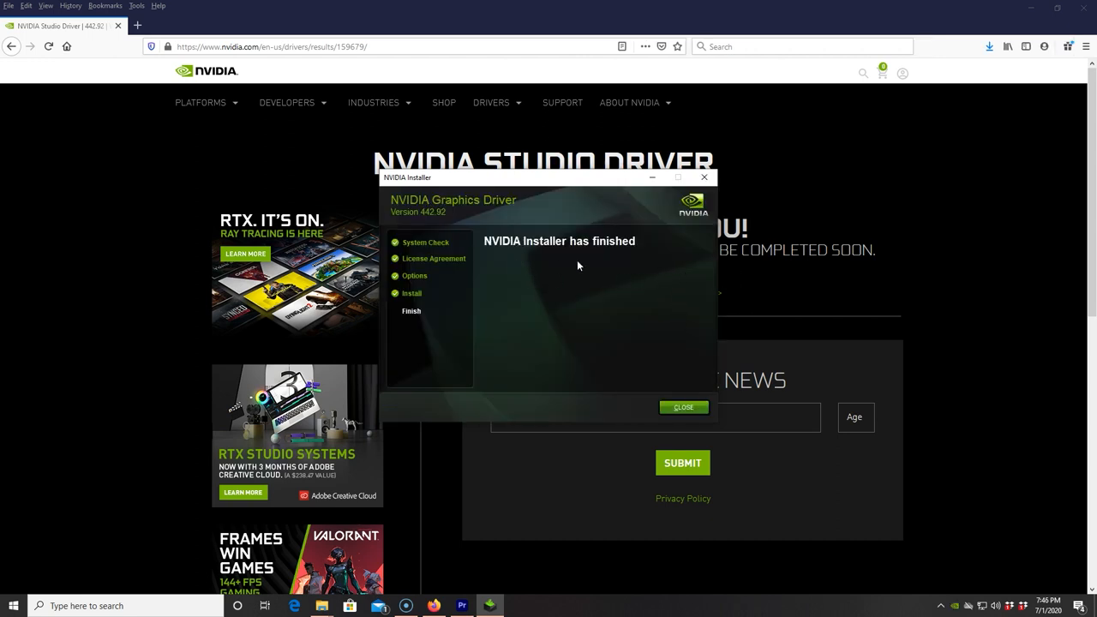
left_click(682, 408)
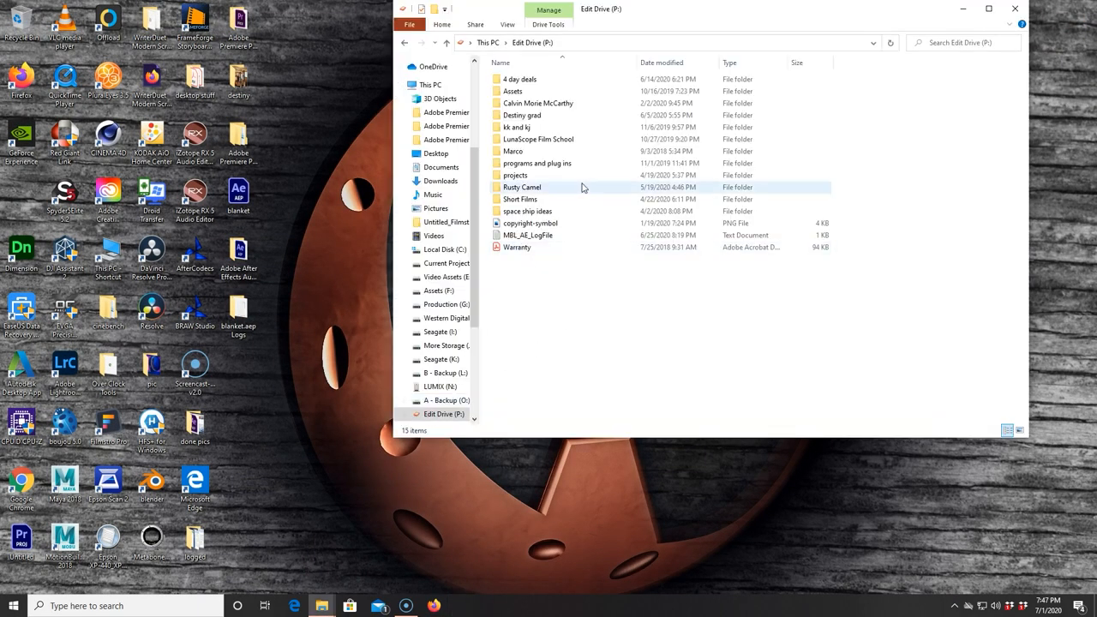
Open the Episode 26 project file from LumaScope Film School > Episode 26 > Premiere.
double_click(538, 139)
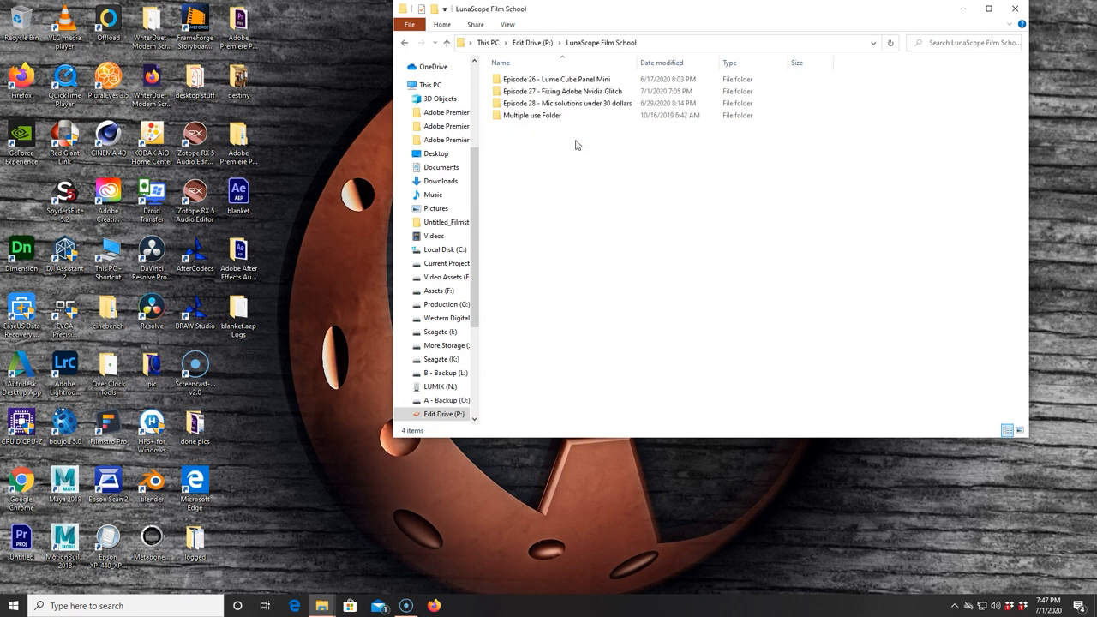
double_click(520, 115)
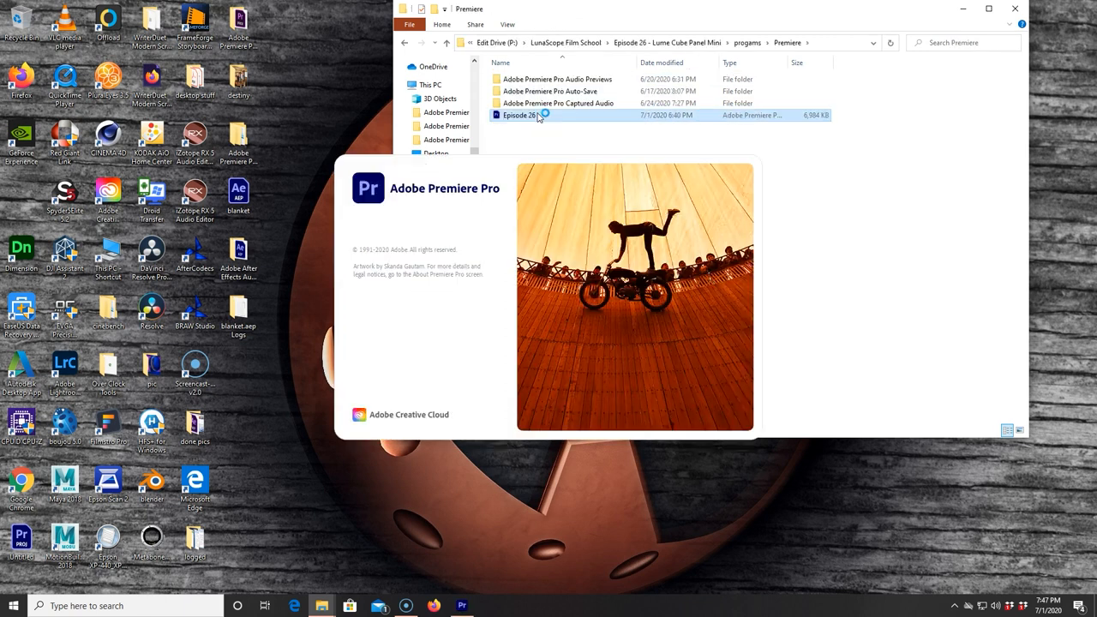
double_click(519, 115)
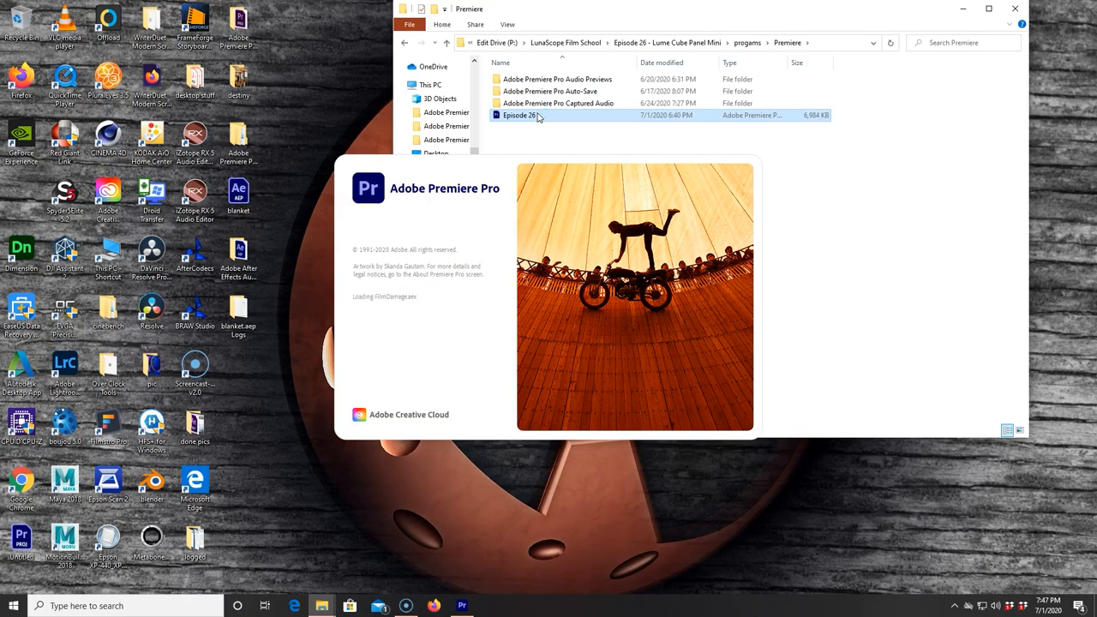
double_click(519, 115)
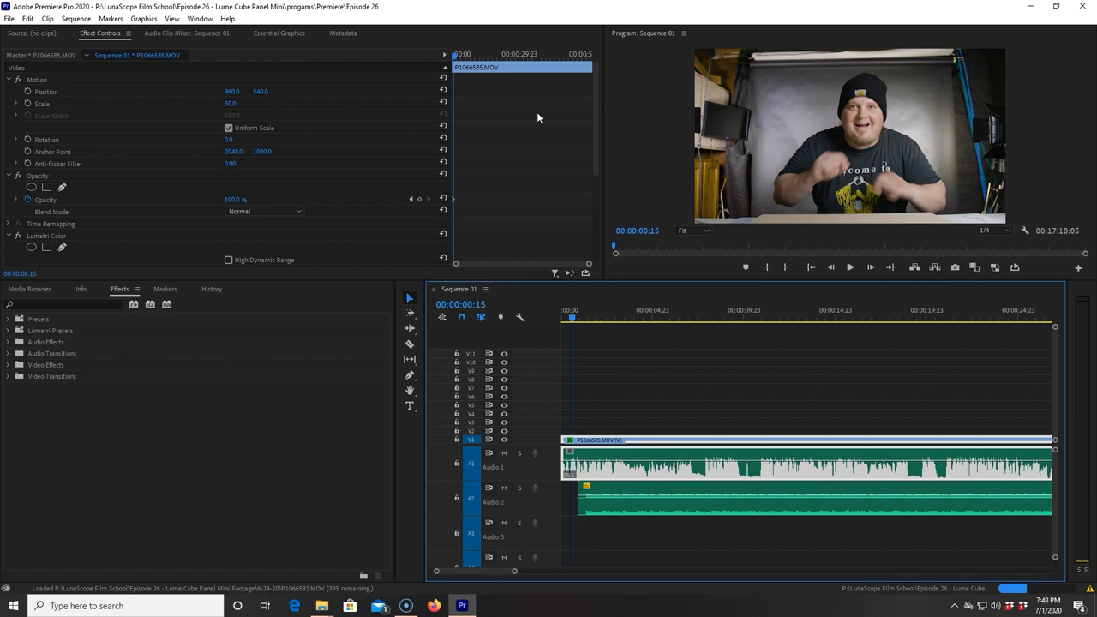
Play the sequence for about ten seconds to confirm no white static appears.
left_click(848, 268)
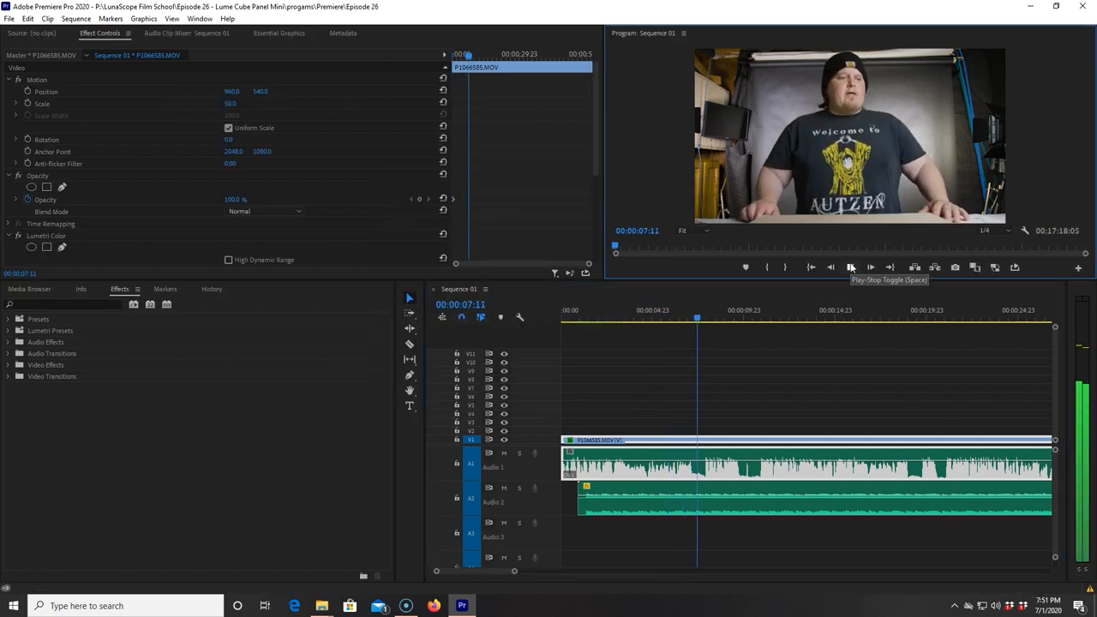
left_click(850, 267)
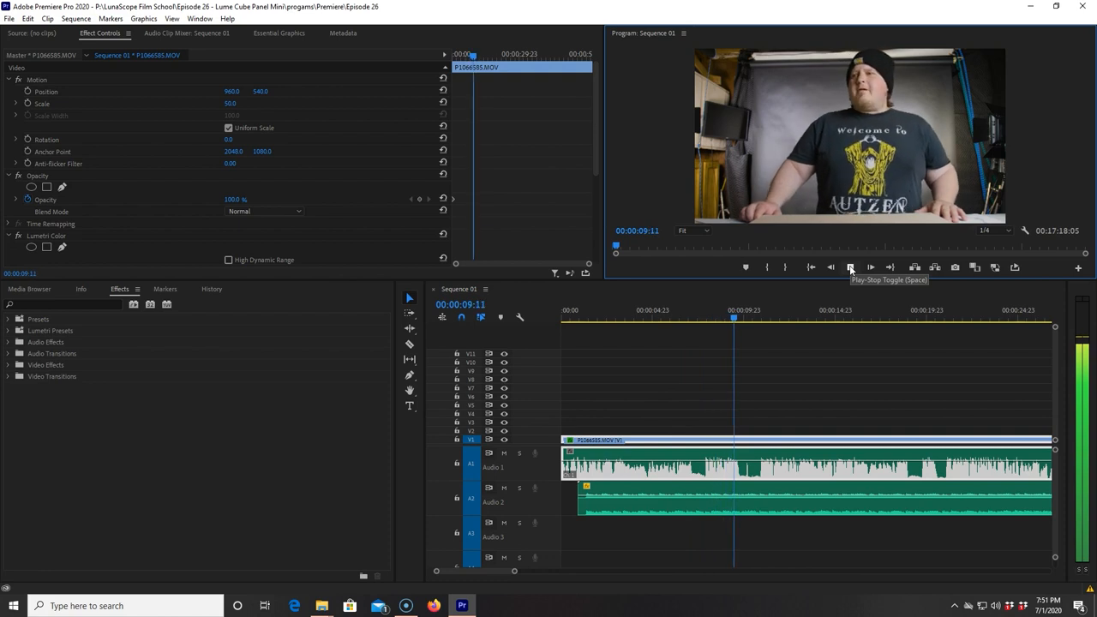
left_click(850, 267)
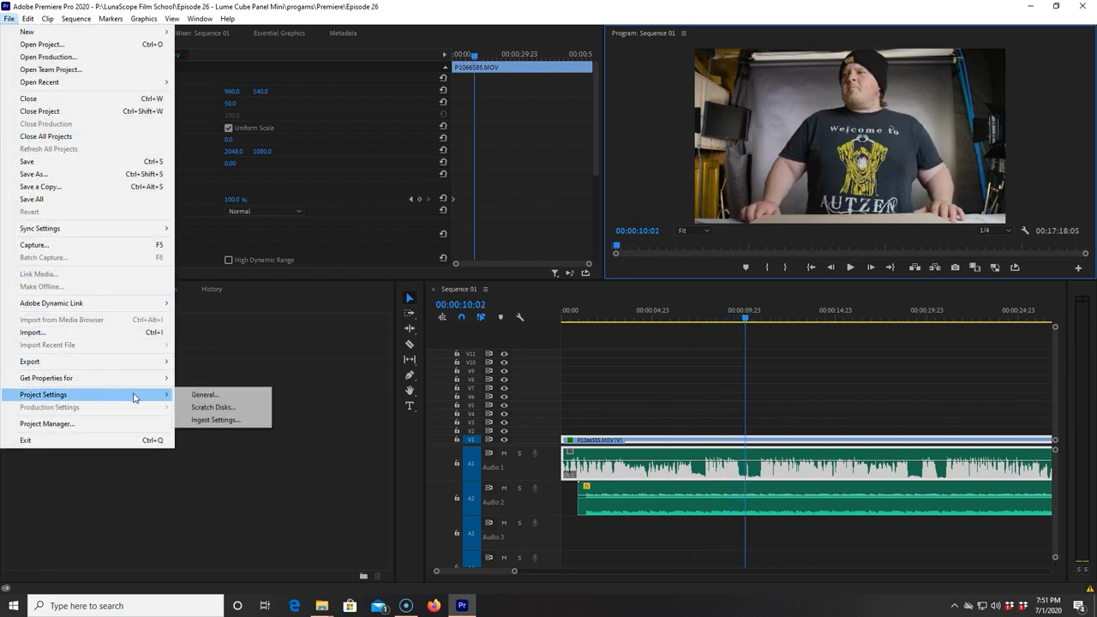
Verify the renderer is Mercury Playback Engine GPU Acceleration (CUDA) in Project Settings.
left_click(206, 394)
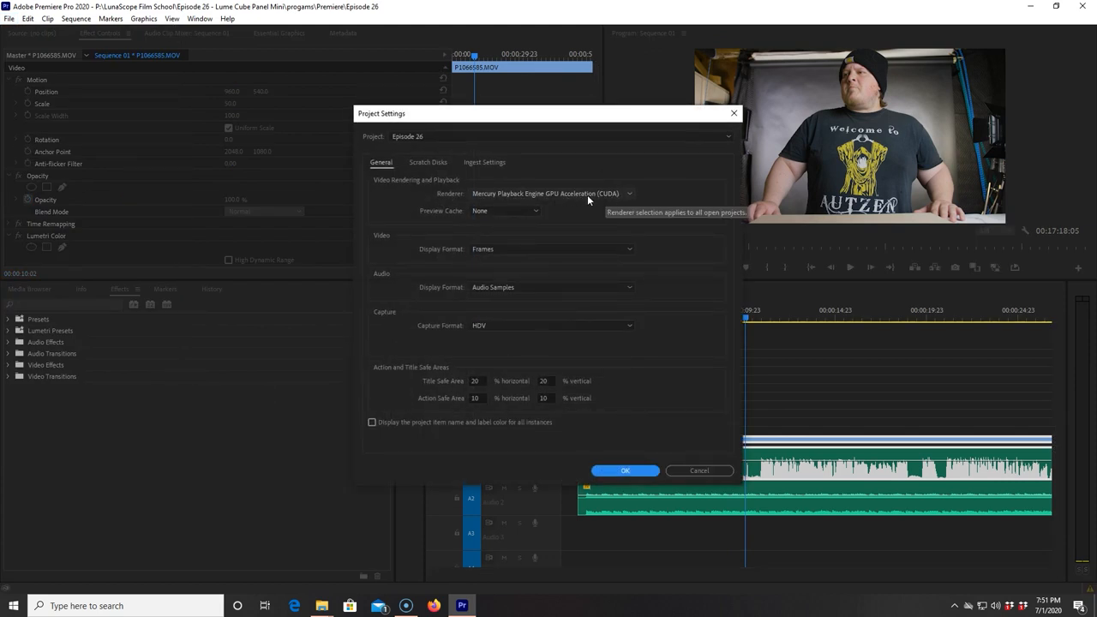
mouse_move(541, 200)
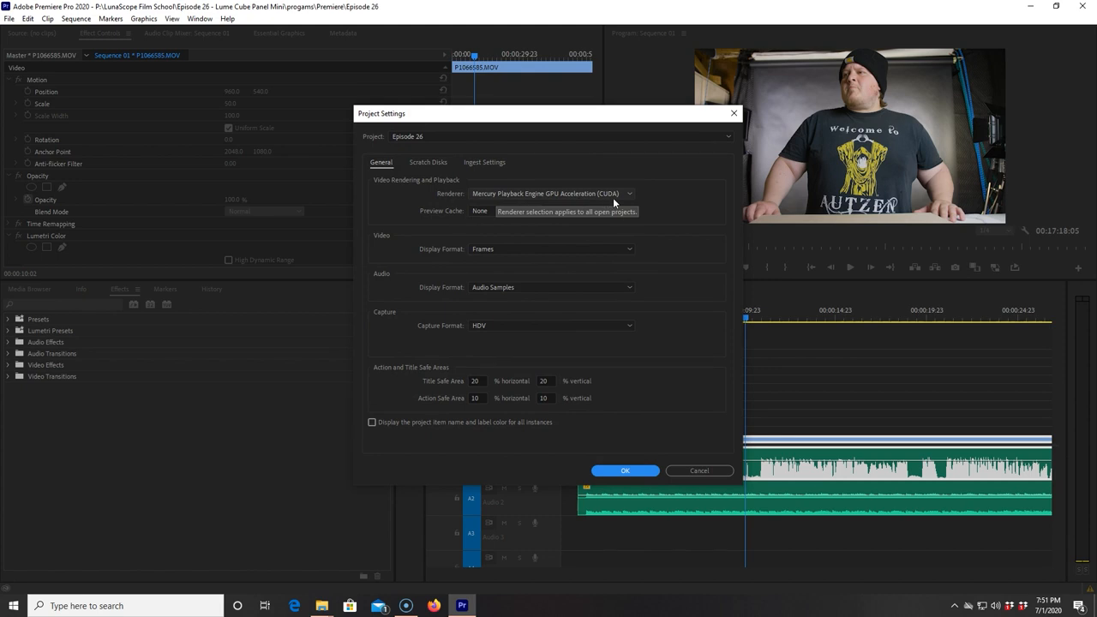
left_click(623, 469)
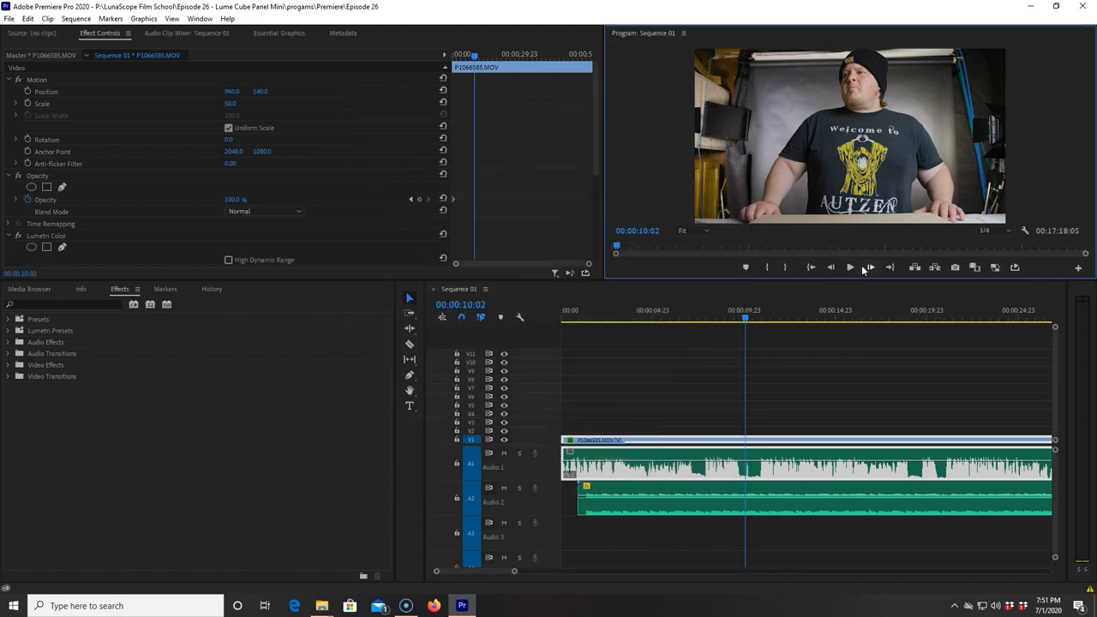
Replay the sequence to confirm playback stays clean with CUDA on.
left_click(850, 267)
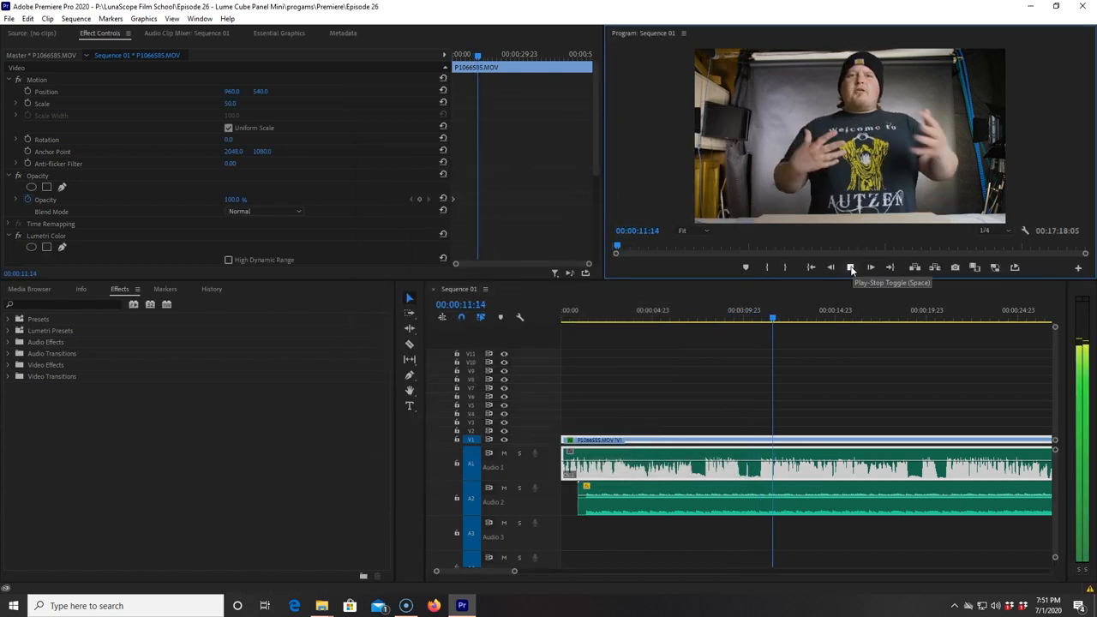
left_click(850, 267)
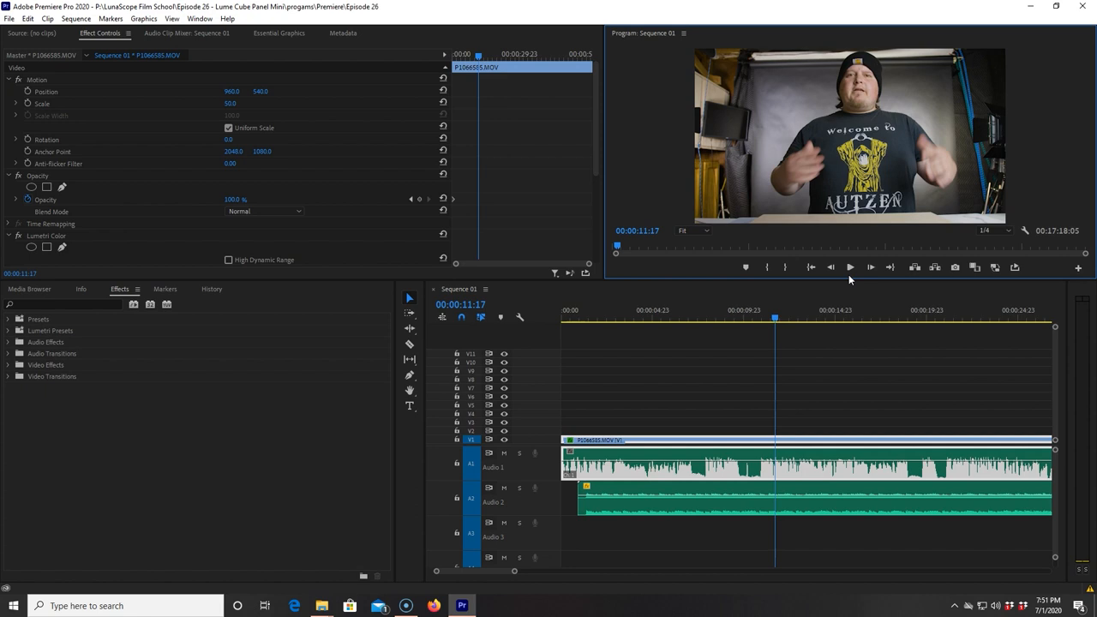